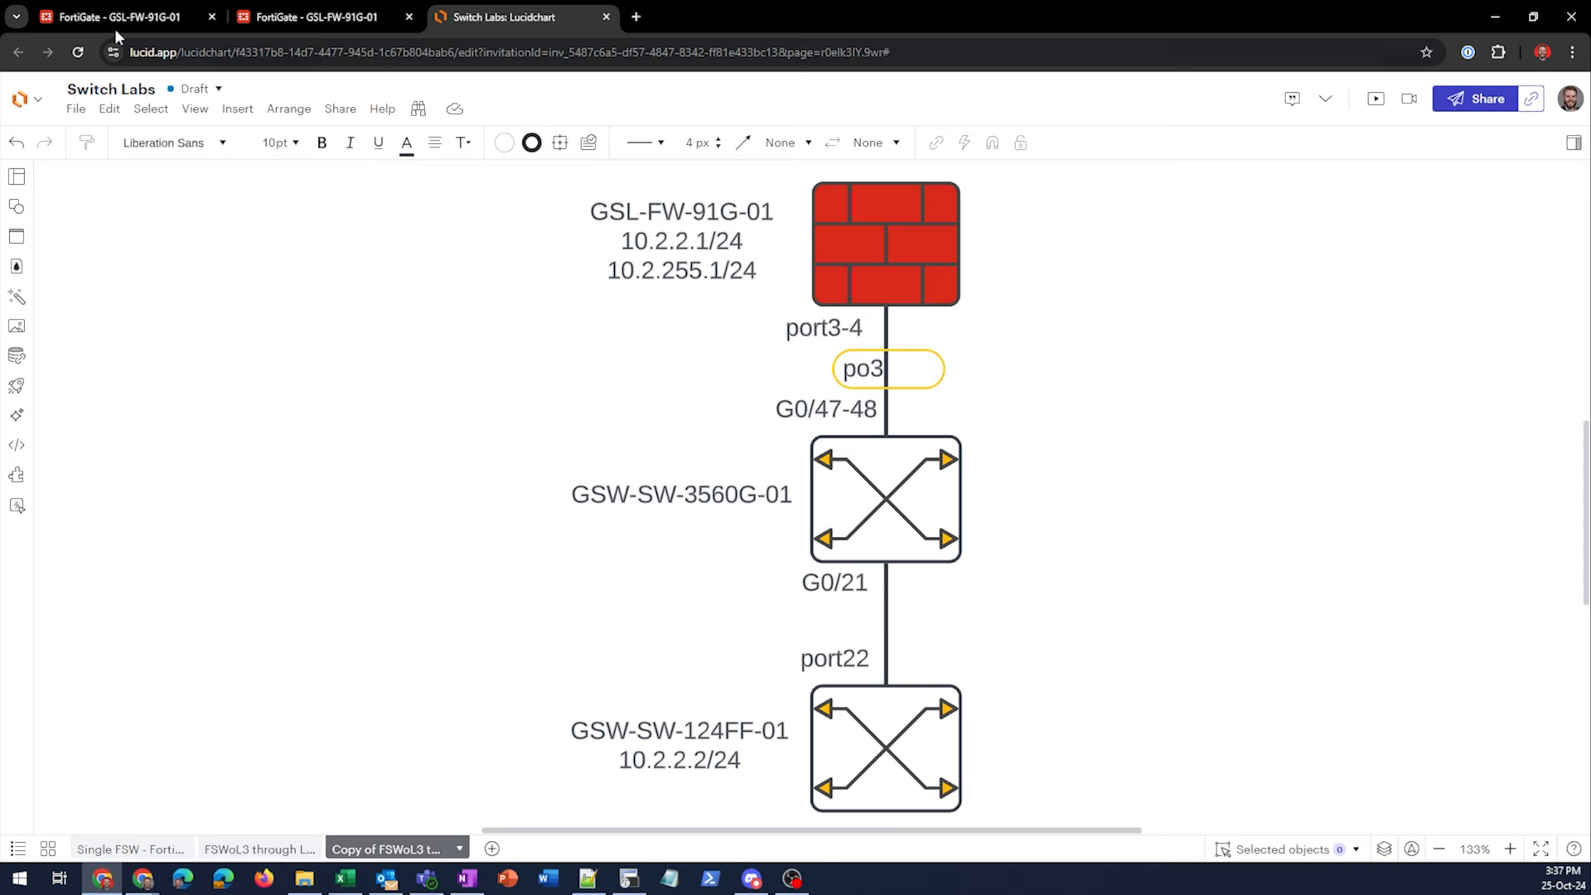
# Step: Switch from the Lucidchart diagram to the FortiGate firewall's web management tab
pyautogui.click(117, 16)
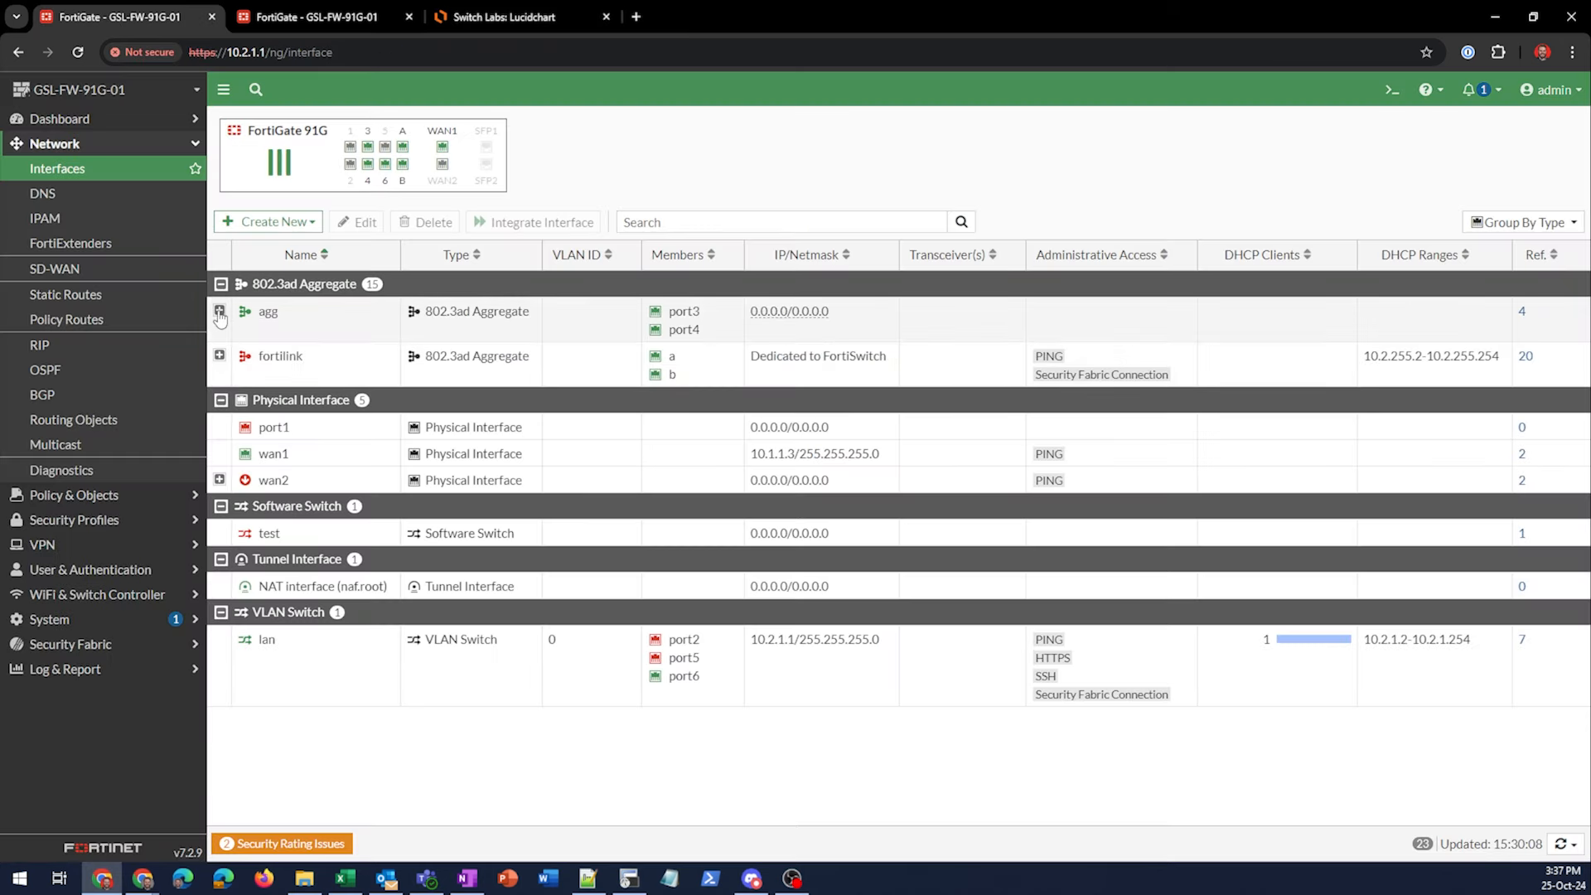
pyautogui.click(219, 311)
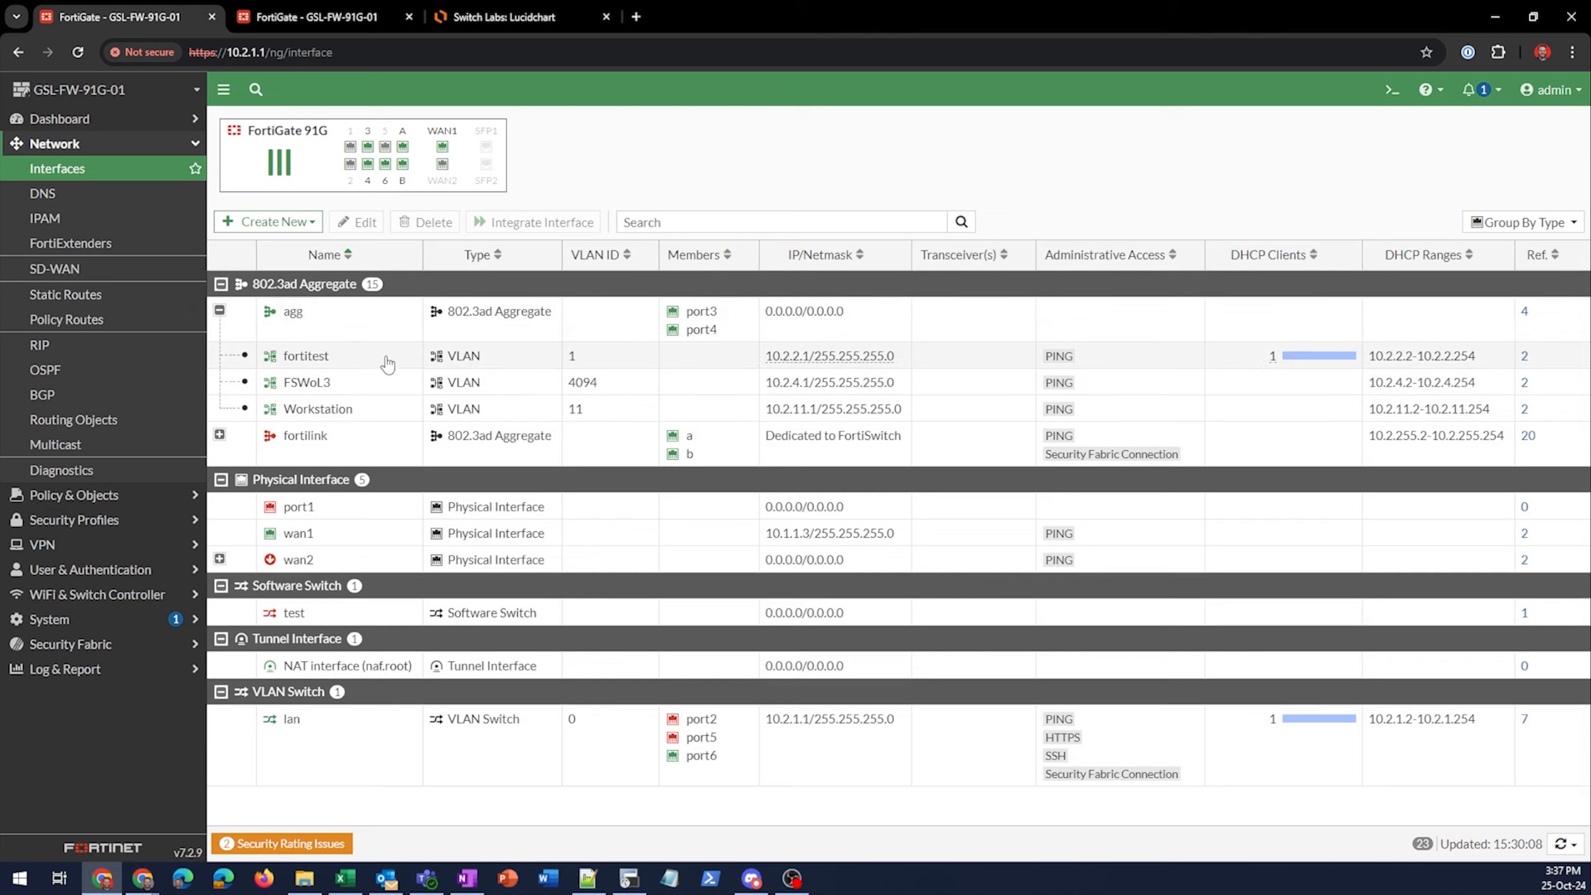
pyautogui.moveTo(365, 361)
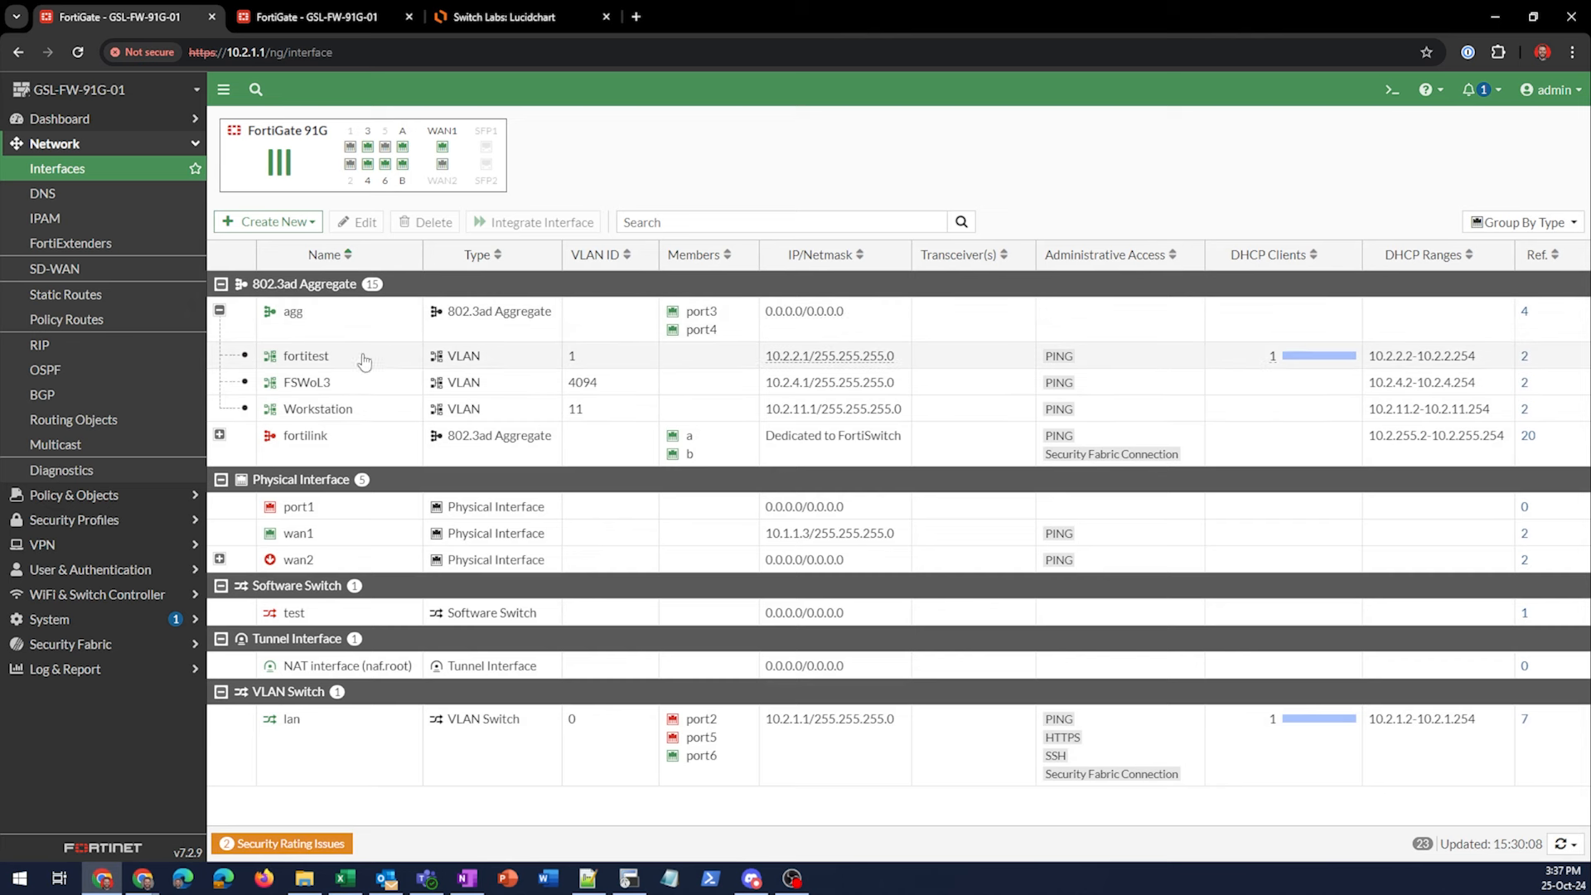
pyautogui.doubleClick(306, 355)
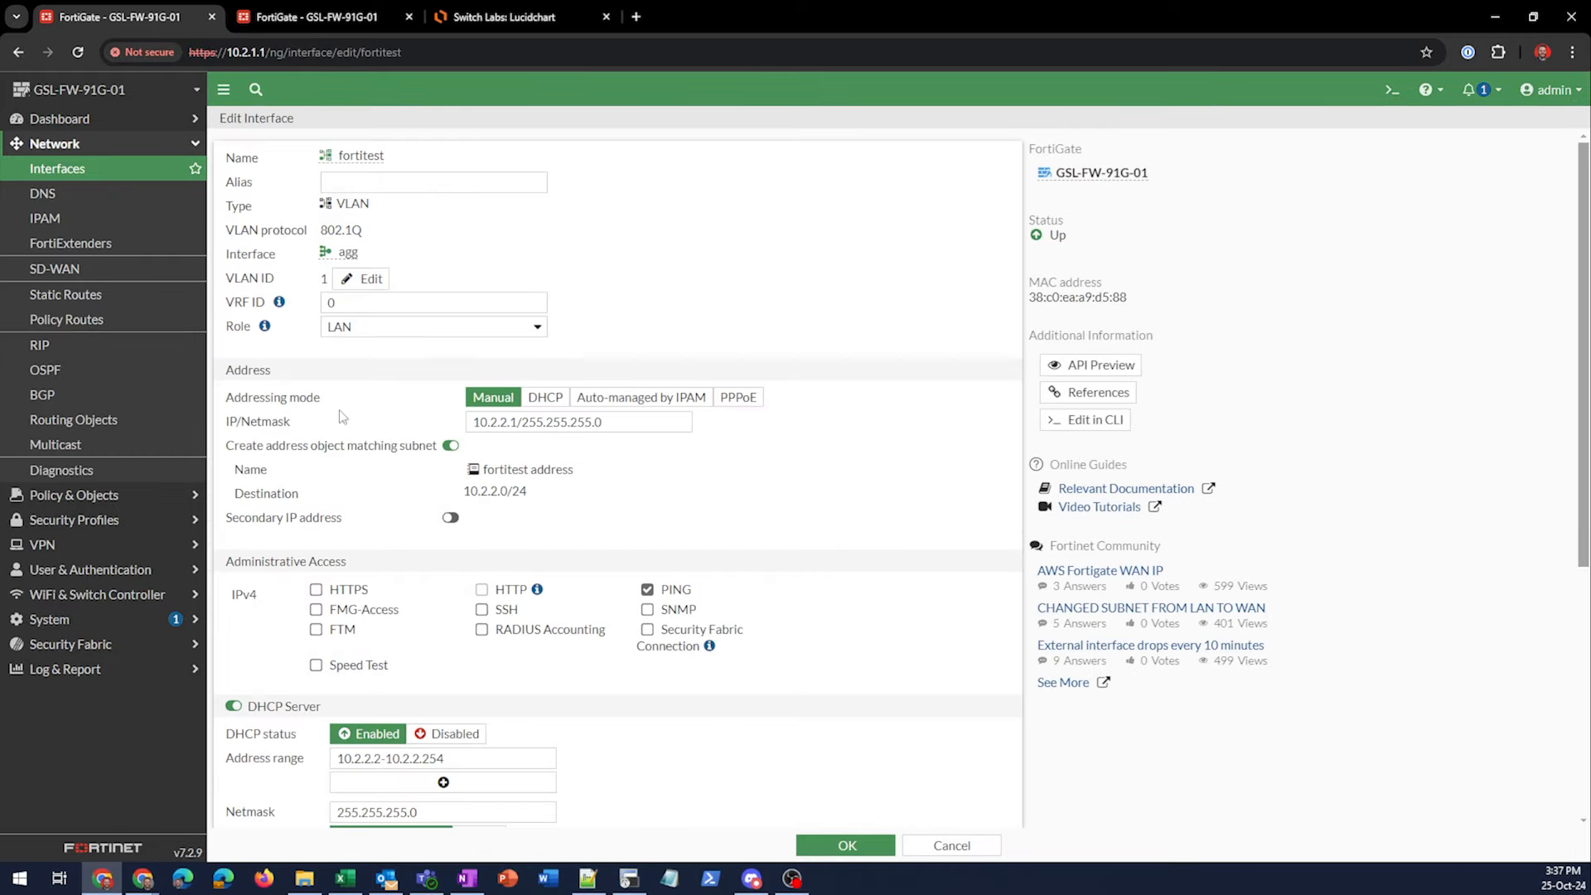
pyautogui.moveTo(506, 449)
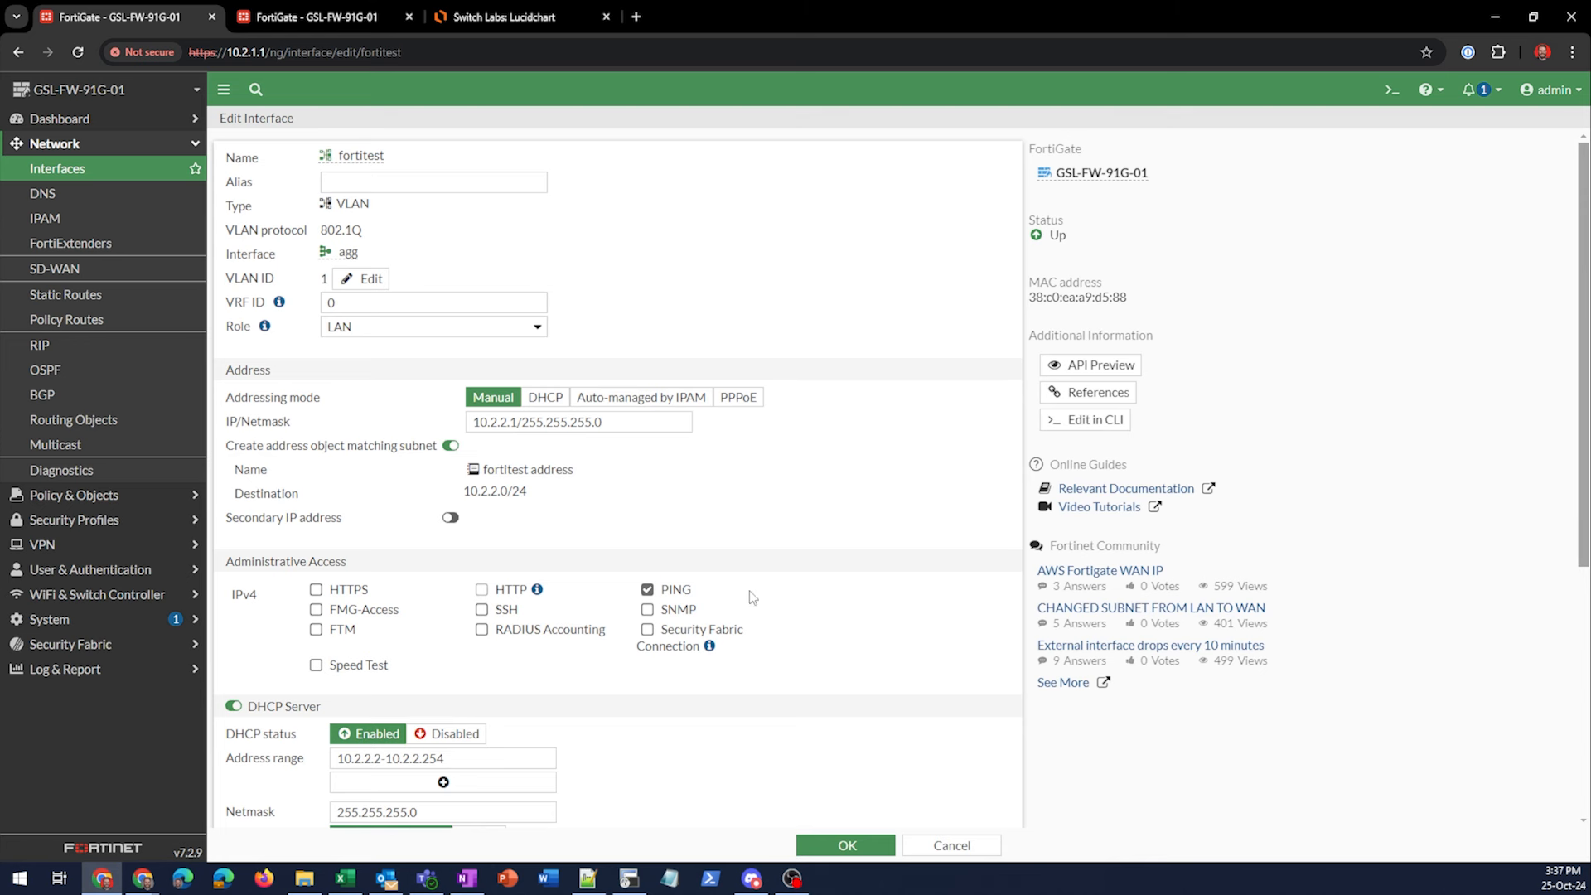
pyautogui.scroll(-3)
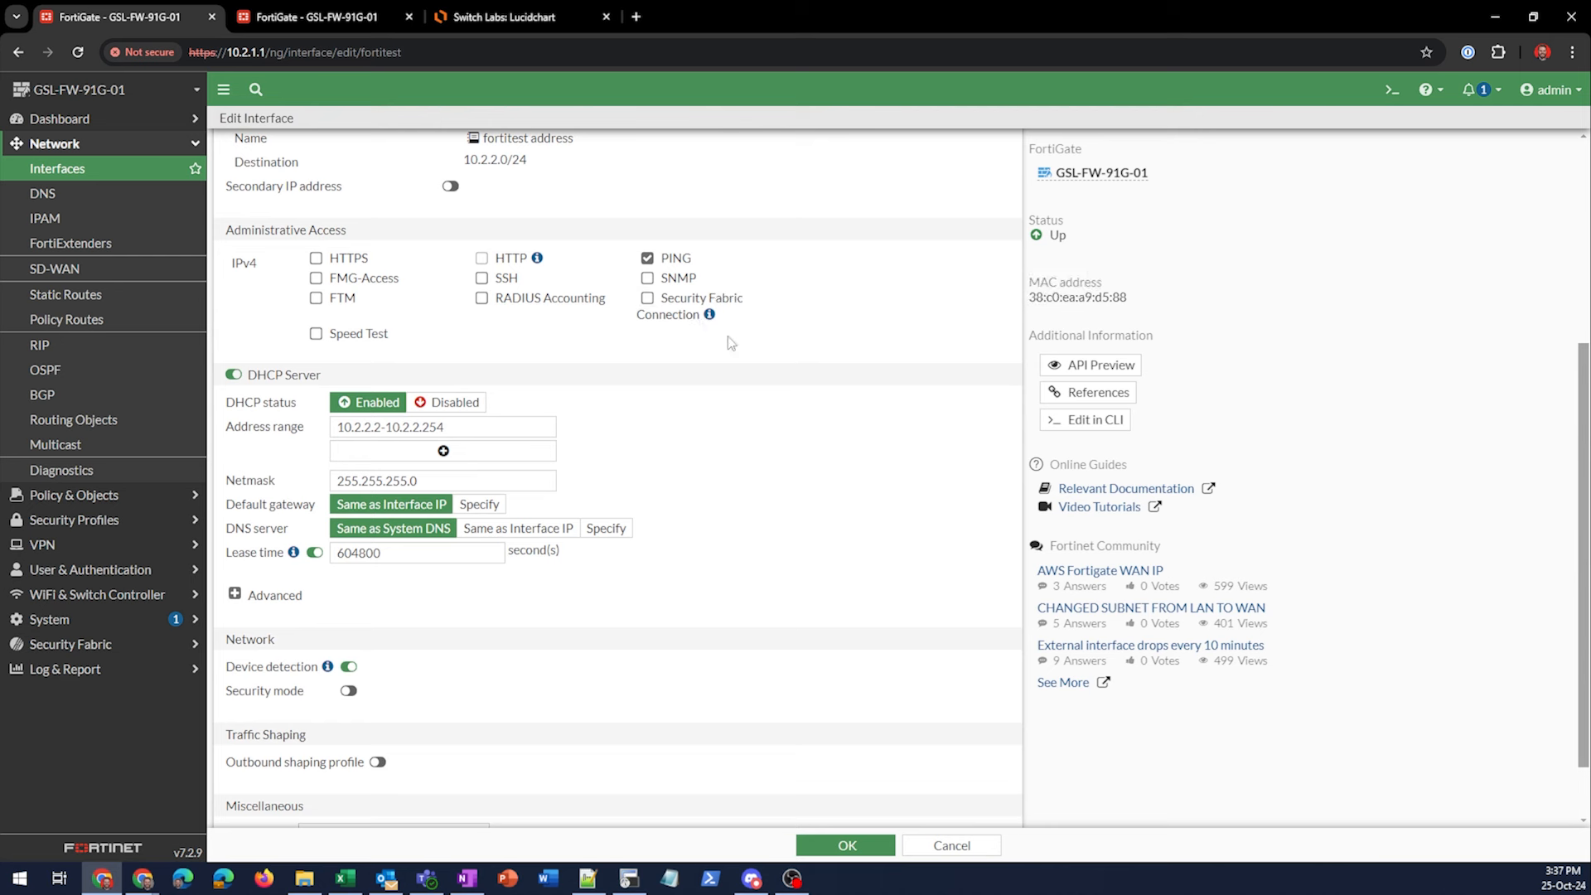
pyautogui.moveTo(338, 589)
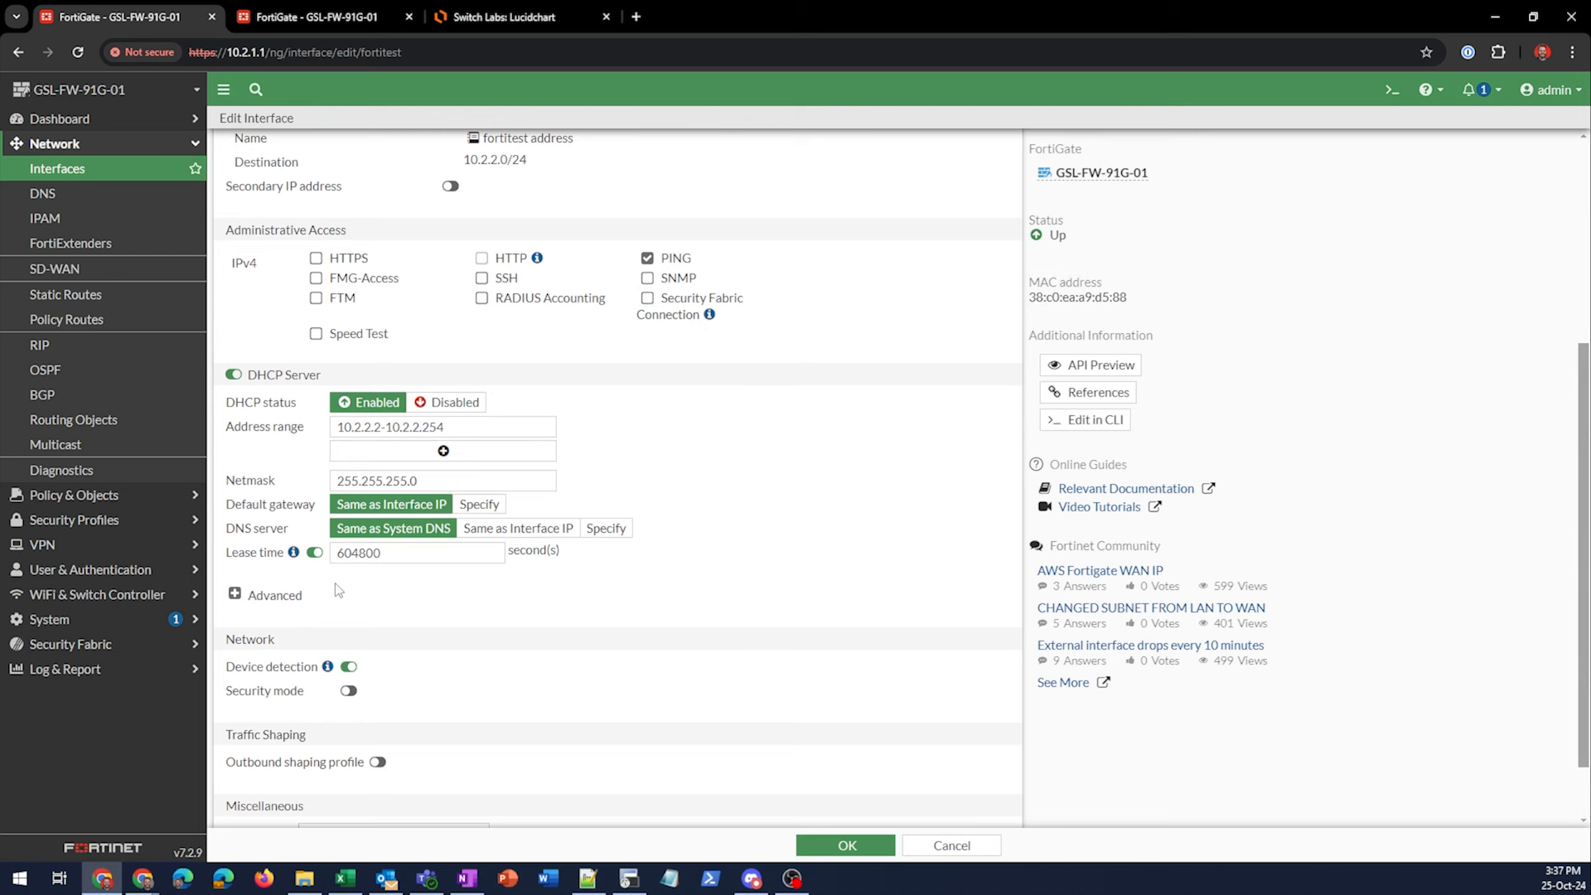
pyautogui.scroll(-3)
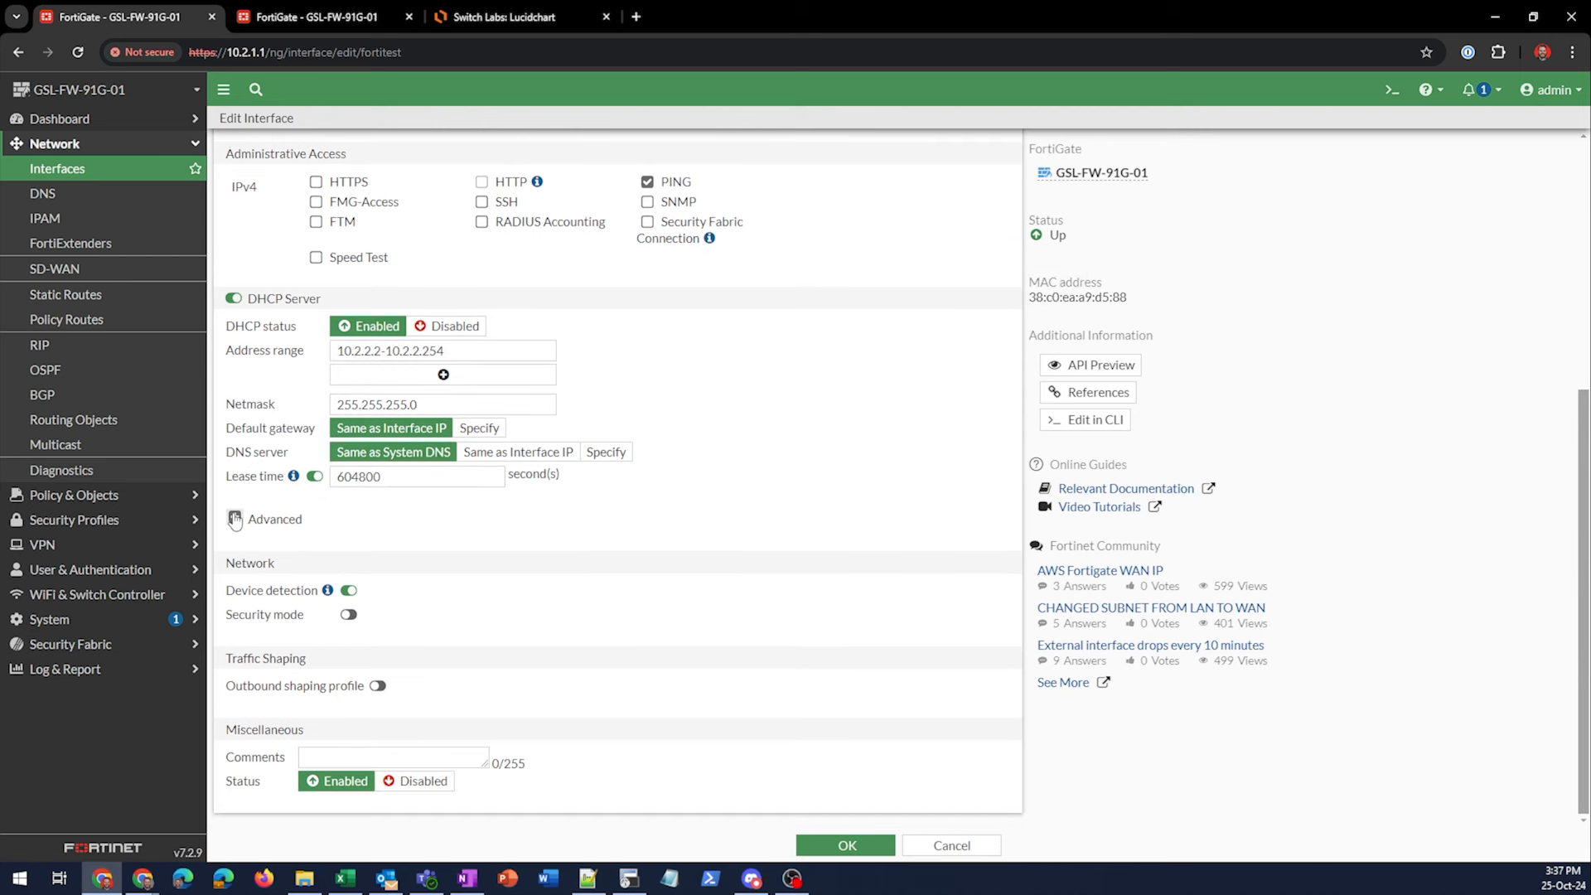
pyautogui.click(235, 518)
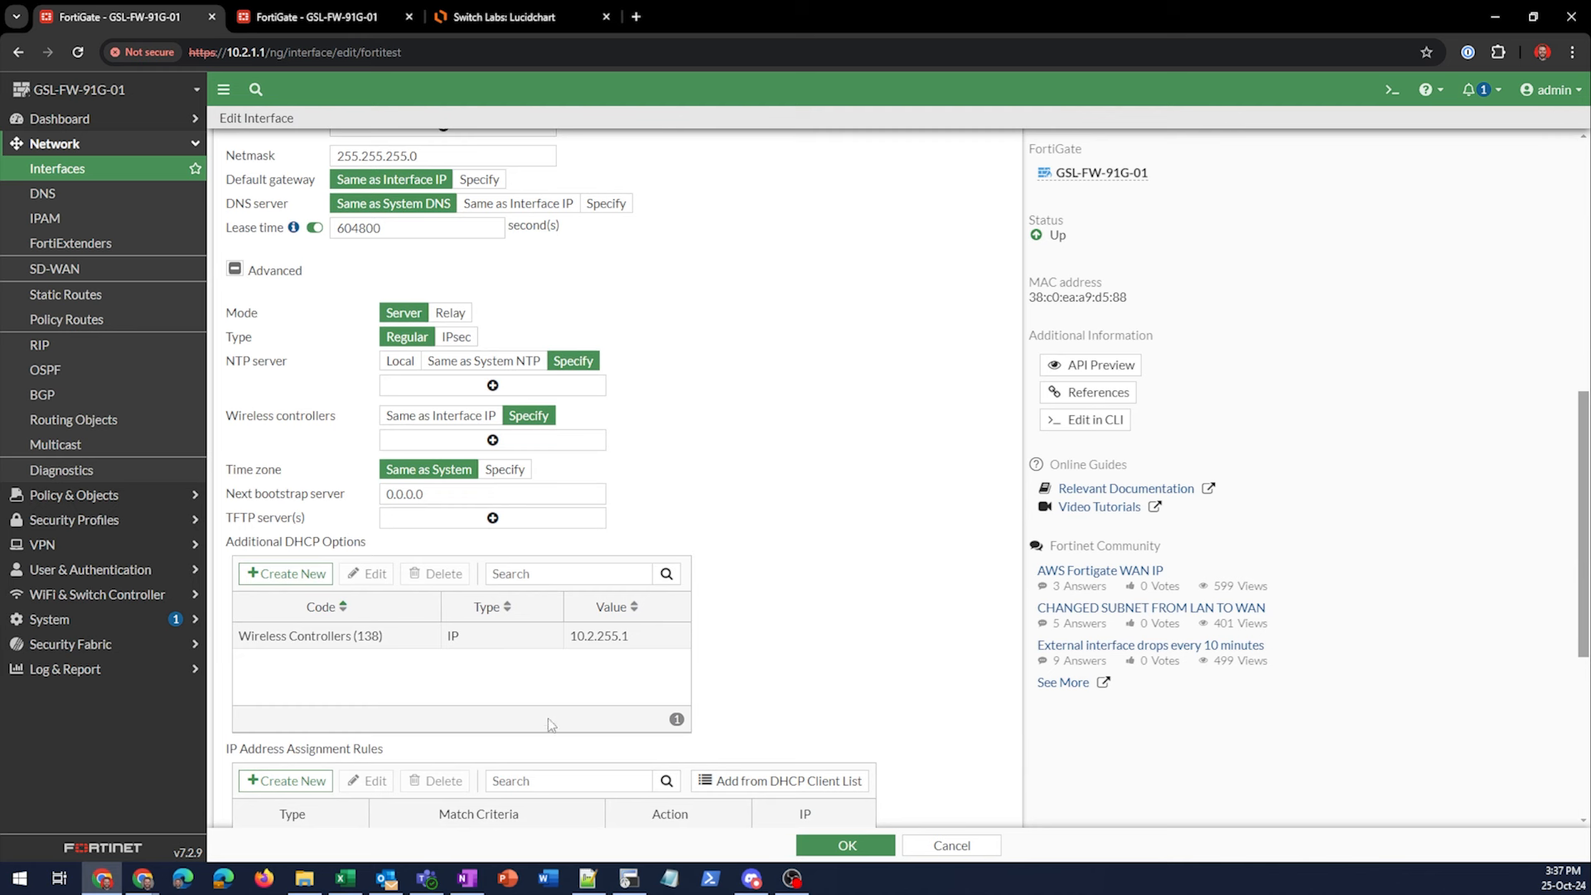
pyautogui.moveTo(618, 657)
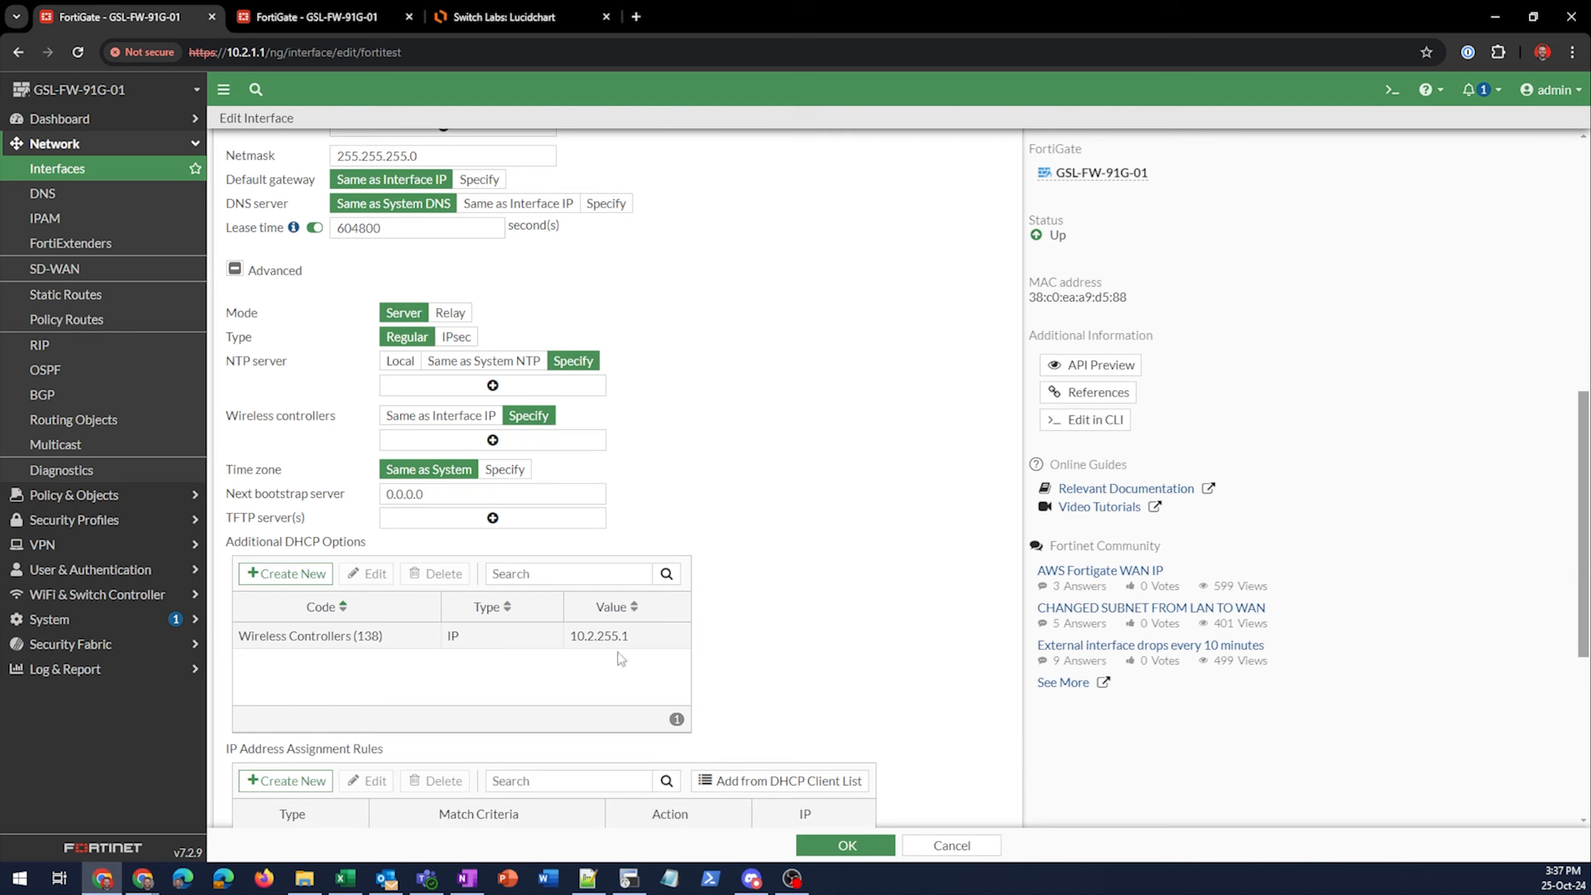
pyautogui.moveTo(630, 656)
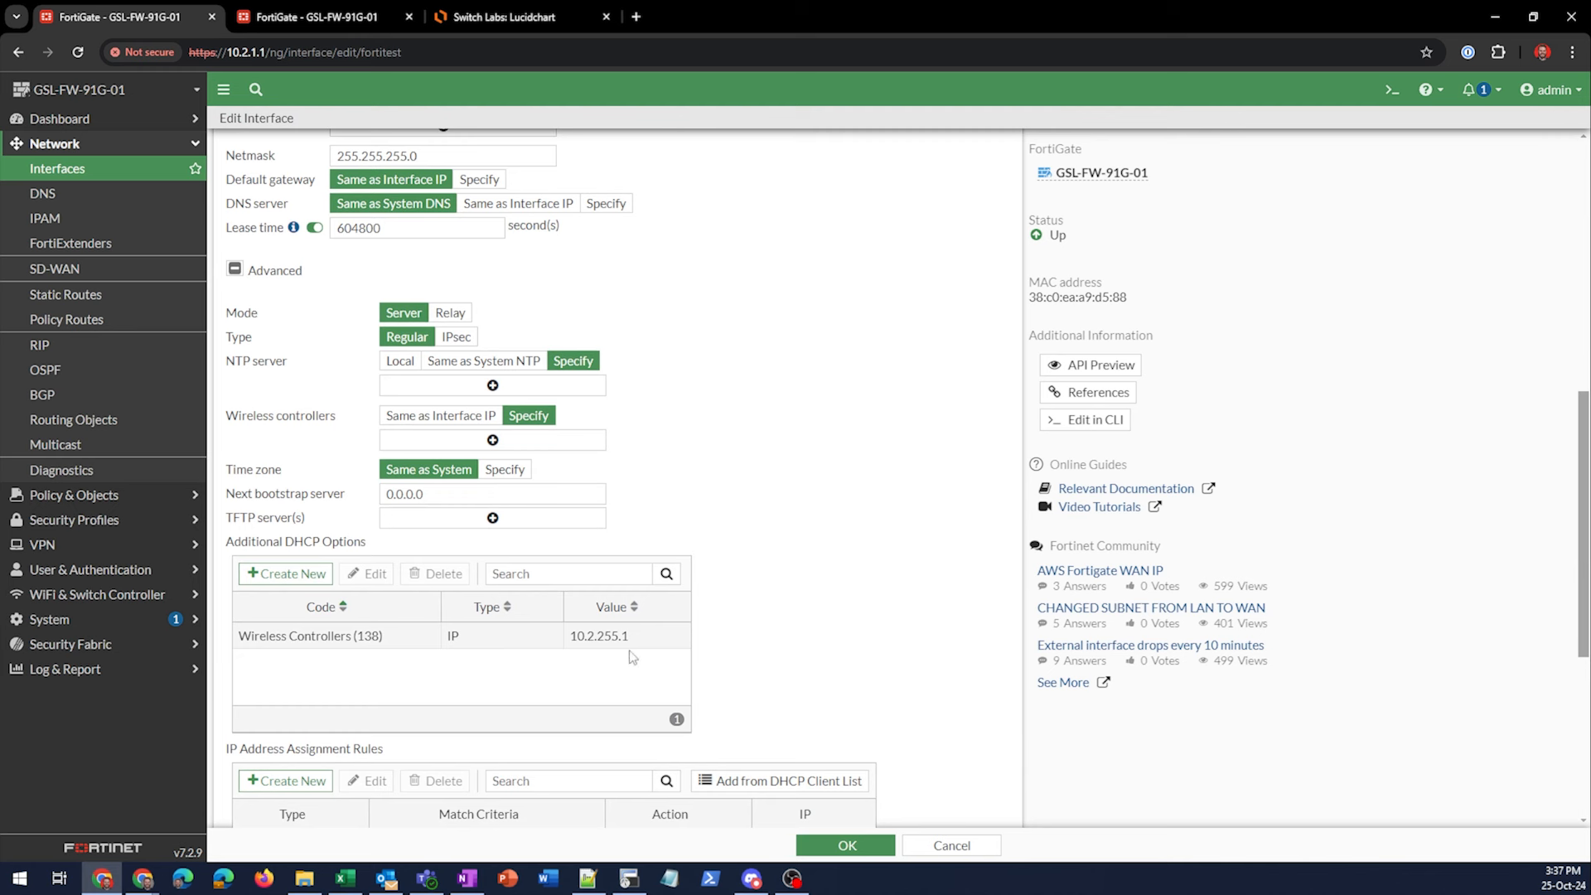
pyautogui.moveTo(828, 652)
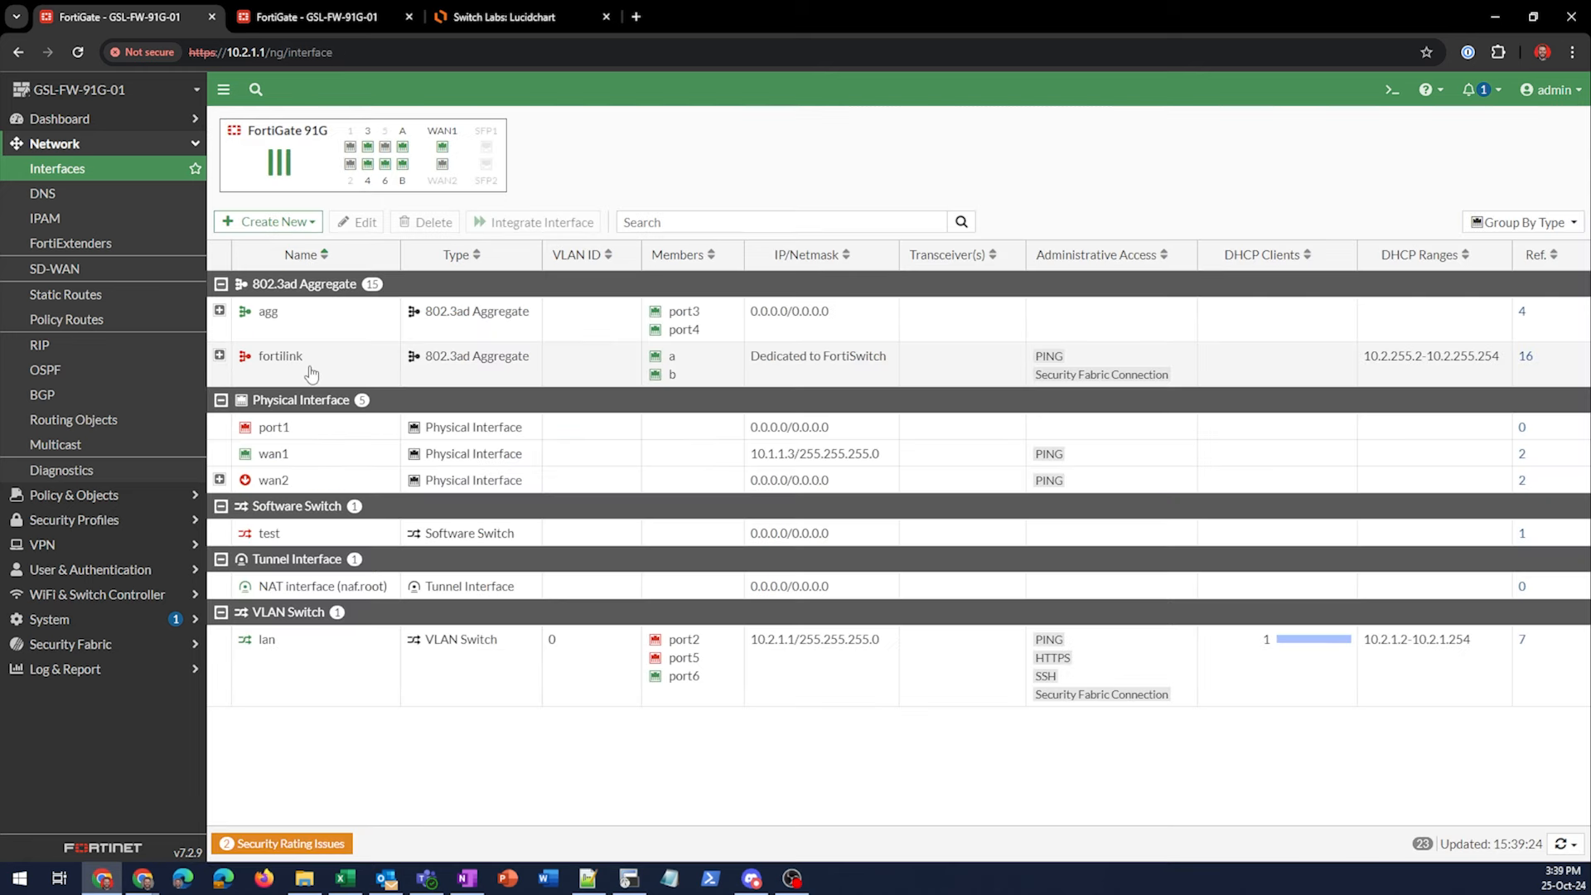
pyautogui.doubleClick(280, 356)
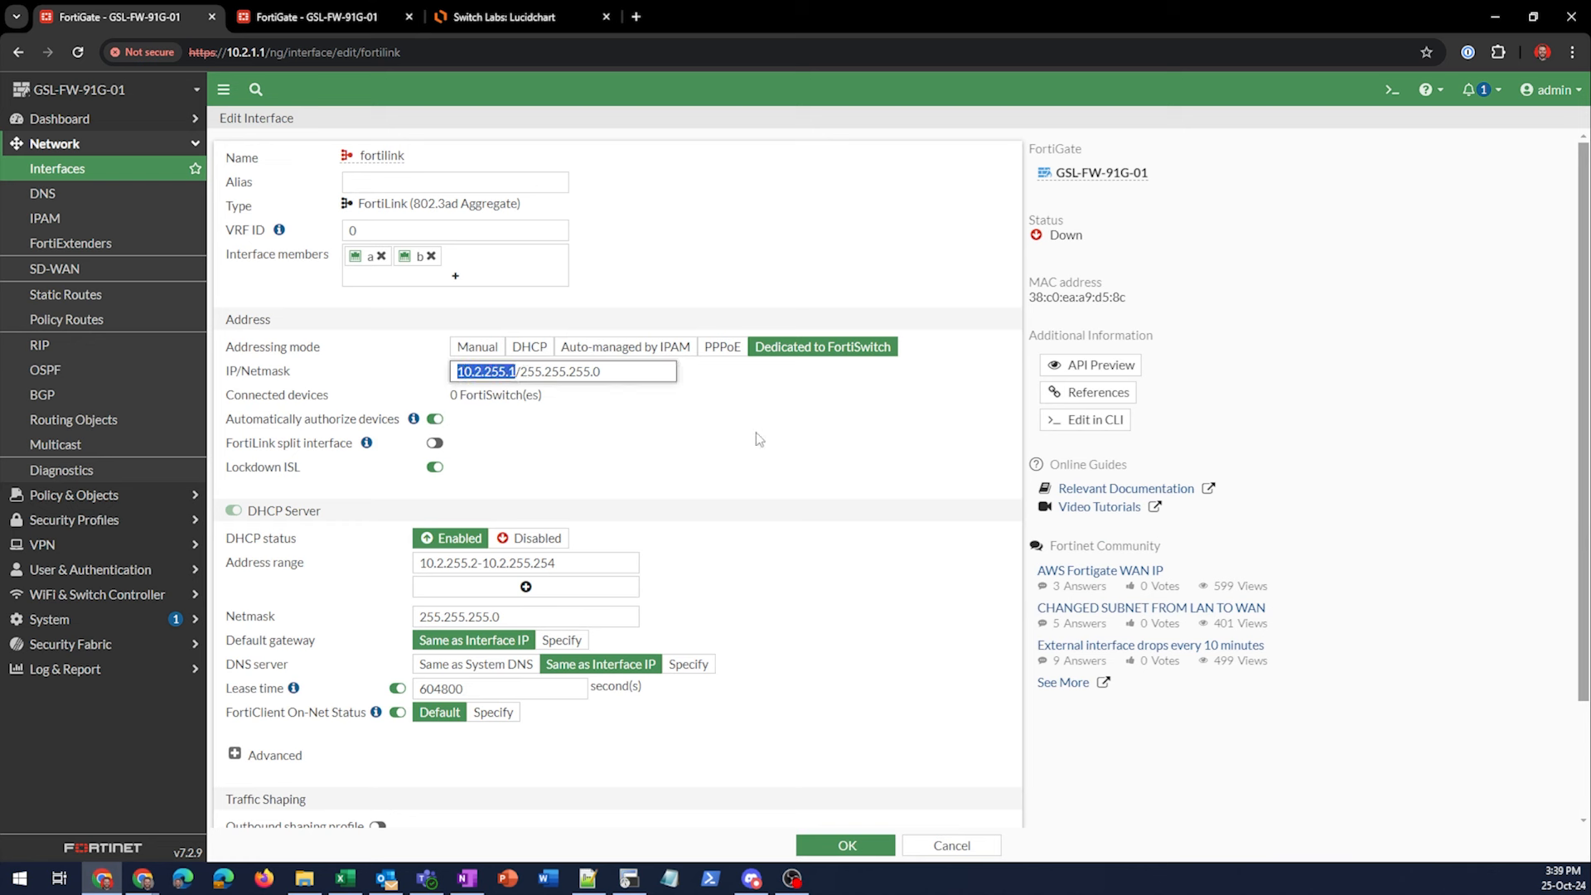
pyautogui.moveTo(761, 439)
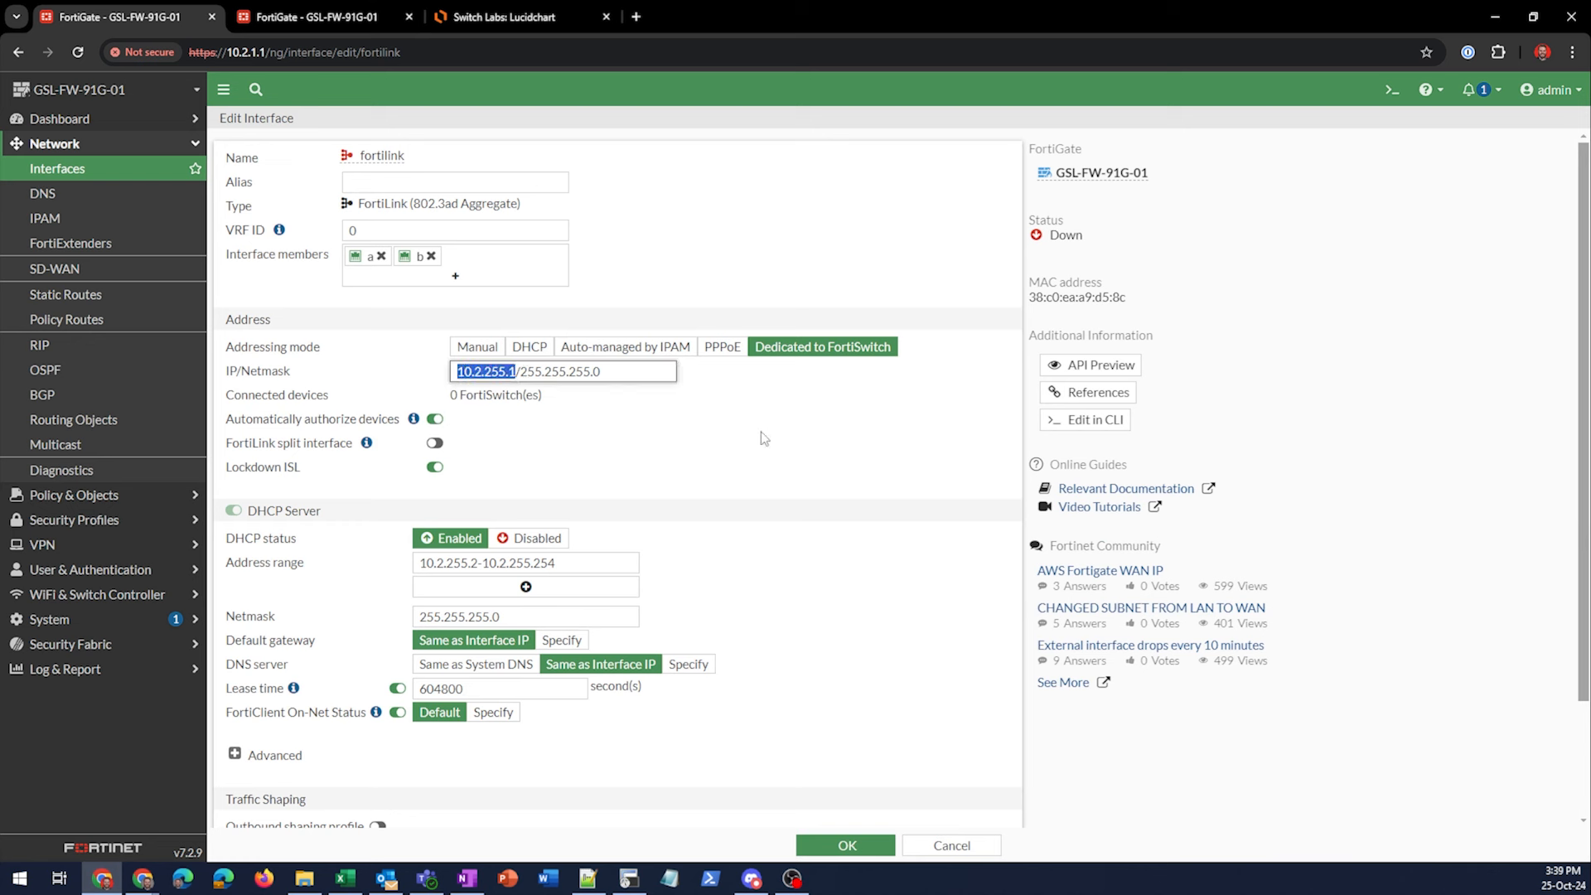
pyautogui.moveTo(478, 402)
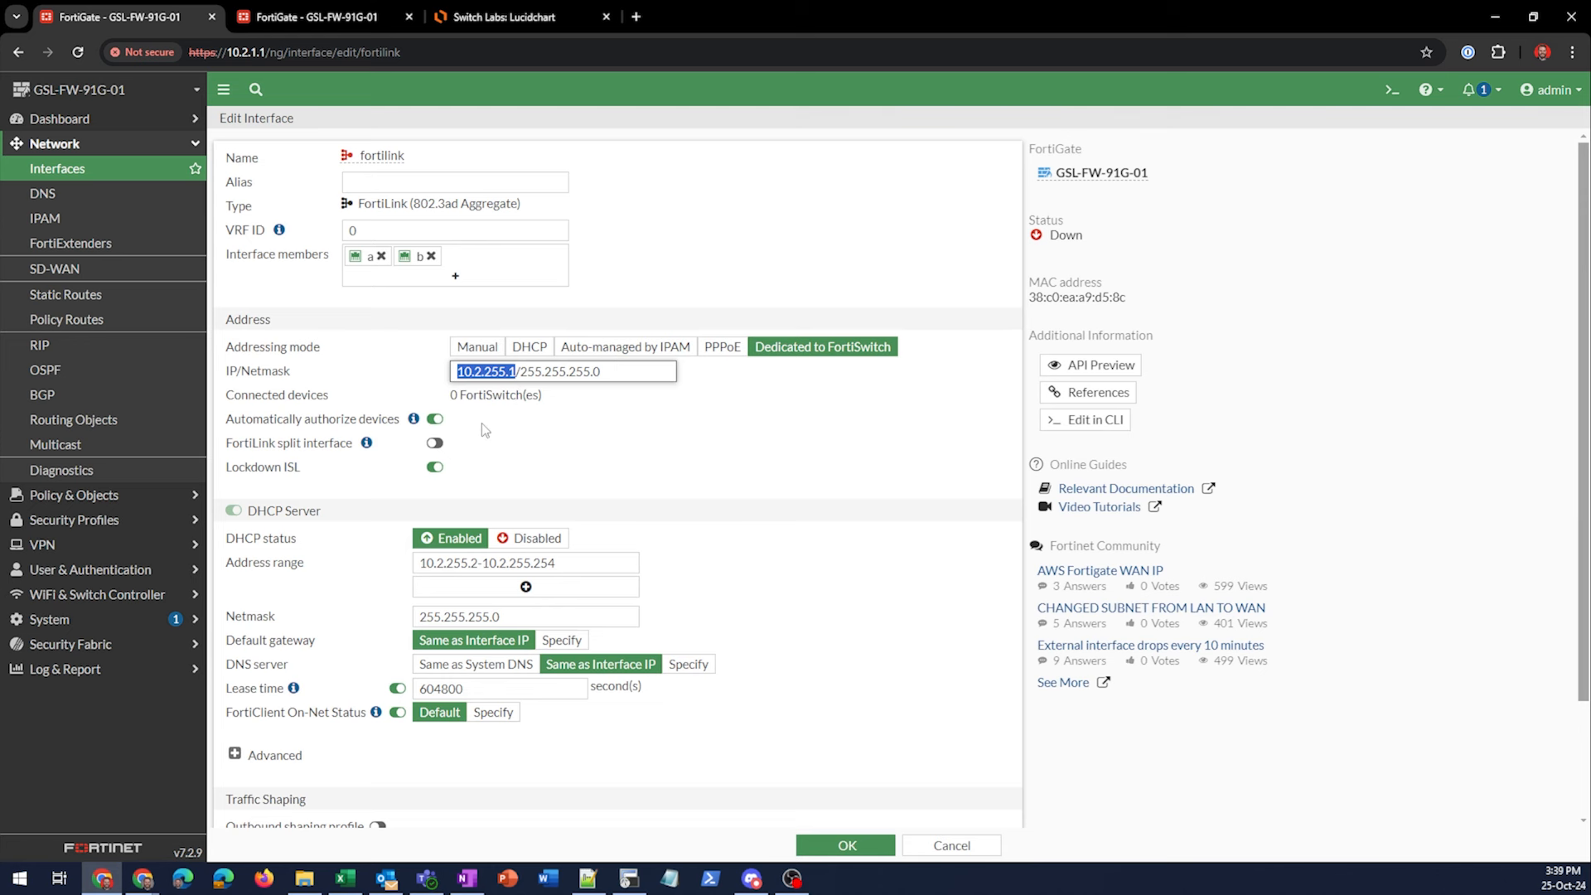
pyautogui.moveTo(529, 425)
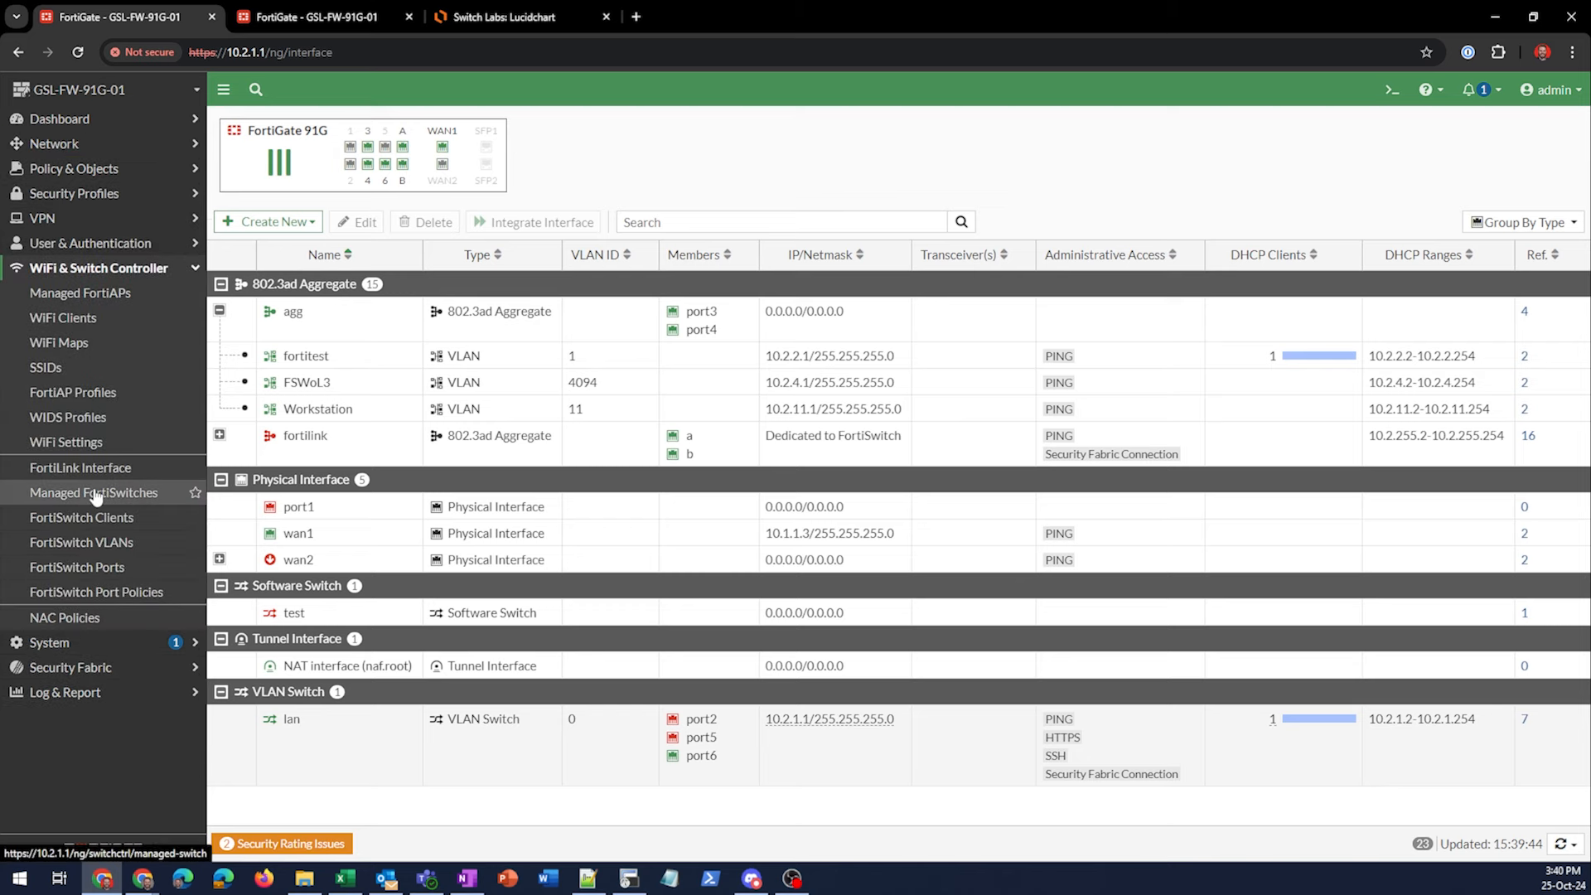
# Step: View the FortiGate's list of managed FortiSwitches
pyautogui.click(93, 492)
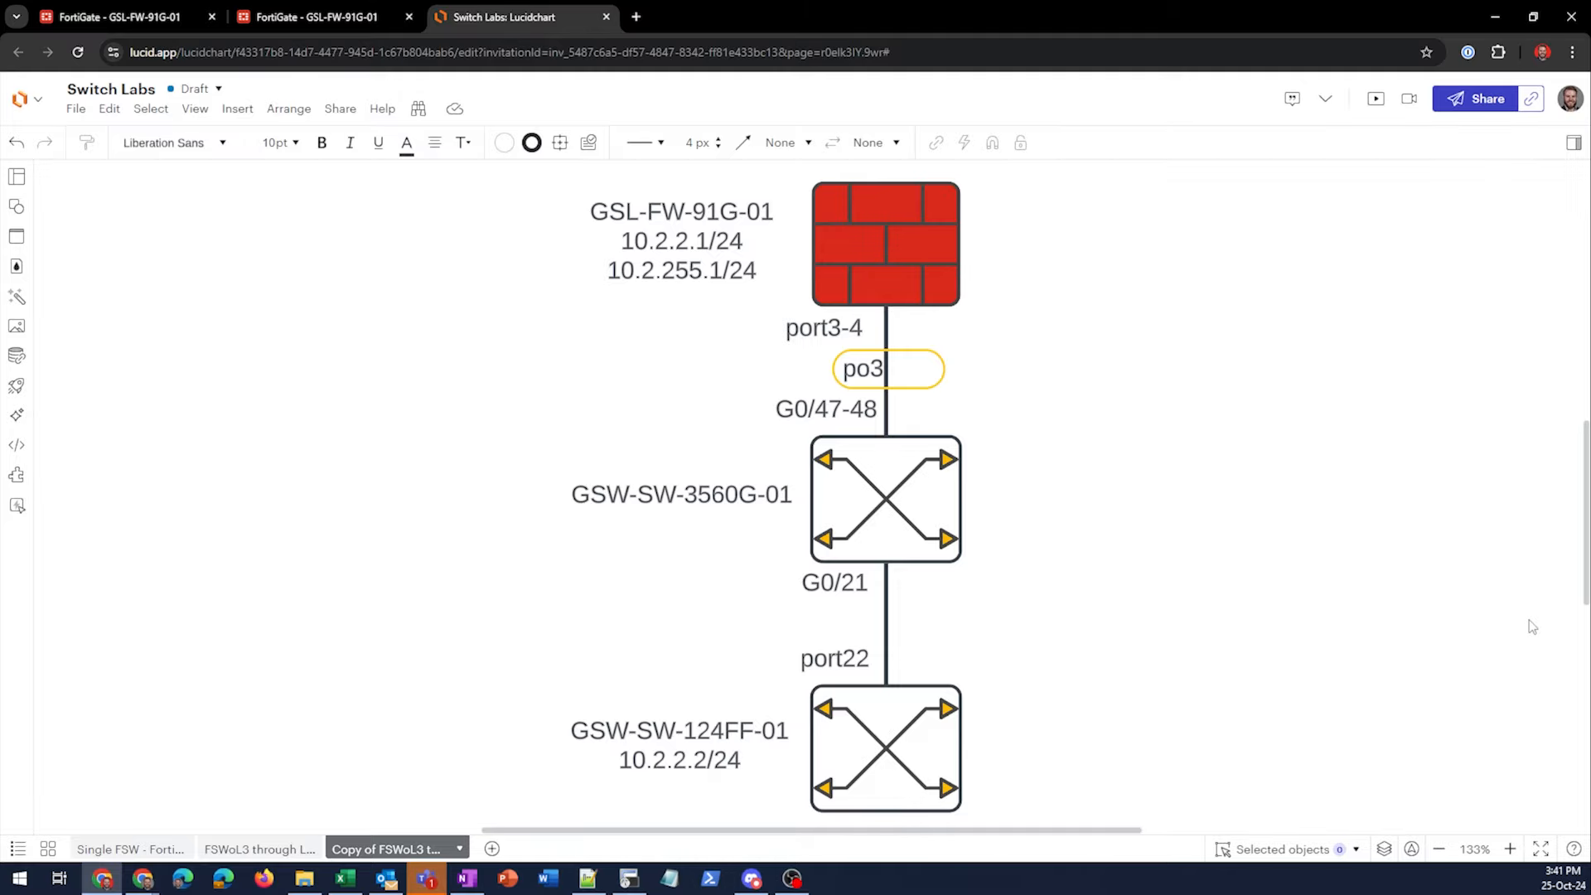
# Step: Enable GigabitEthernet0/21 on the 3560G switch, then go to the FortiSwitch 124FF-01 session
pyautogui.click(424, 878)
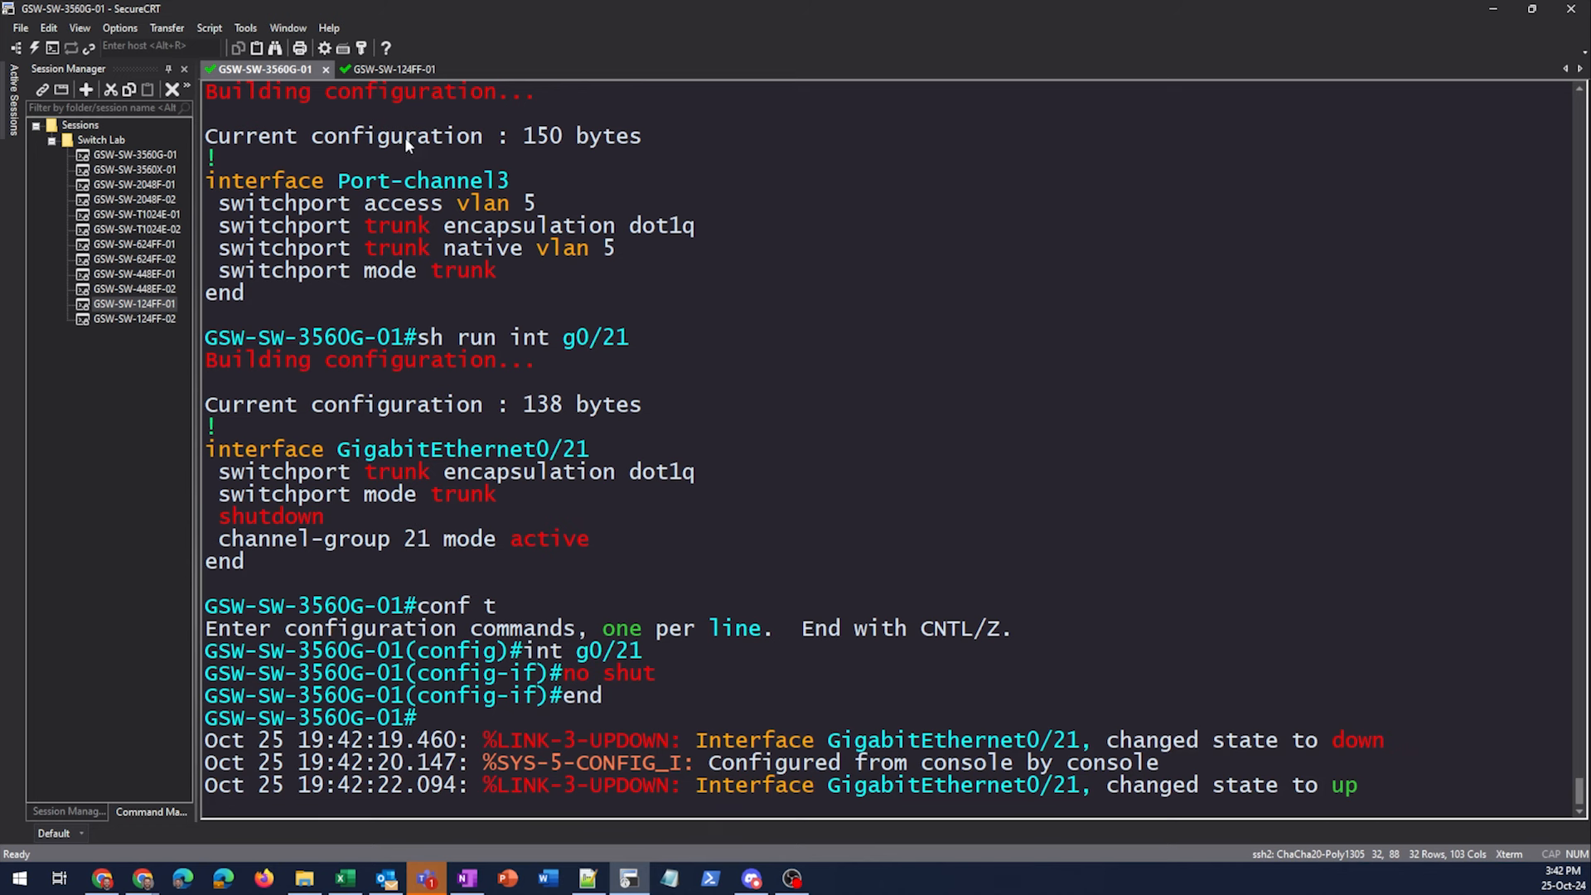
pyautogui.click(388, 69)
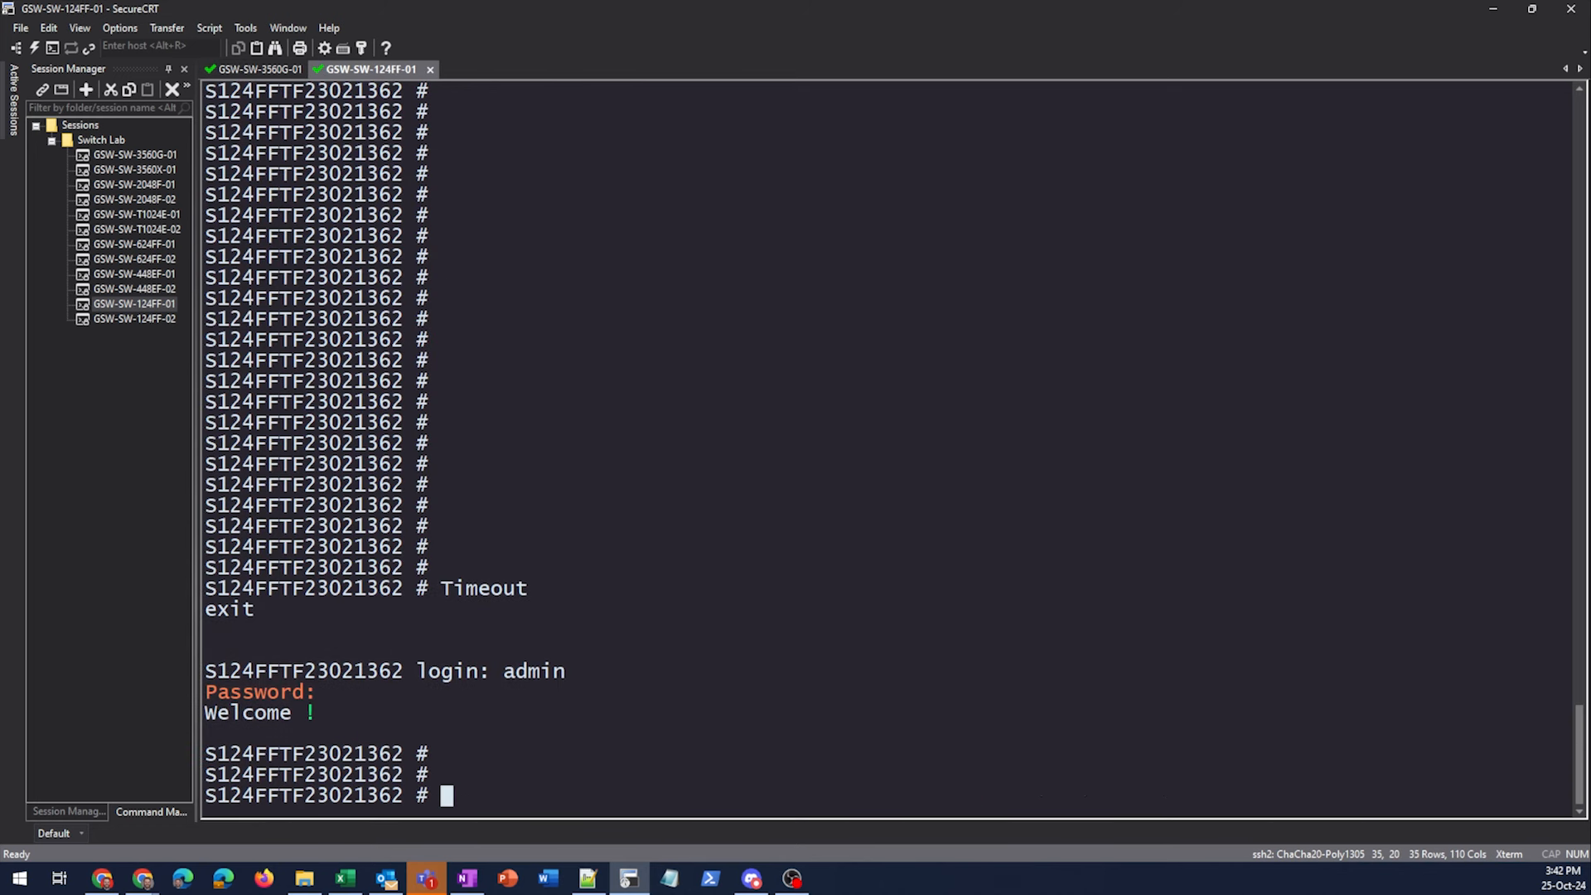
# Step: Run exec factoryreset on the FortiSwitch 124FF and log back in as admin
pyautogui.write('exec f')
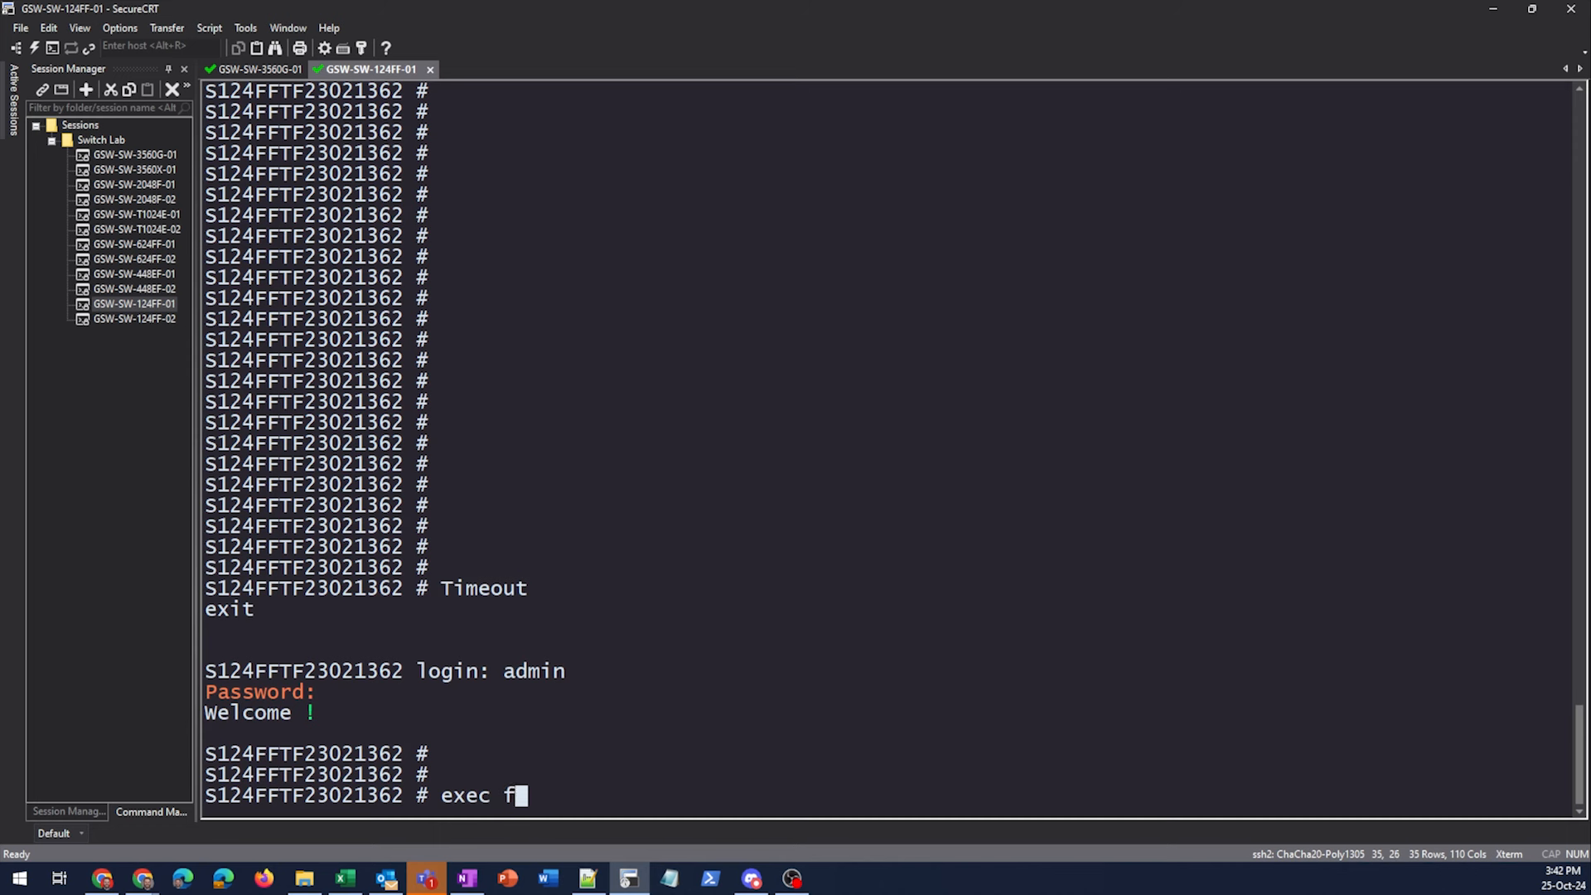
pyautogui.write('actoryreset')
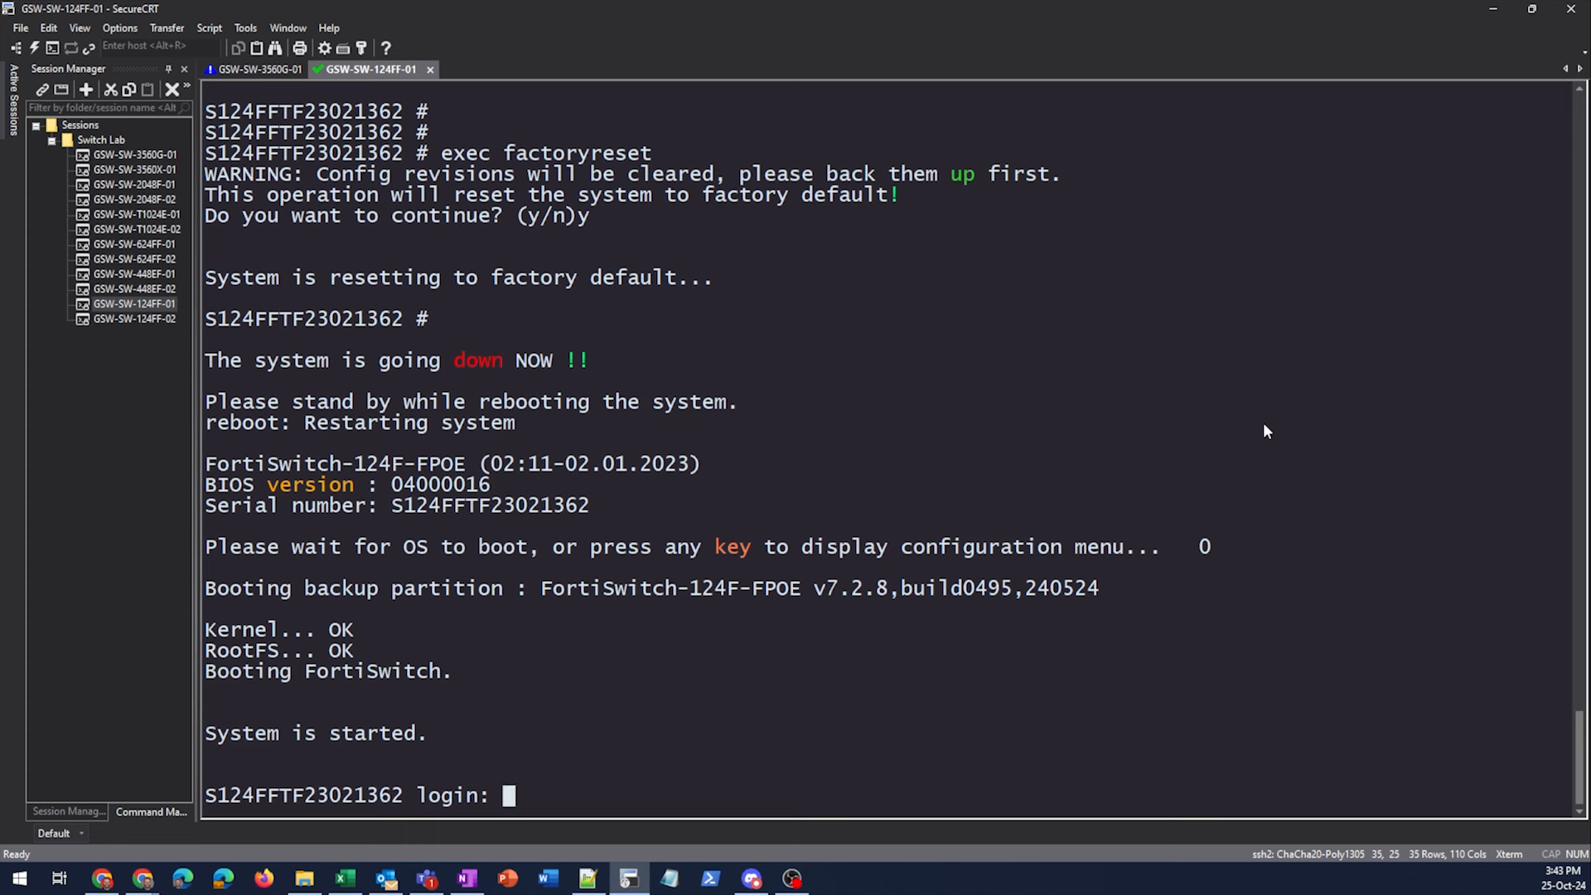
pyautogui.write('admin')
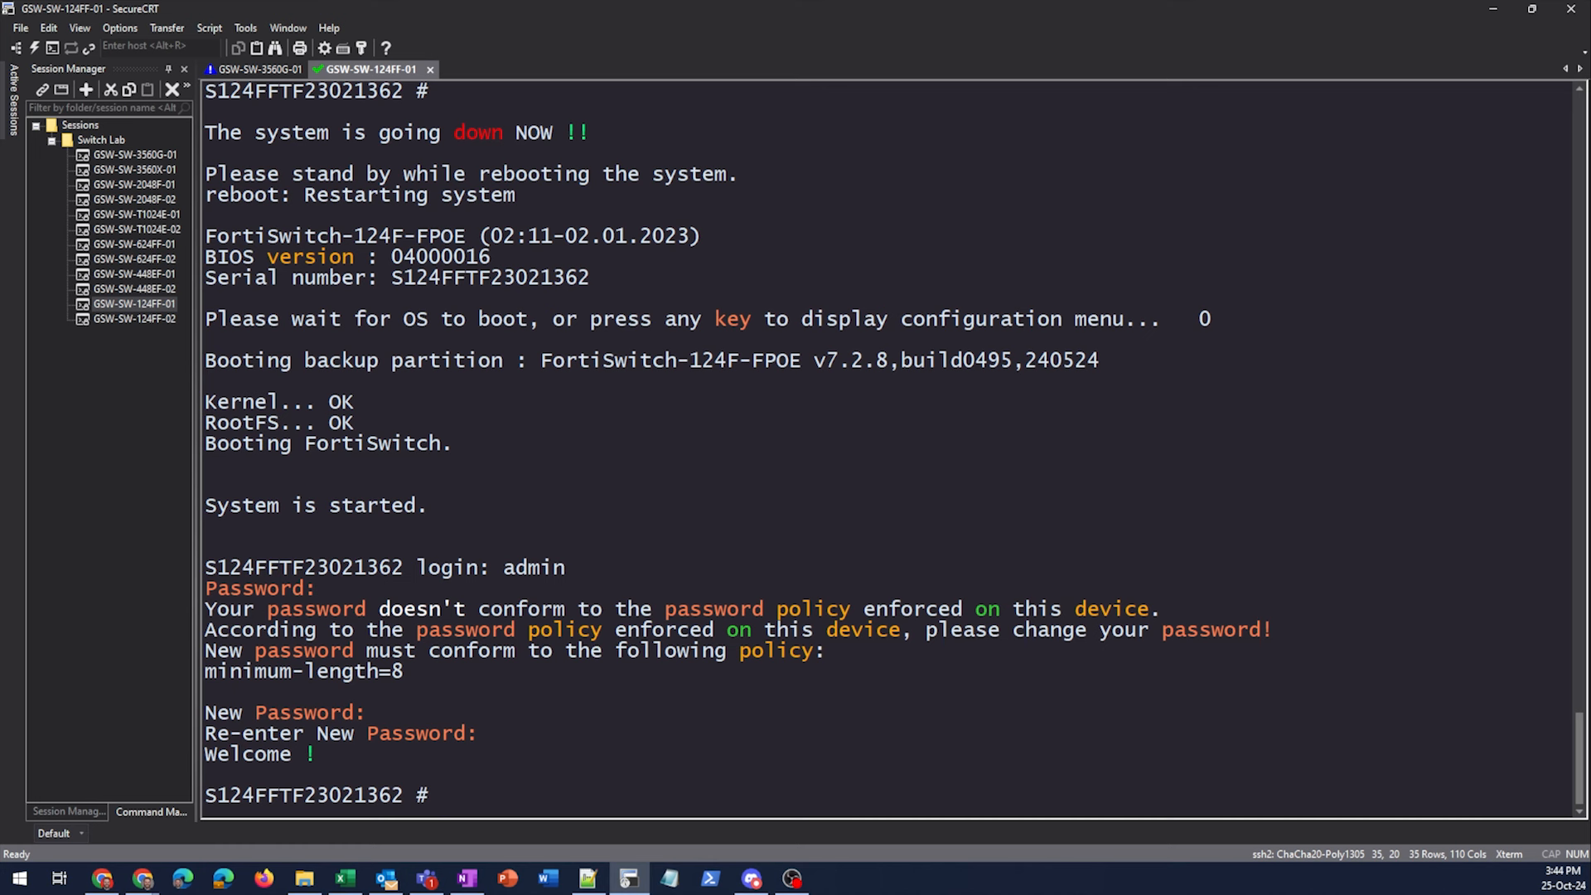
# Step: Run 'execute switch-controller get-conn-status' and 'sh sys interface' on the FortiSwitch
pyautogui.write('execute')
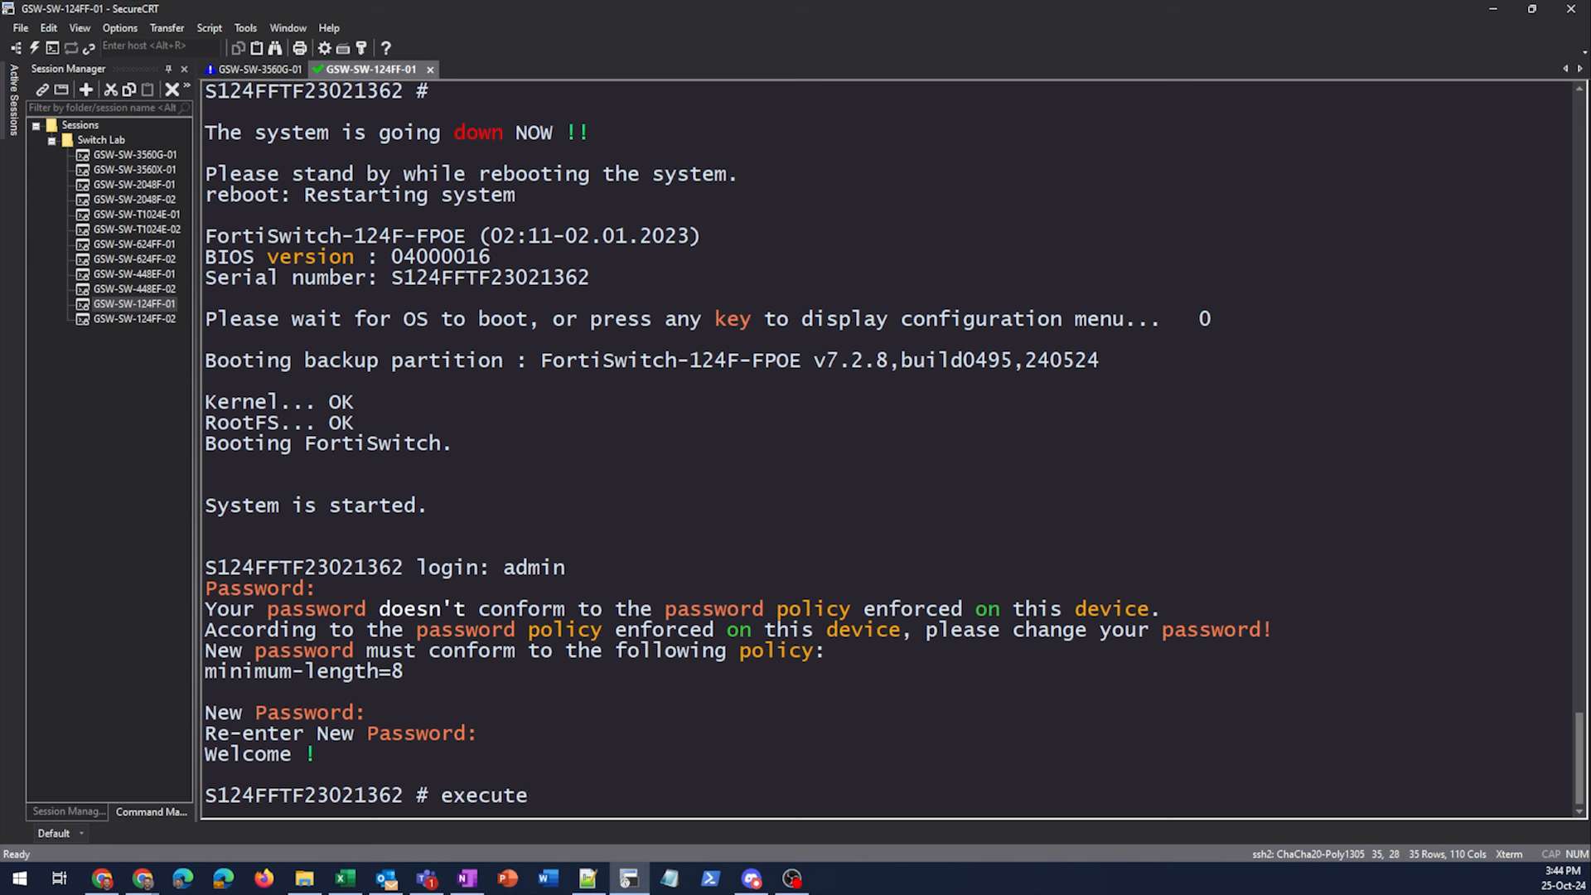
pyautogui.write('switch-controller')
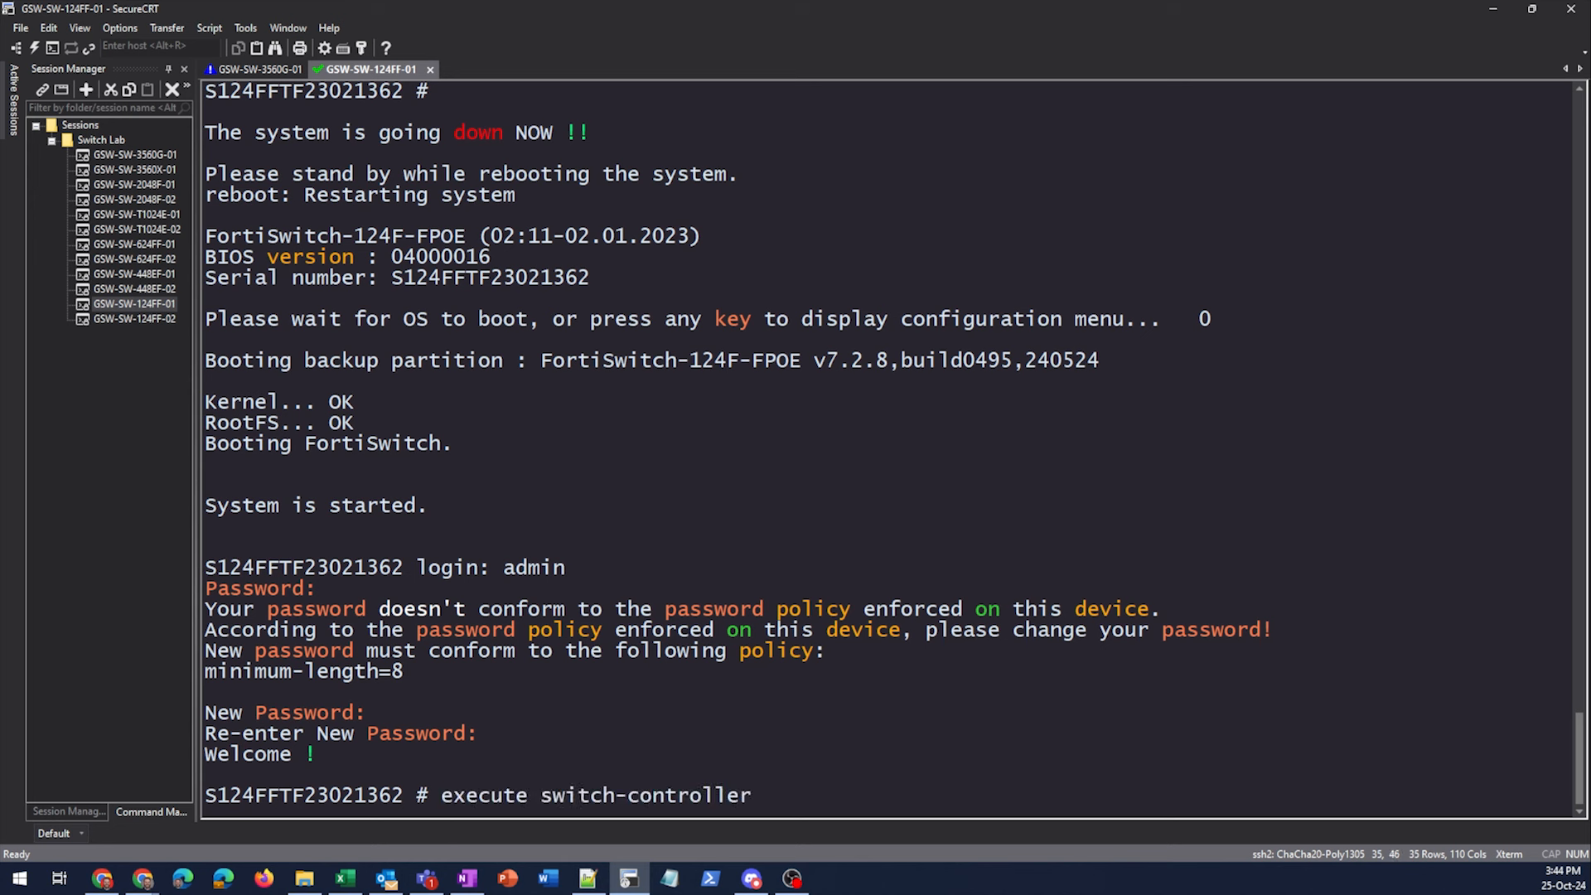
pyautogui.write('get-conn-status')
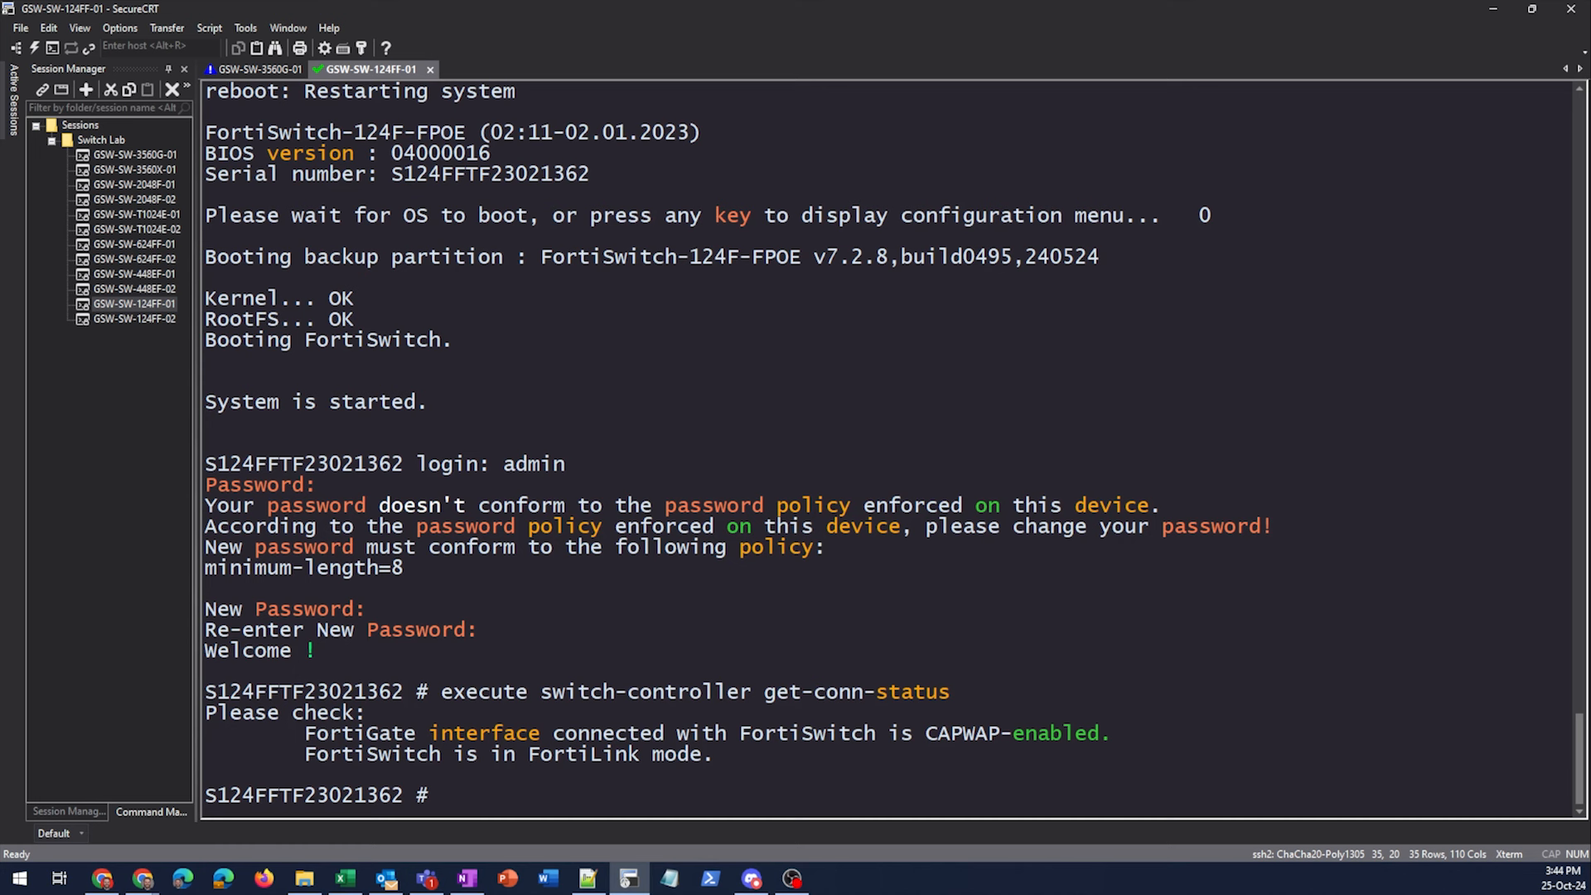
pyautogui.write('sh sys')
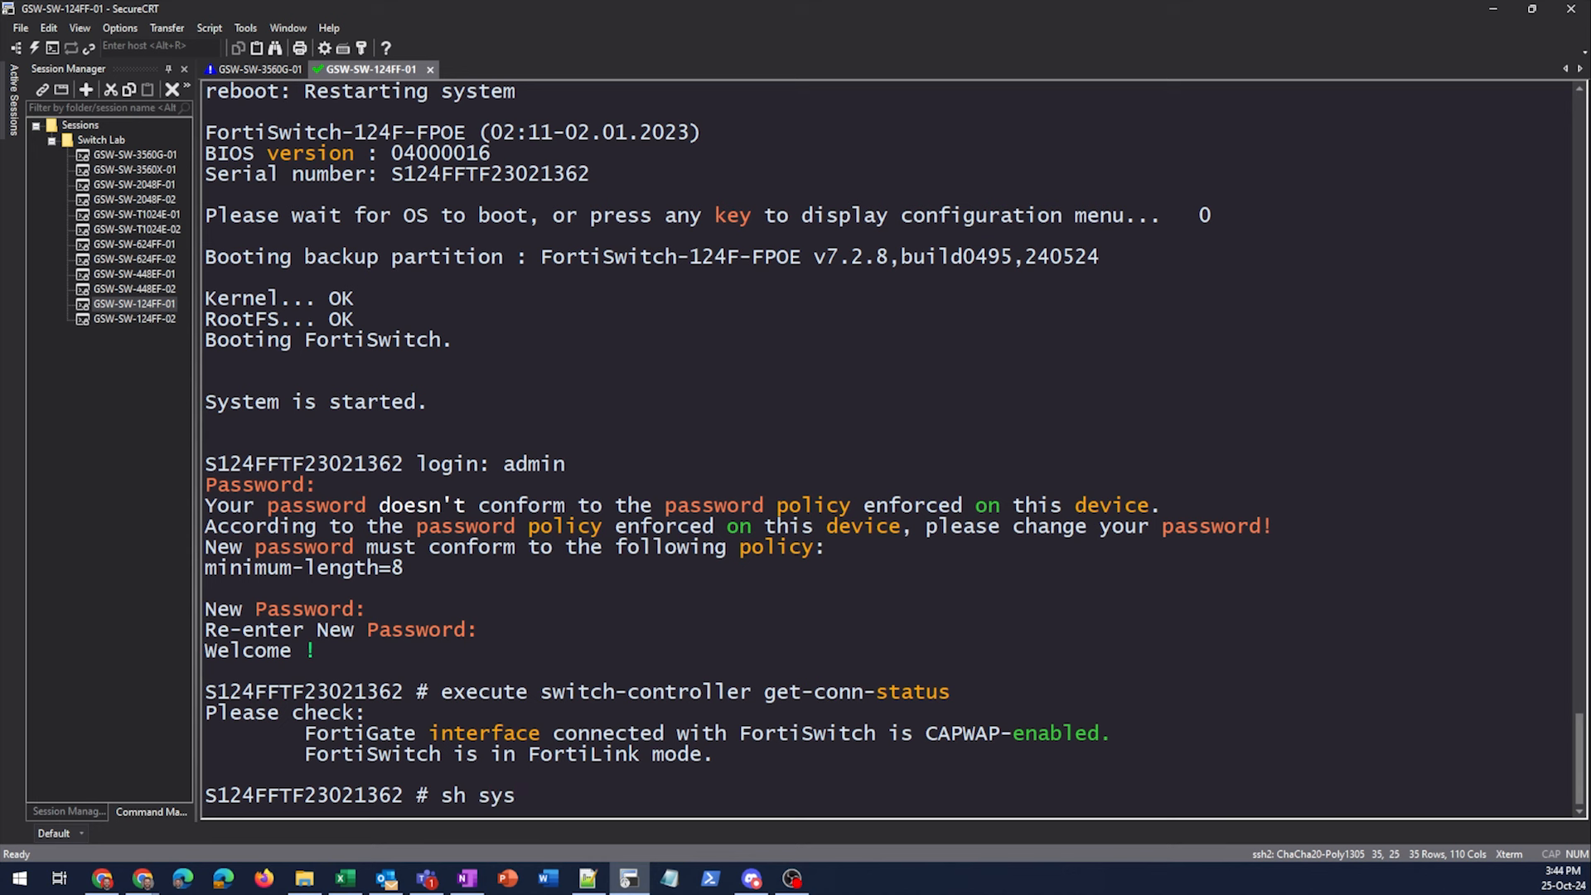
pyautogui.write('interface')
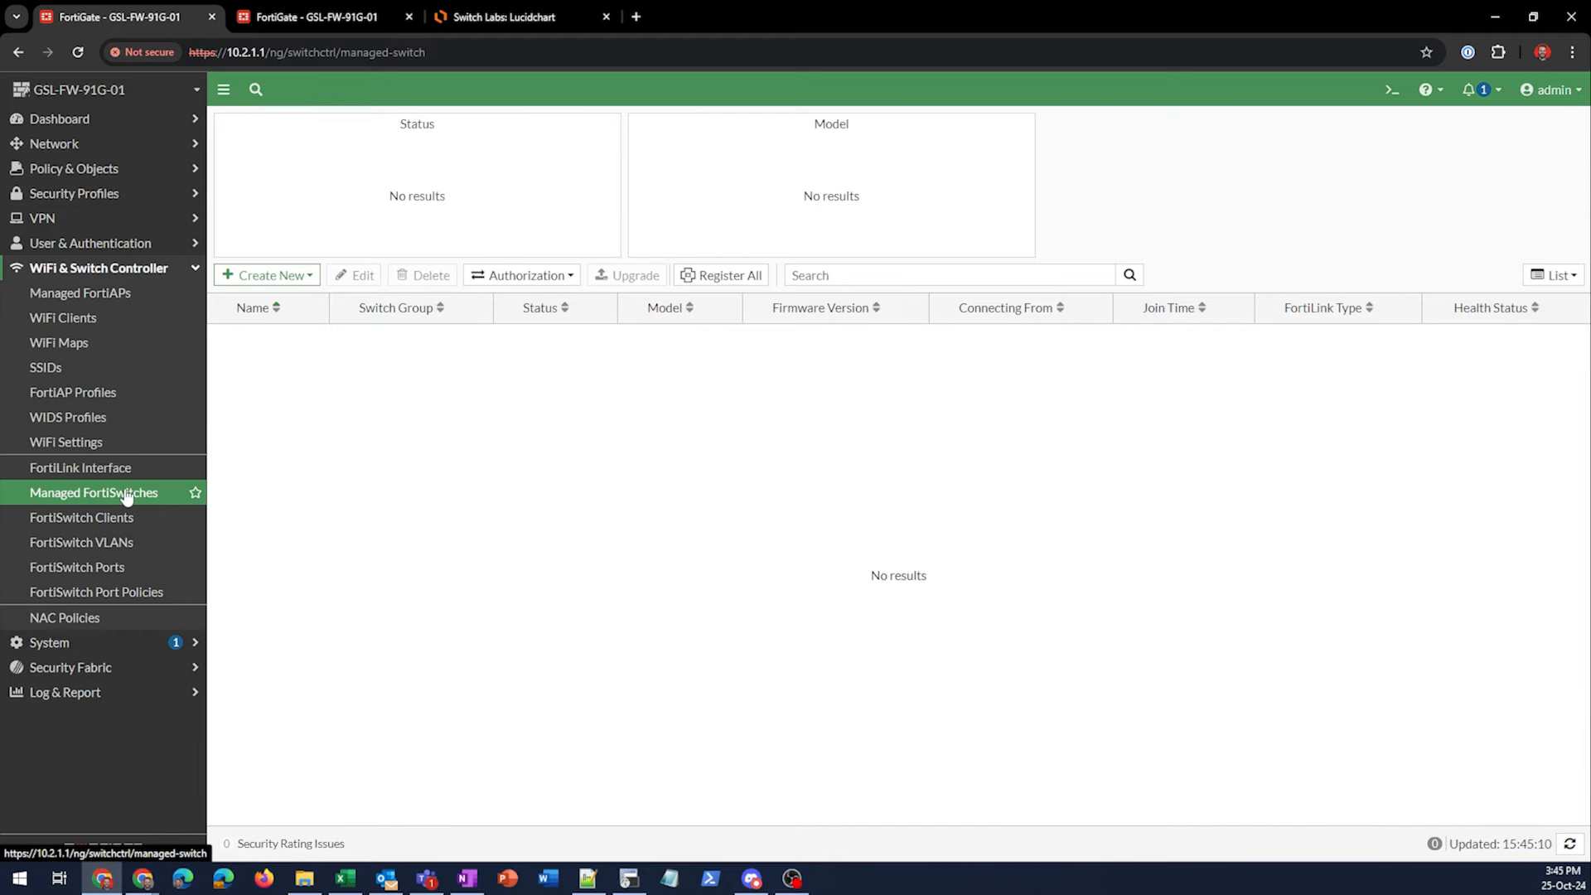
pyautogui.moveTo(605, 568)
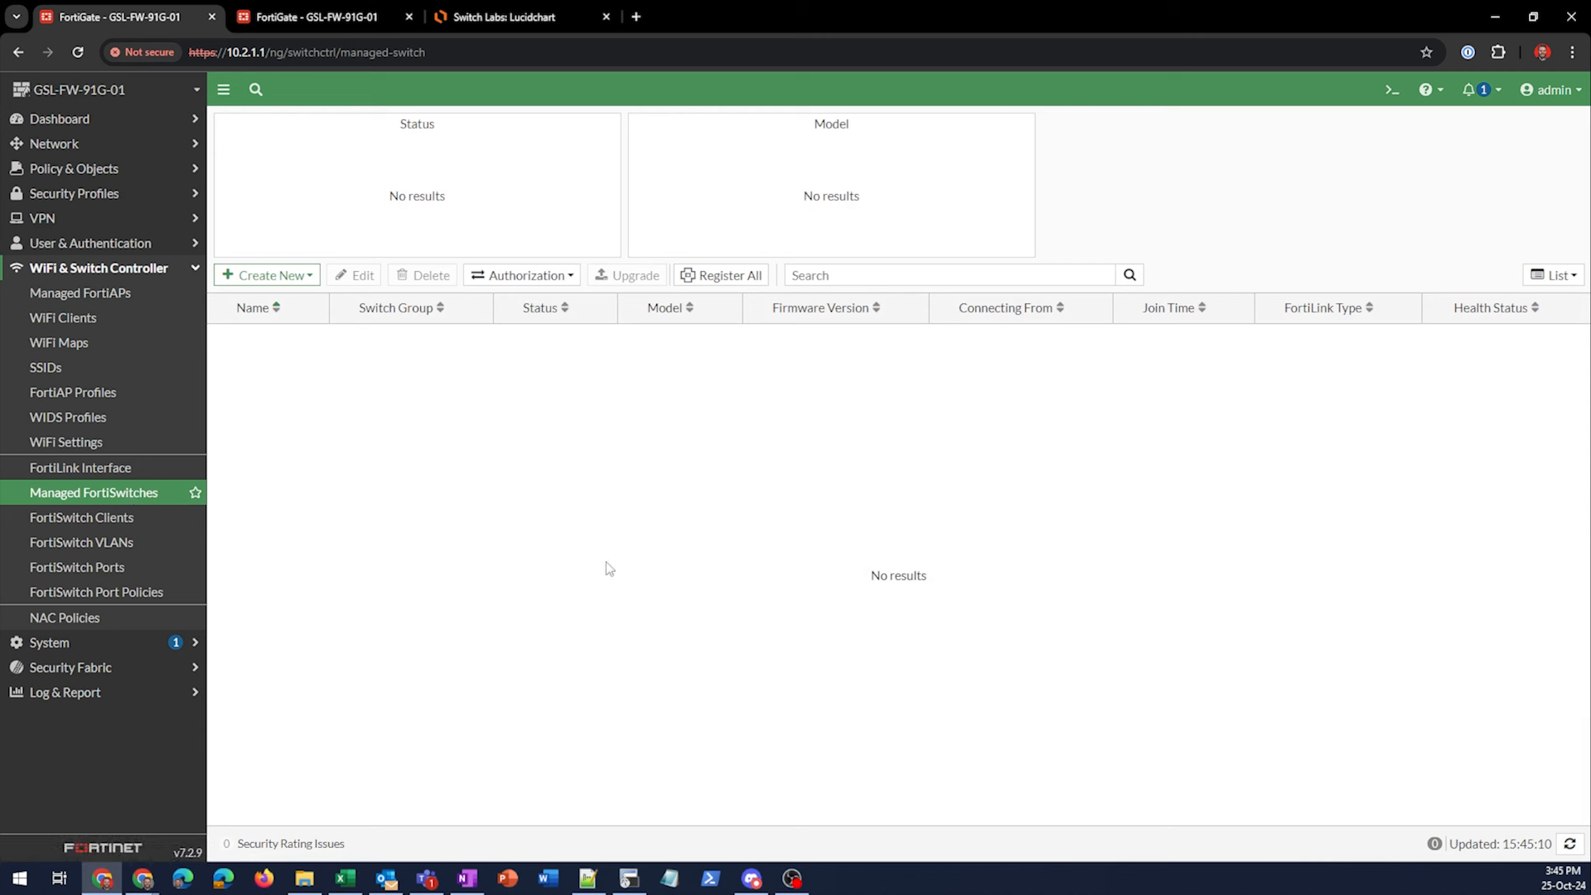
pyautogui.moveTo(470, 521)
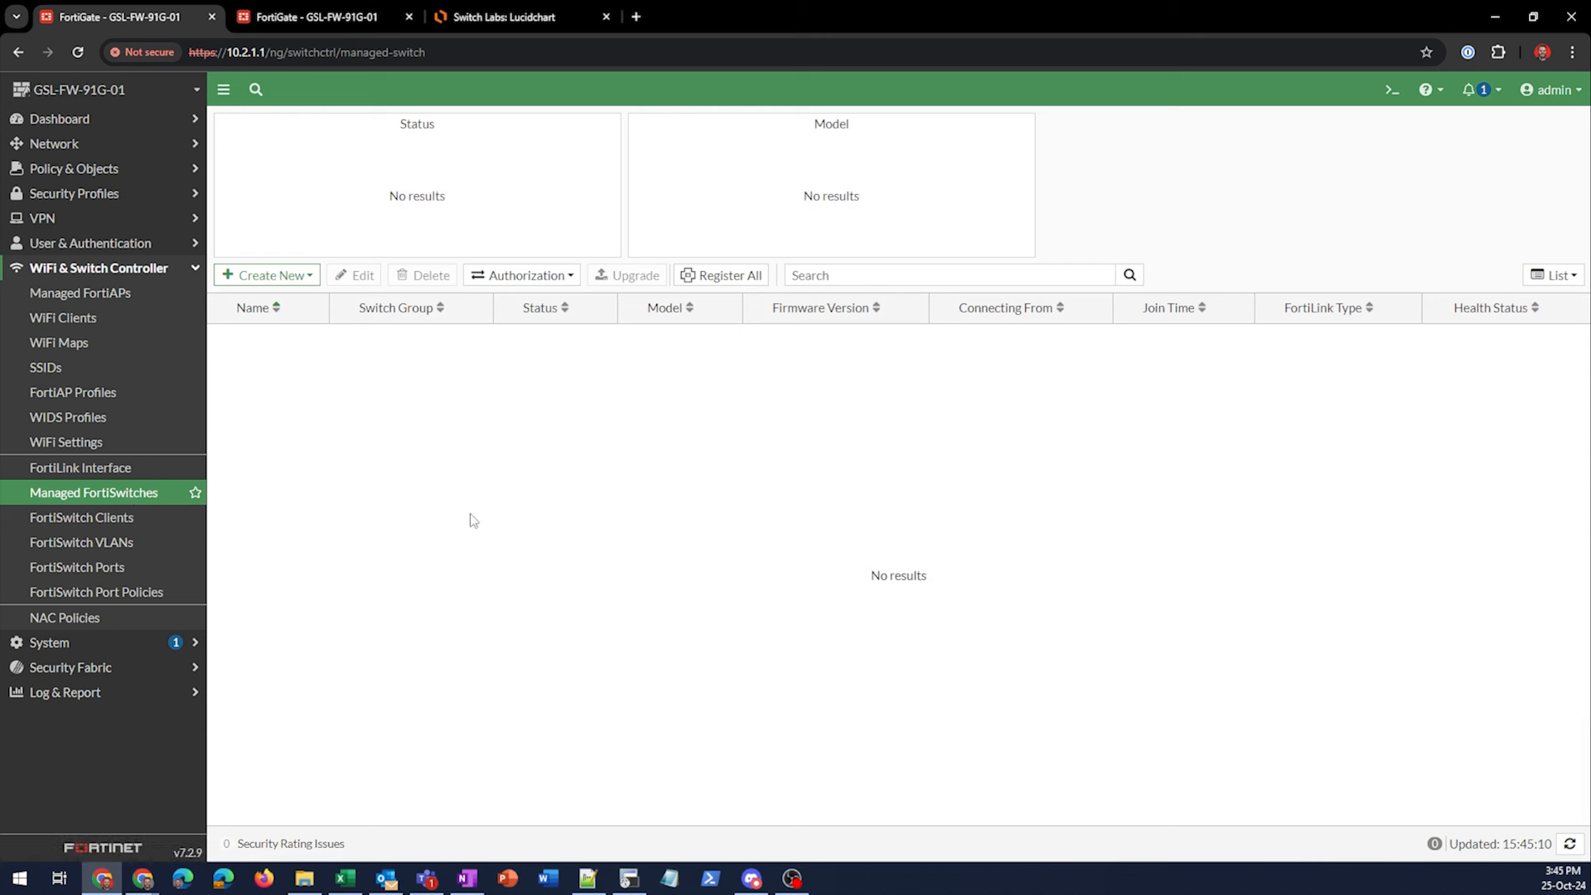
pyautogui.moveTo(298, 494)
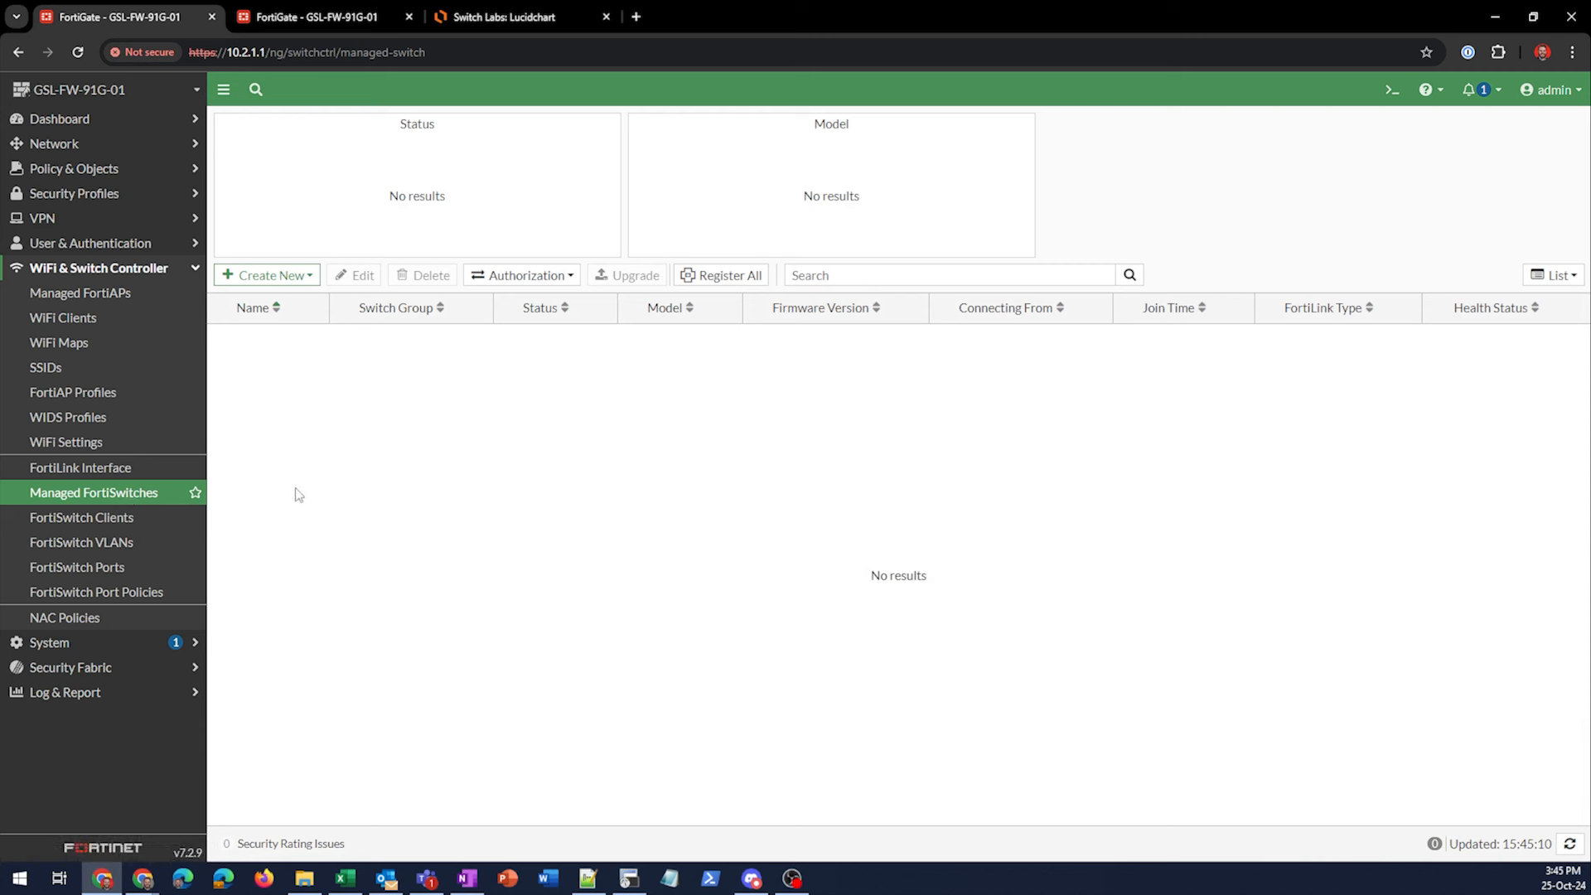
# Step: Go to Policy & Objects > Firewall Policy and create a new policy
pyautogui.click(74, 168)
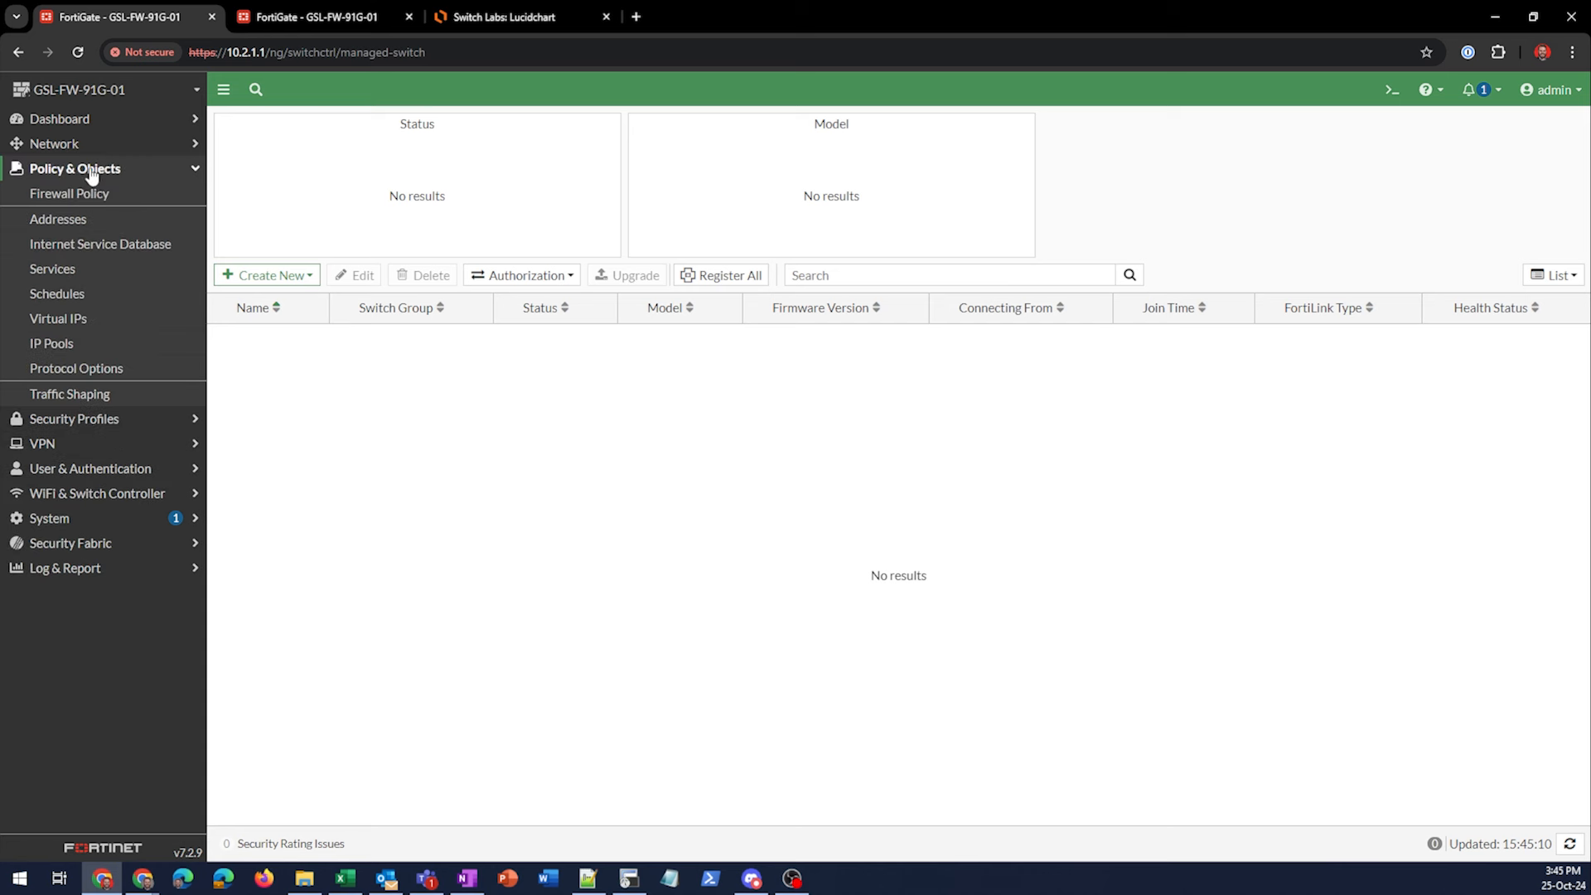
pyautogui.click(68, 193)
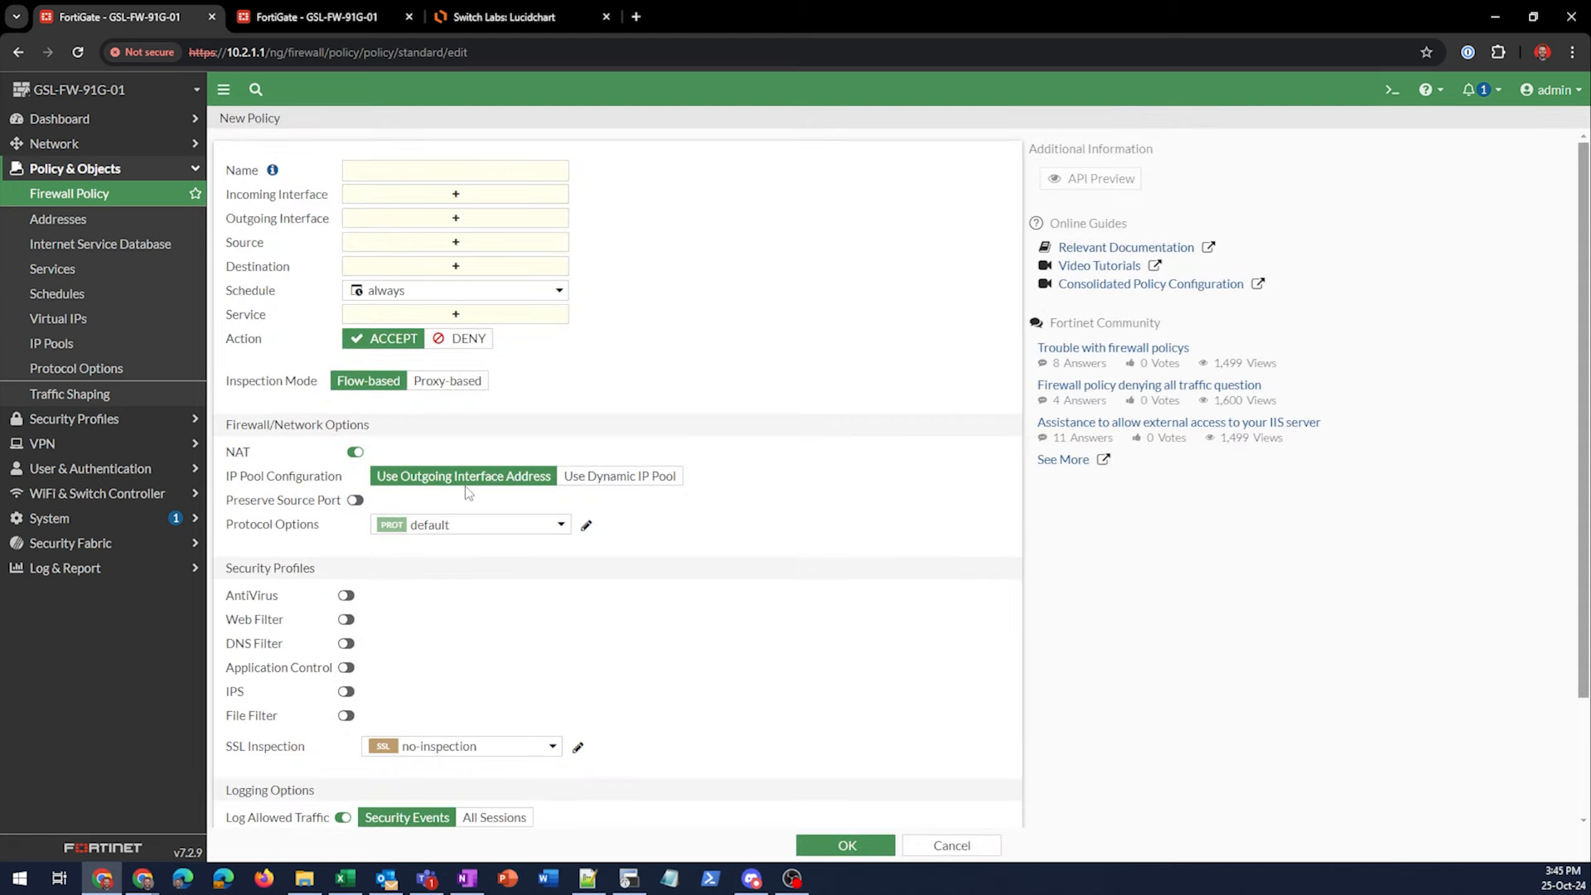
# Step: Name the policy FortiLink with fortitest as incoming and outgoing interface
pyautogui.write('FortiLink')
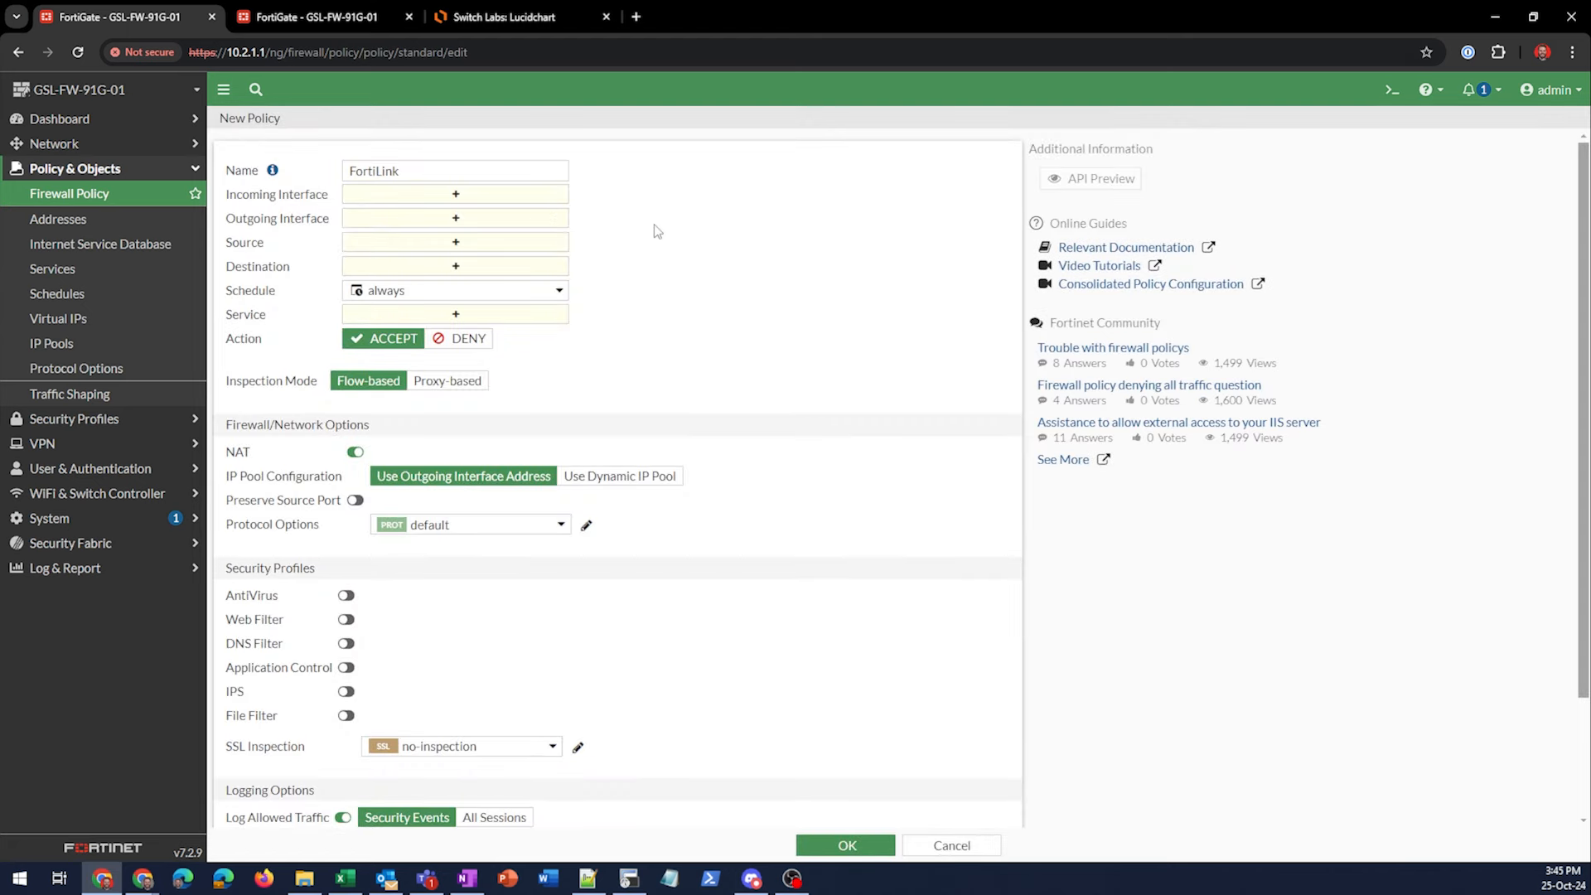
pyautogui.click(454, 194)
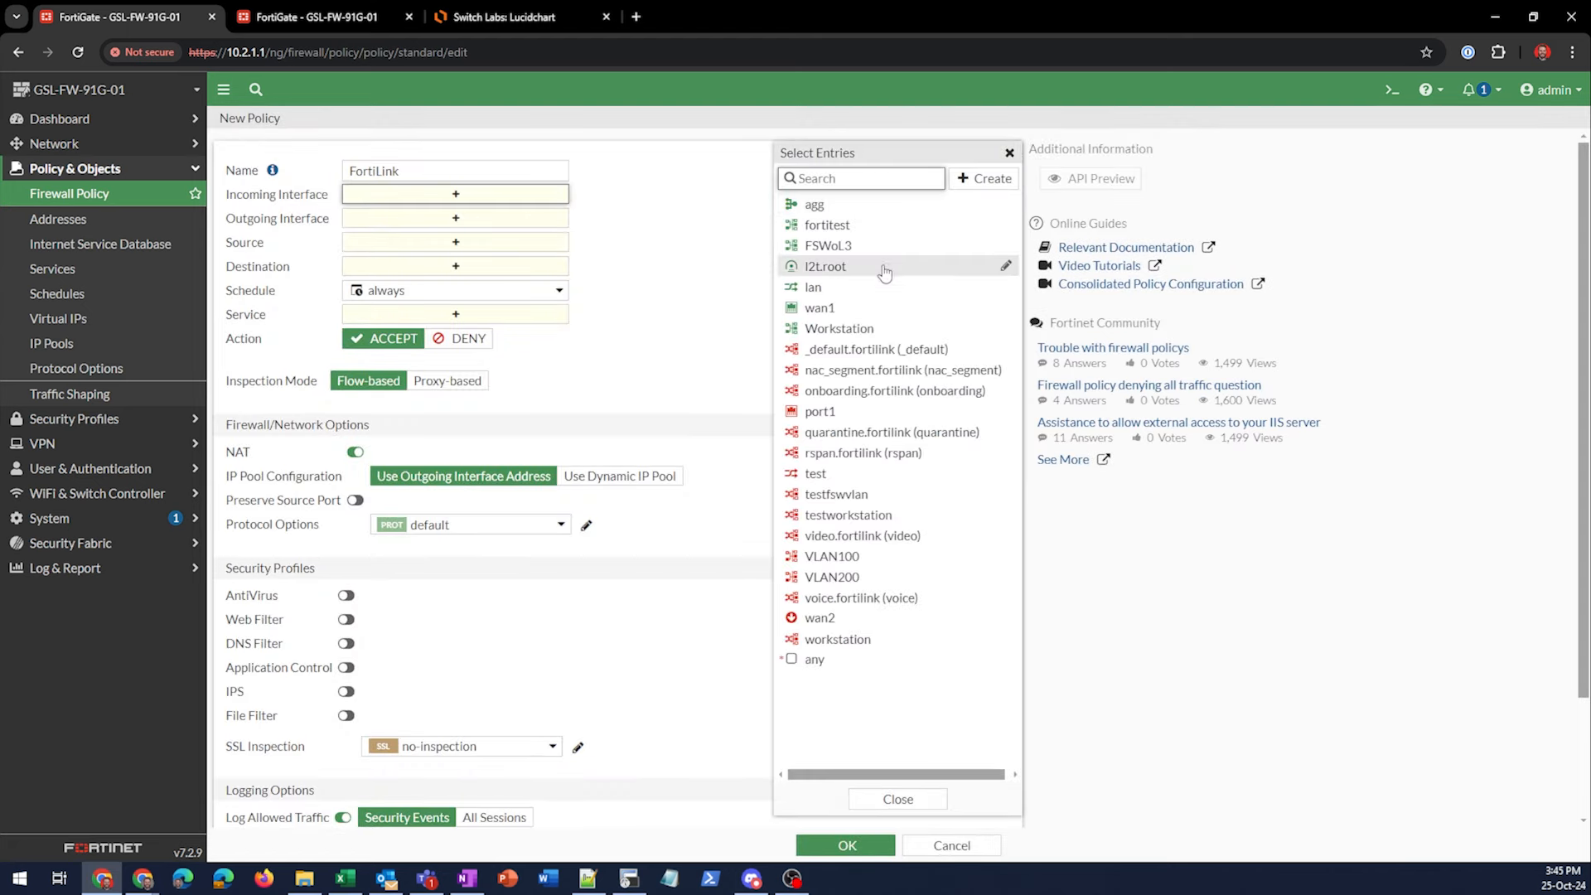
pyautogui.moveTo(826, 224)
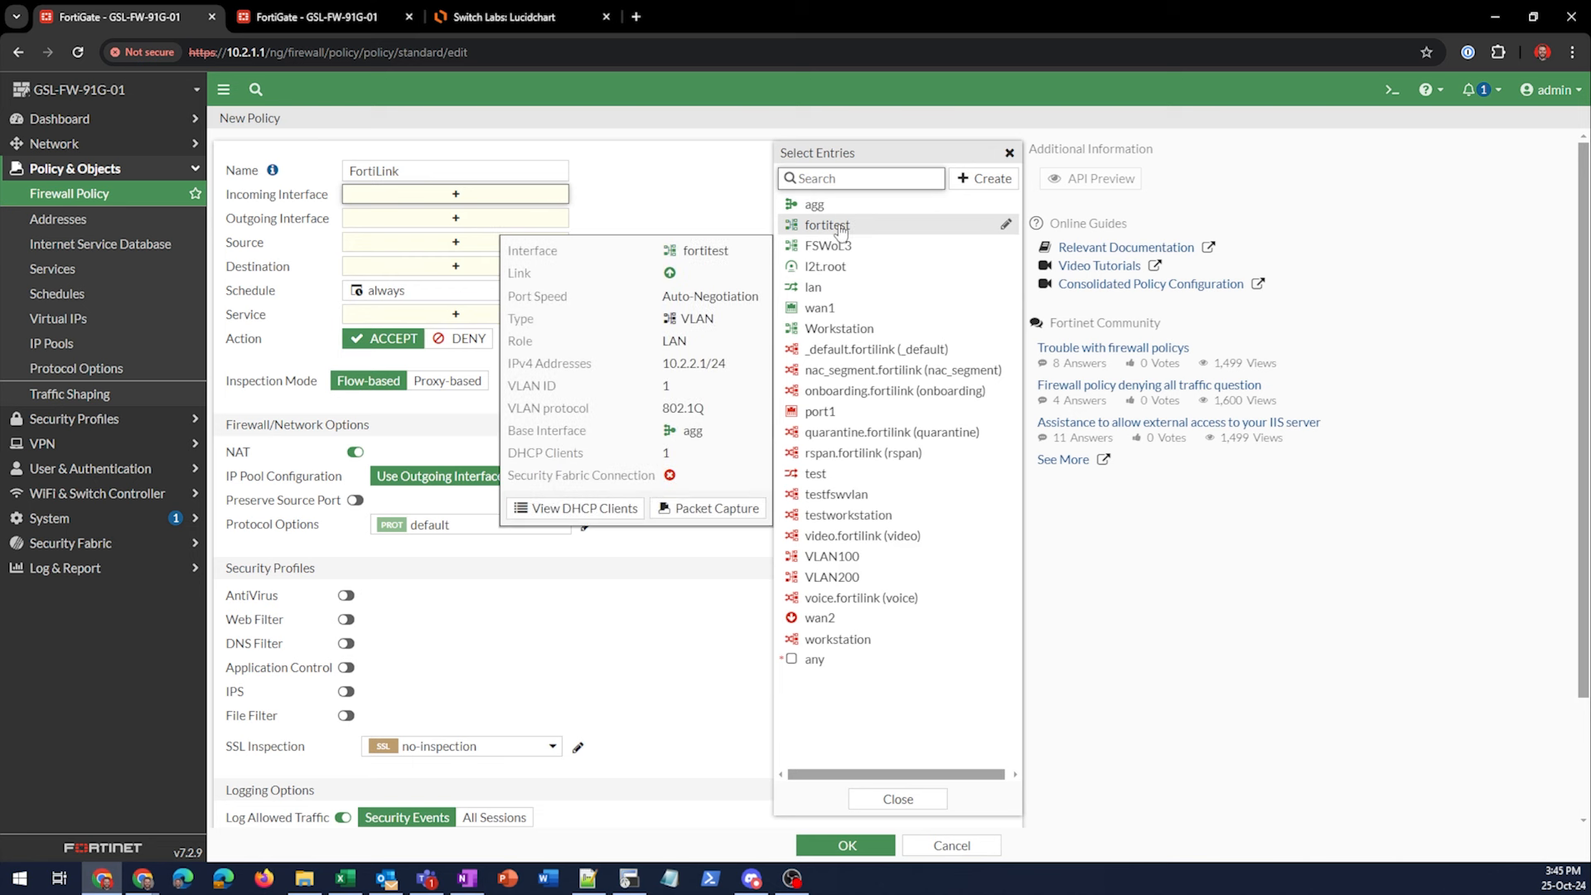
pyautogui.click(826, 224)
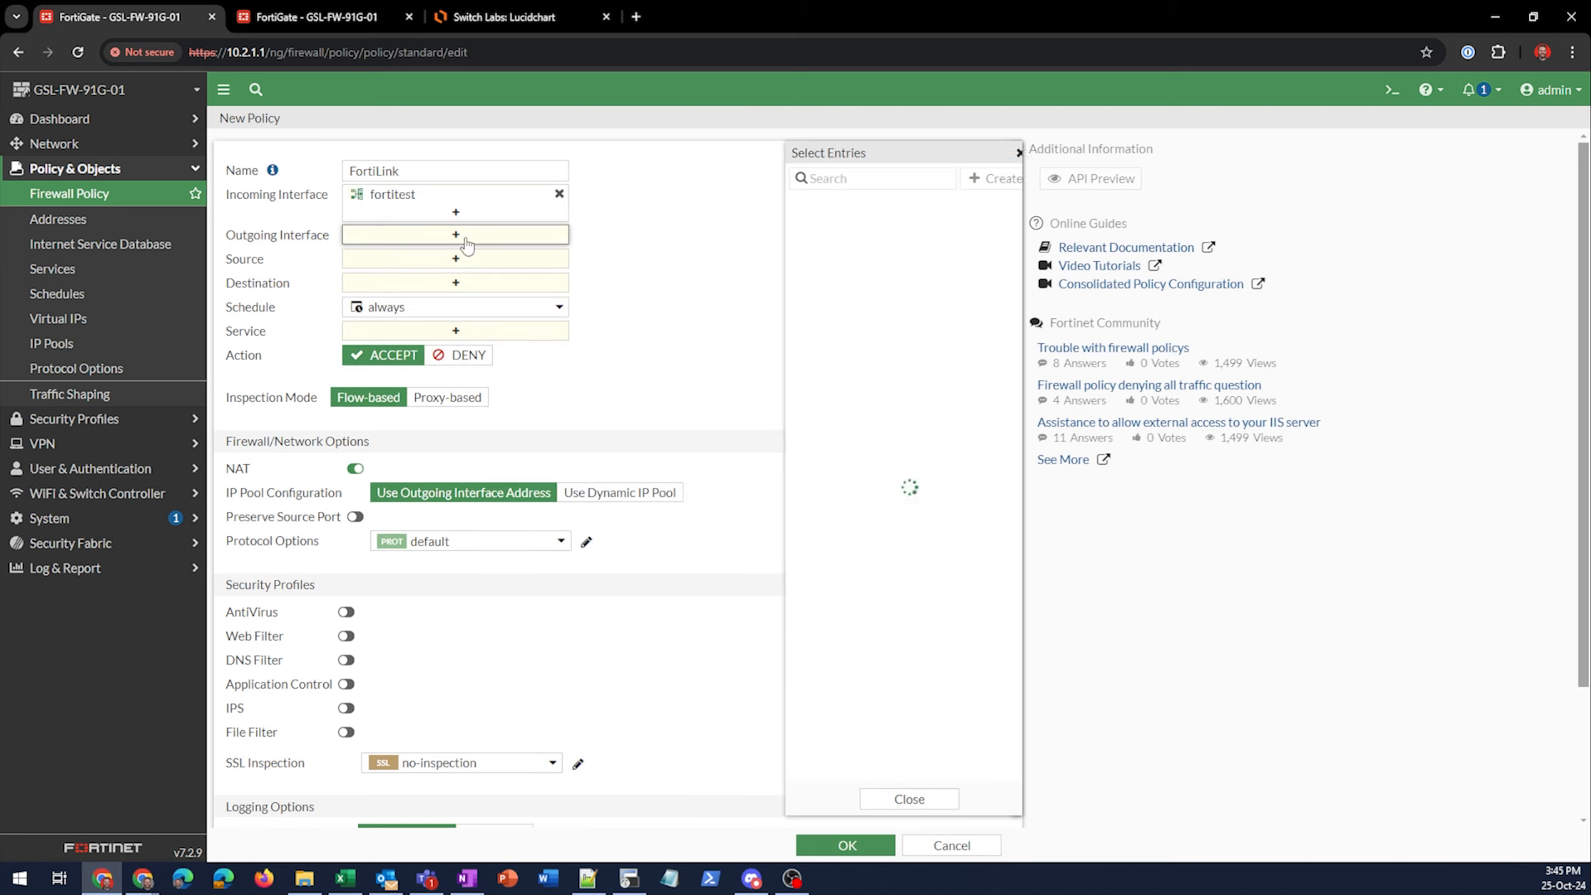
pyautogui.click(454, 235)
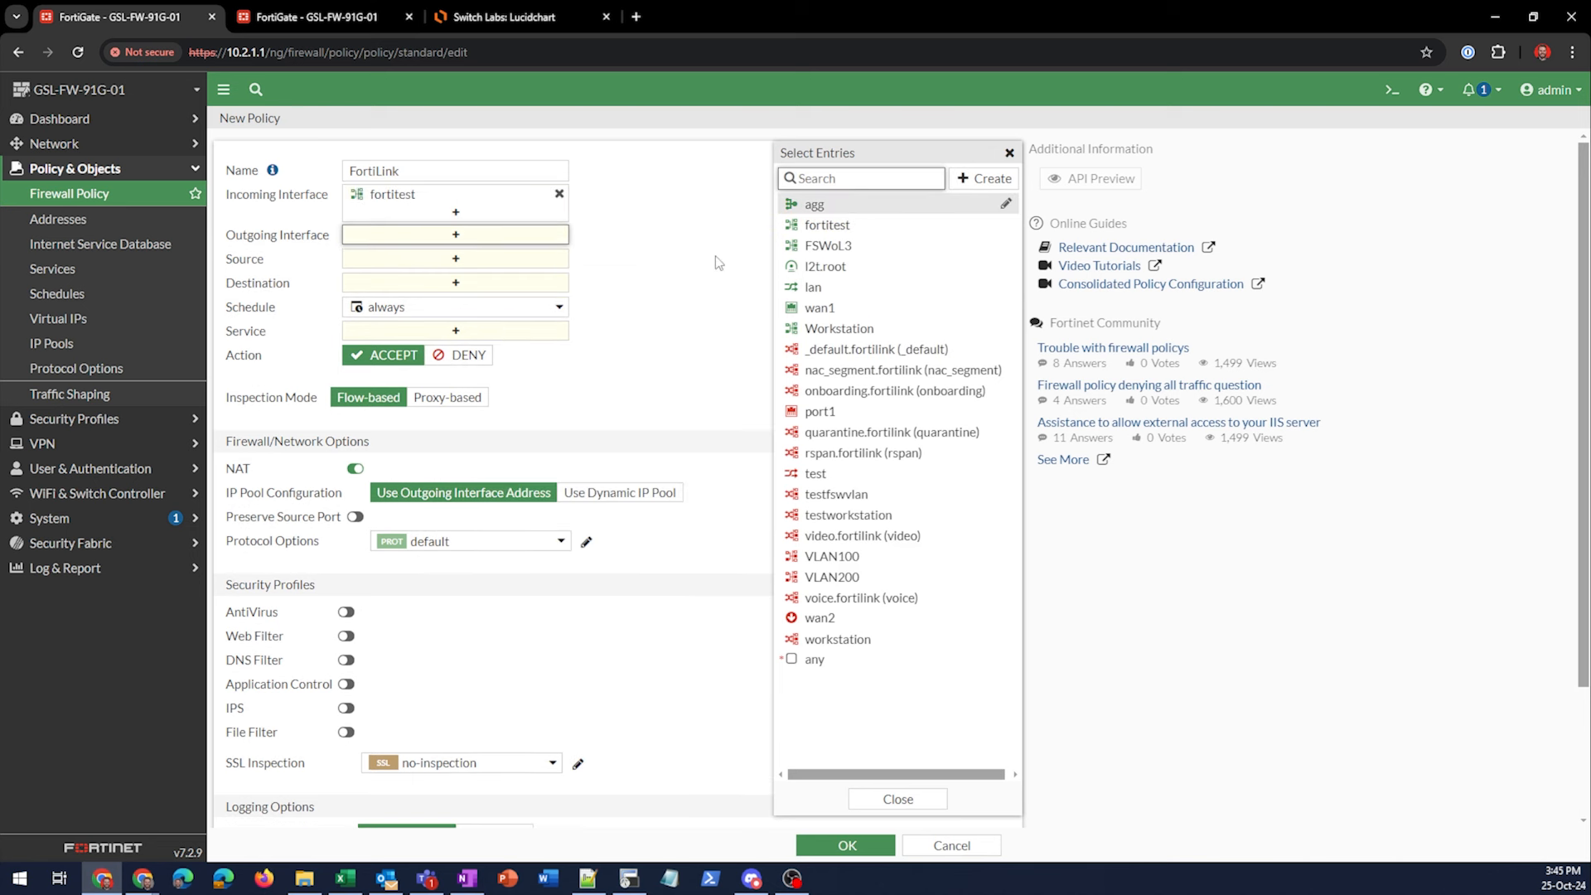
pyautogui.click(826, 224)
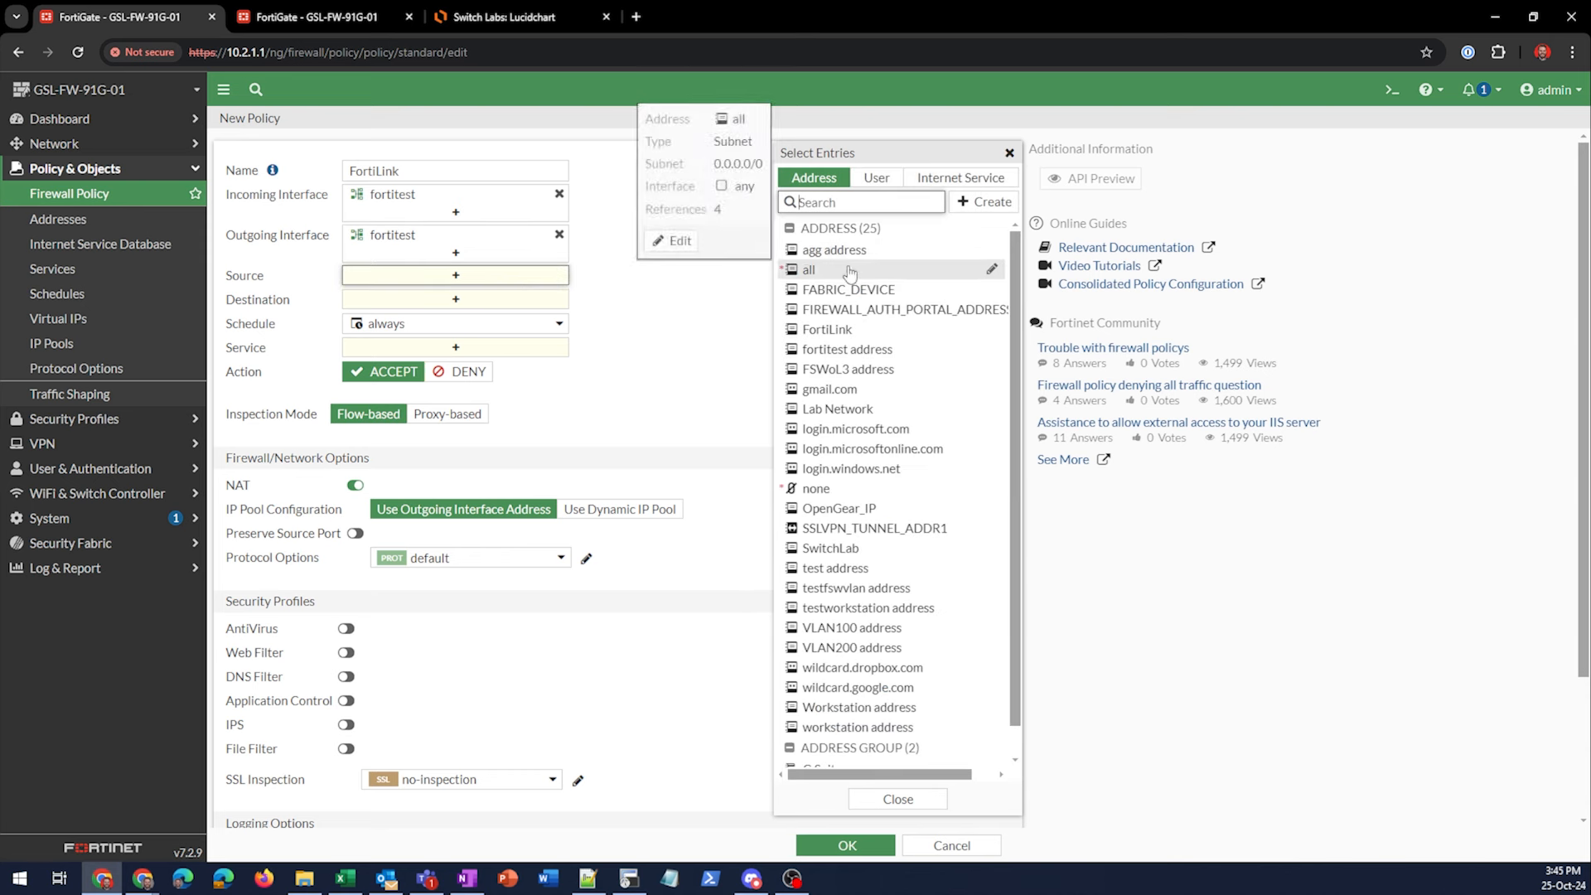
# Step: Set source all, service ALL, and log all sessions
pyautogui.click(809, 268)
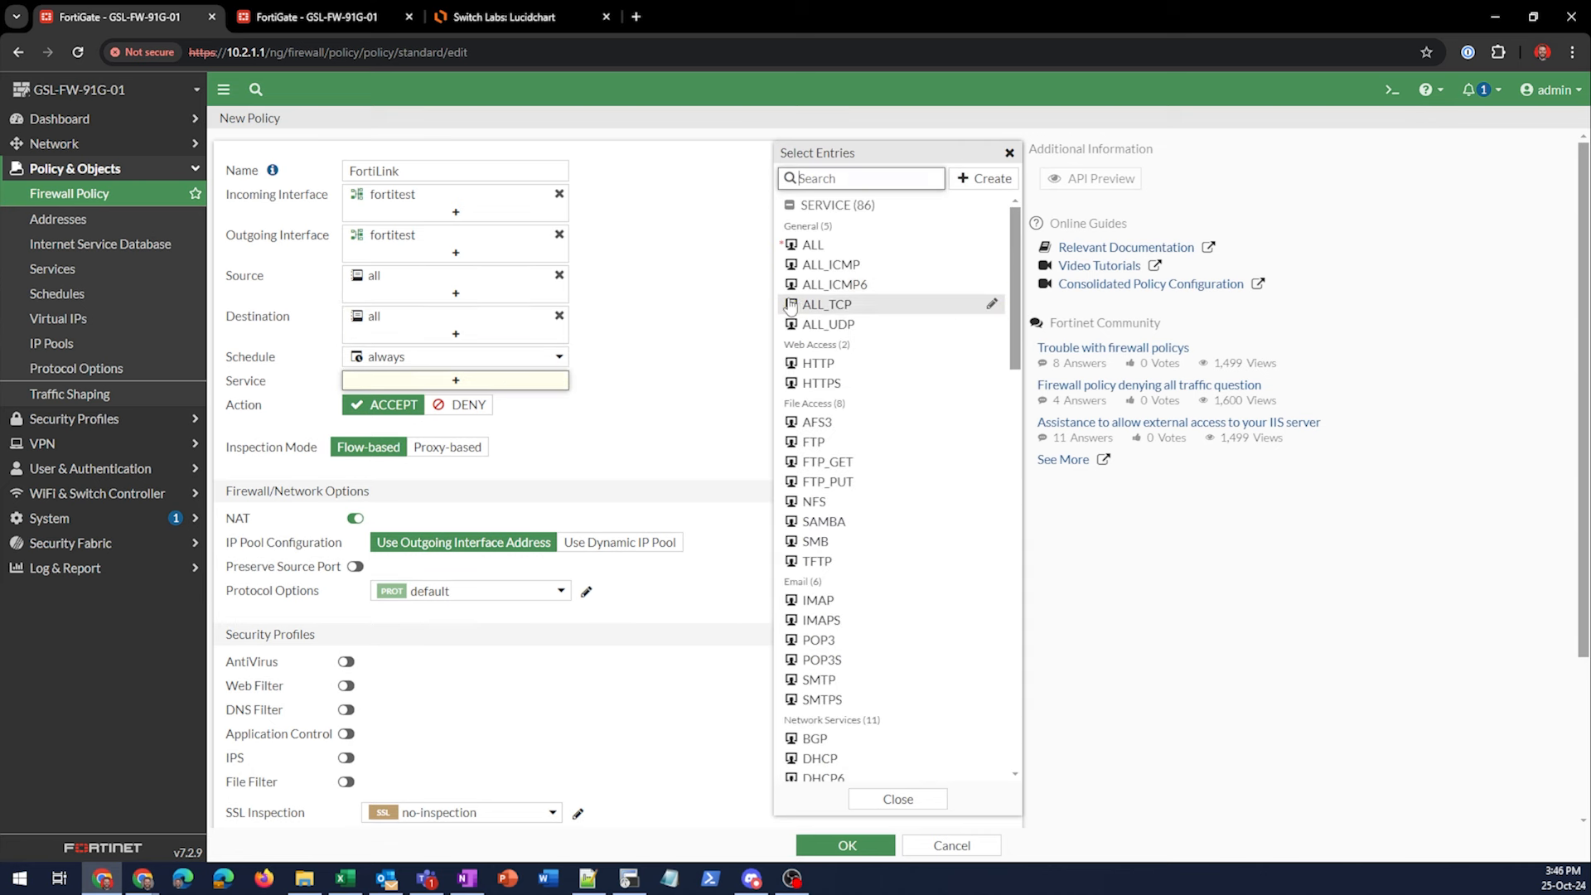
pyautogui.click(809, 245)
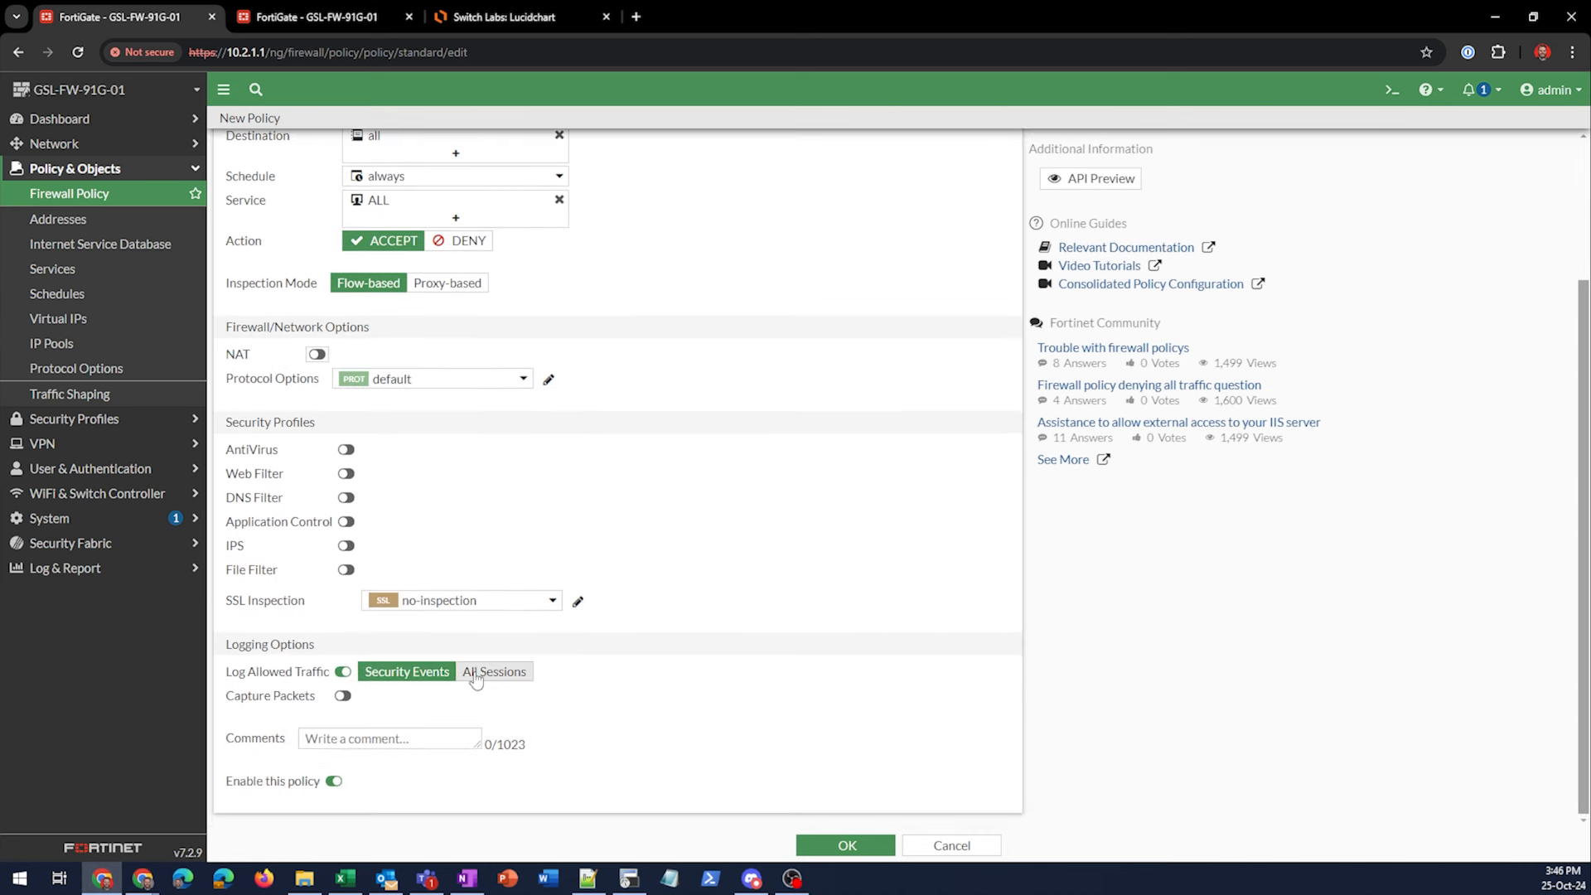
pyautogui.click(845, 845)
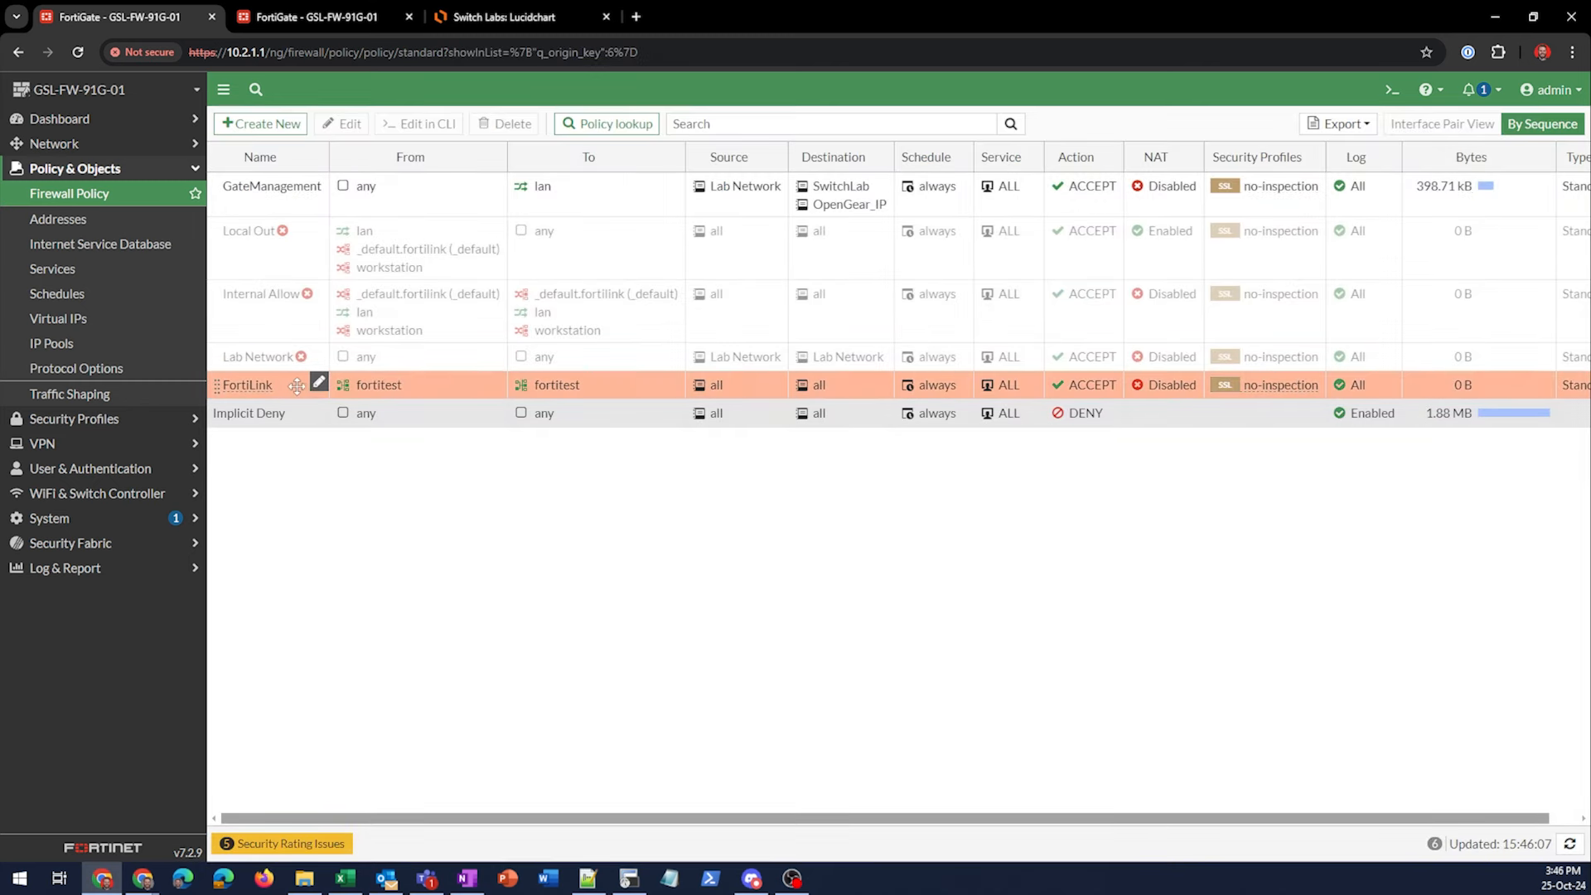
# Step: Set the FortiLink policy's destination interface to fortilink through Edit in CLI
pyautogui.rightClick(247, 384)
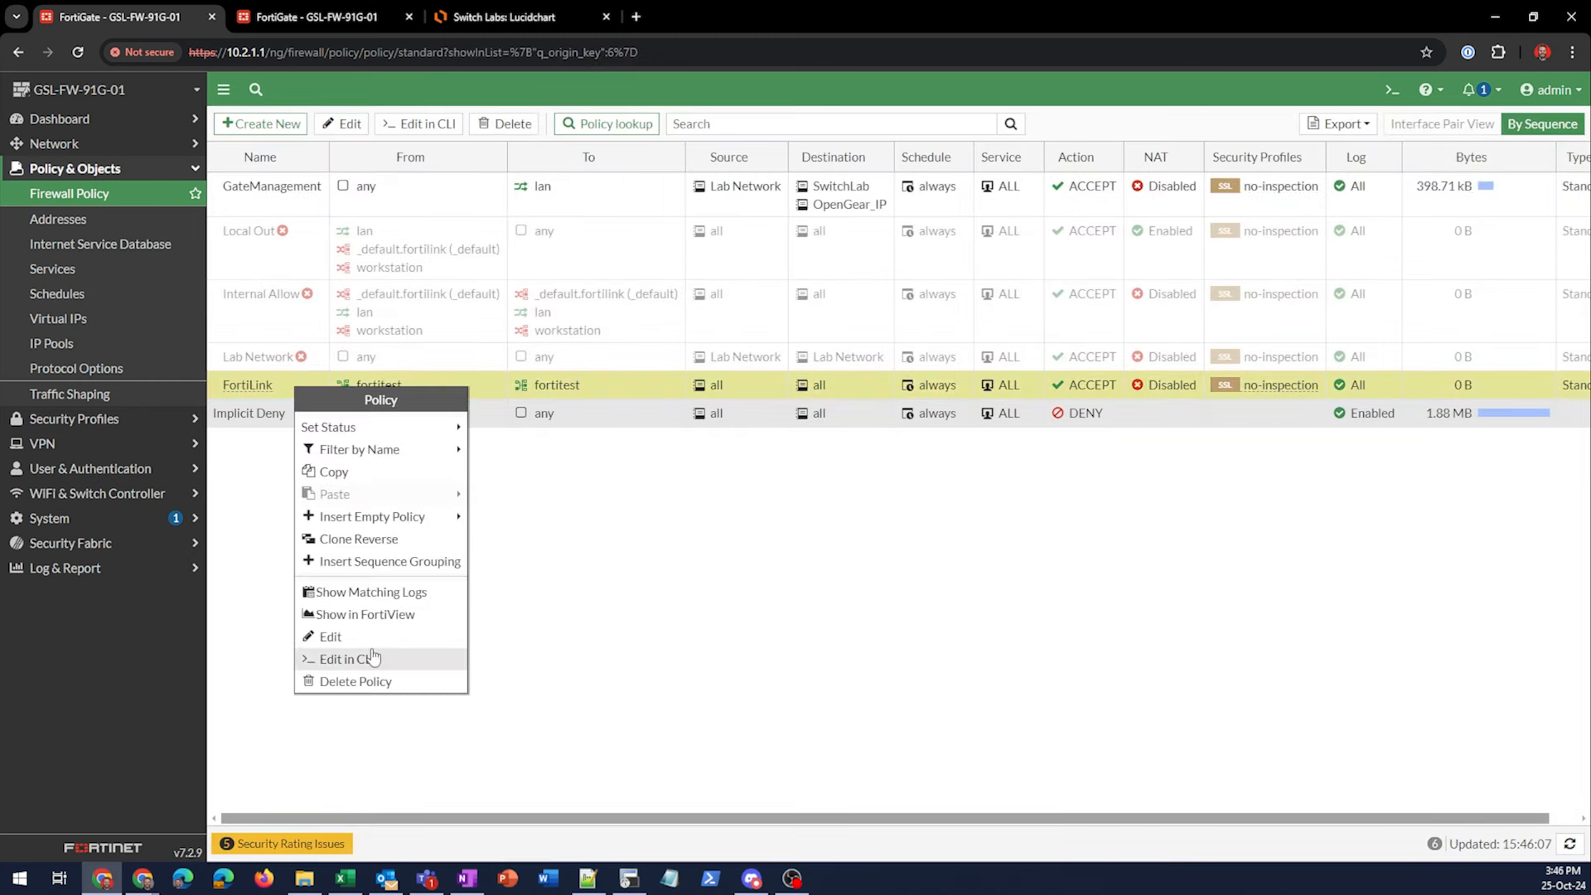
pyautogui.click(343, 659)
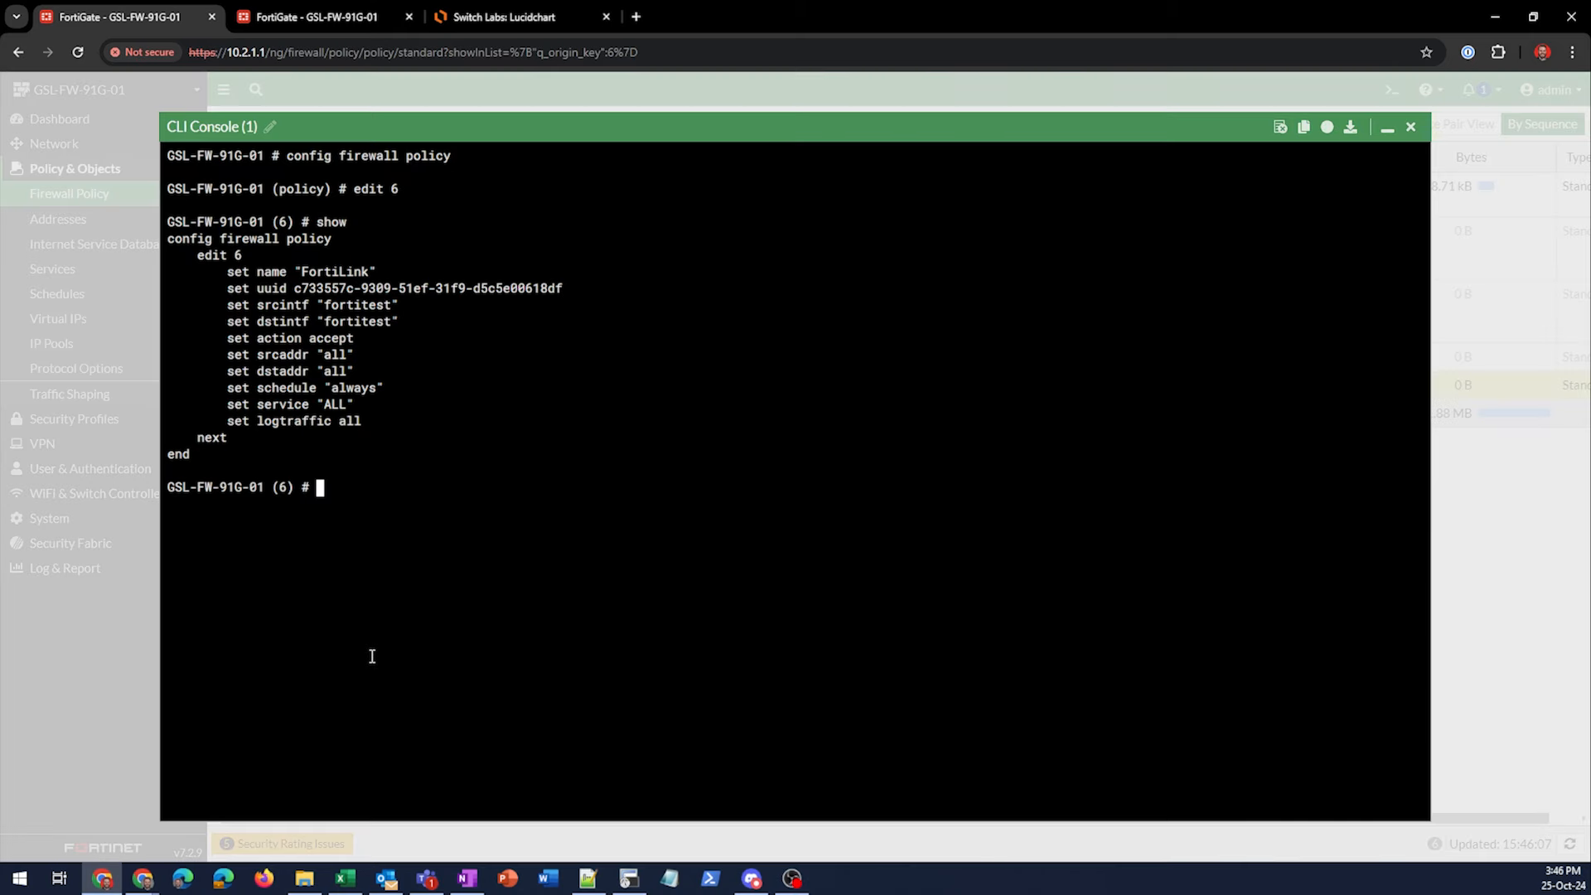
pyautogui.write('set dstint')
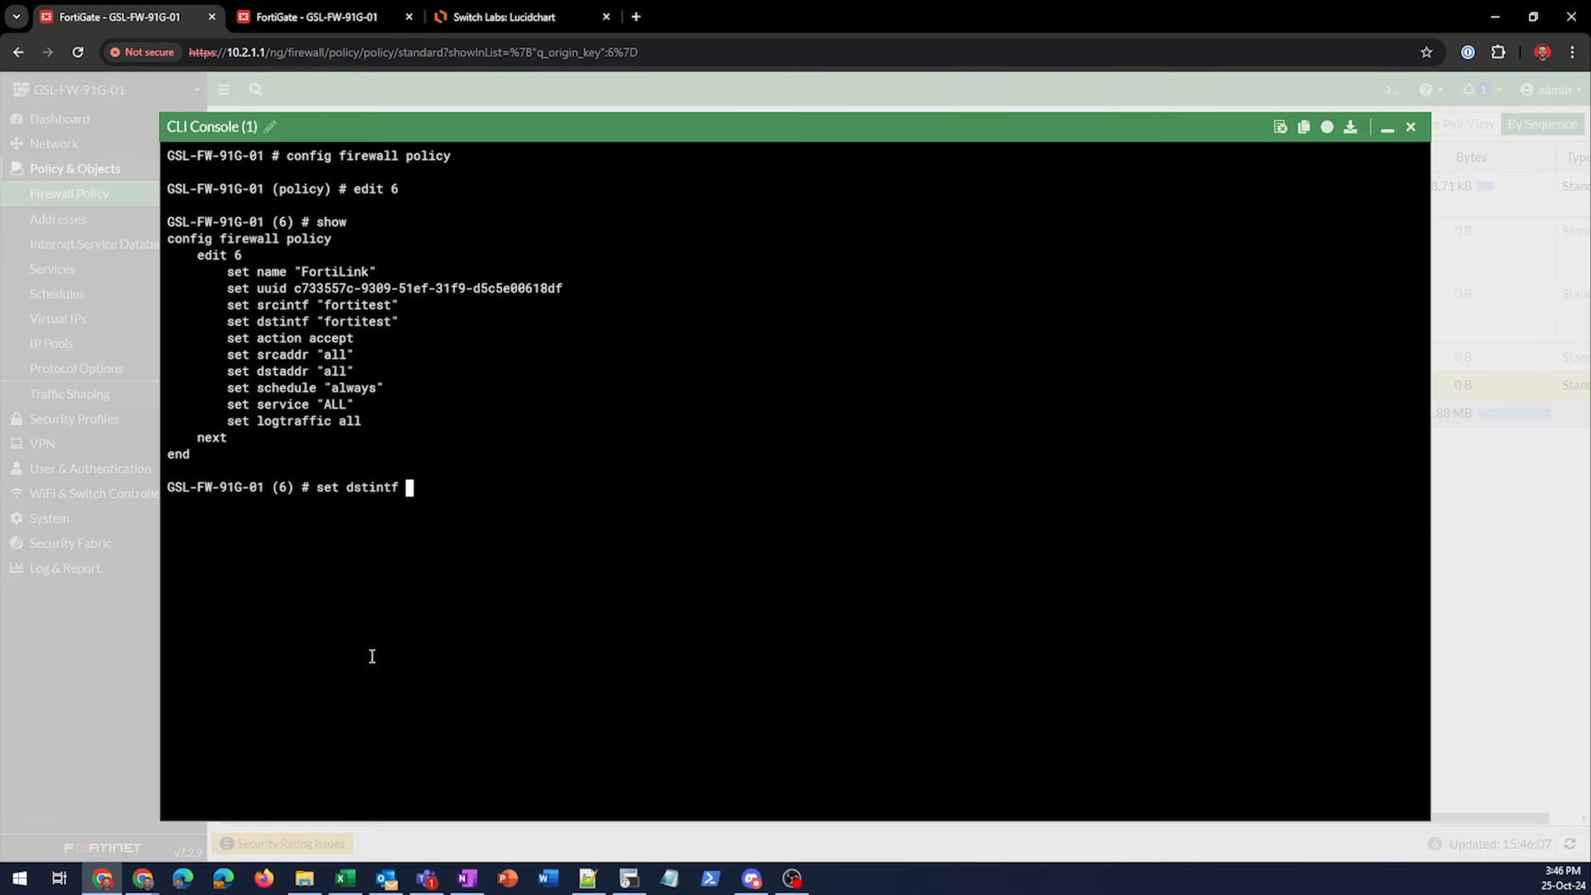
pyautogui.write('fortili')
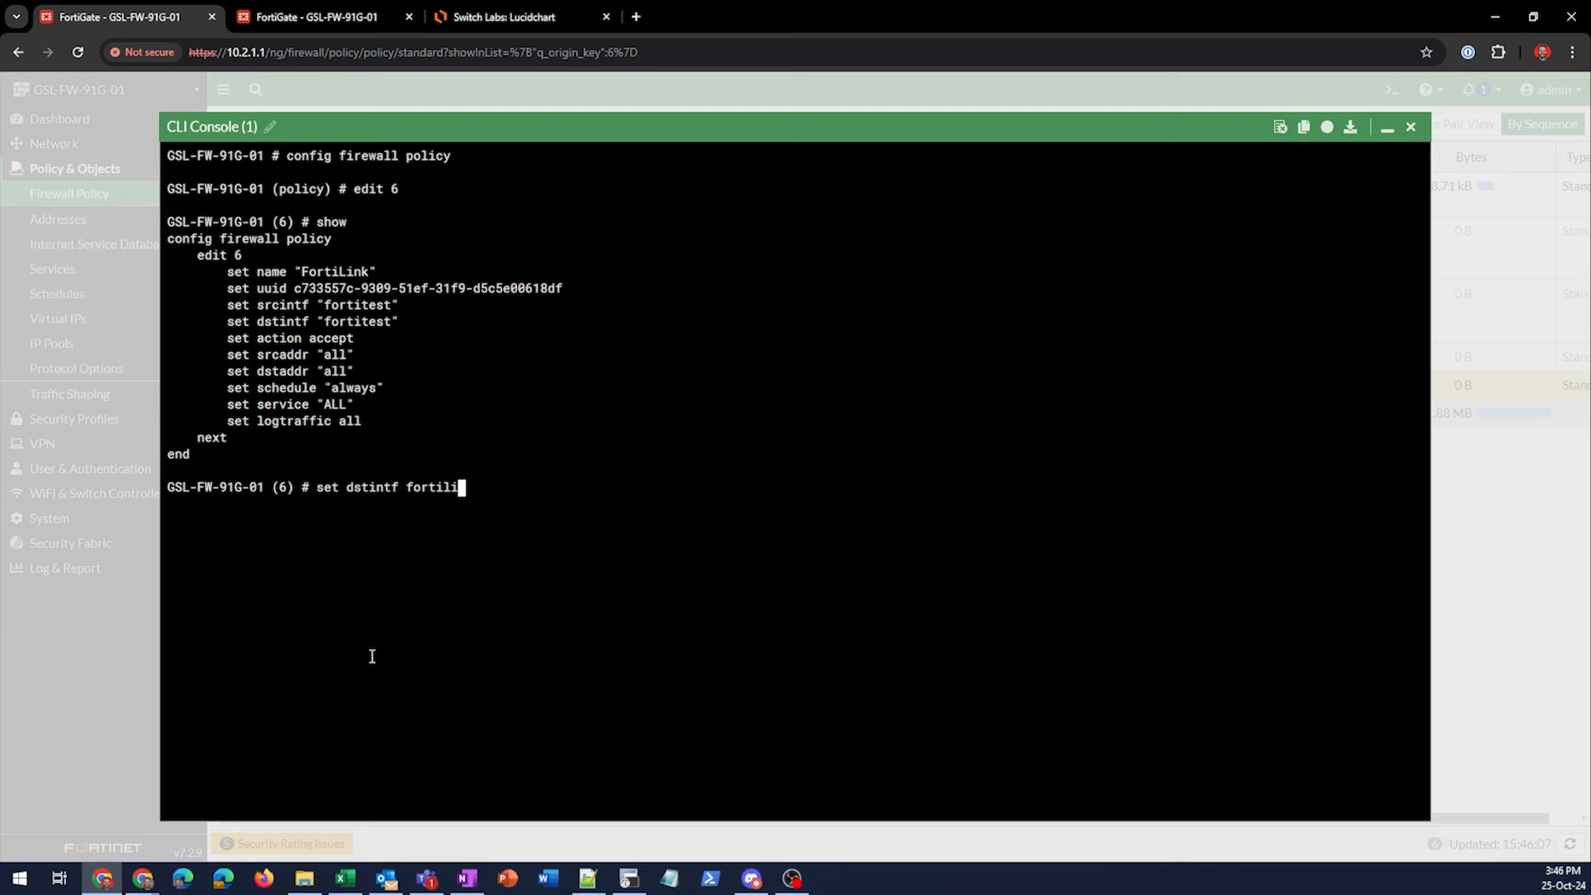
pyautogui.click(1410, 126)
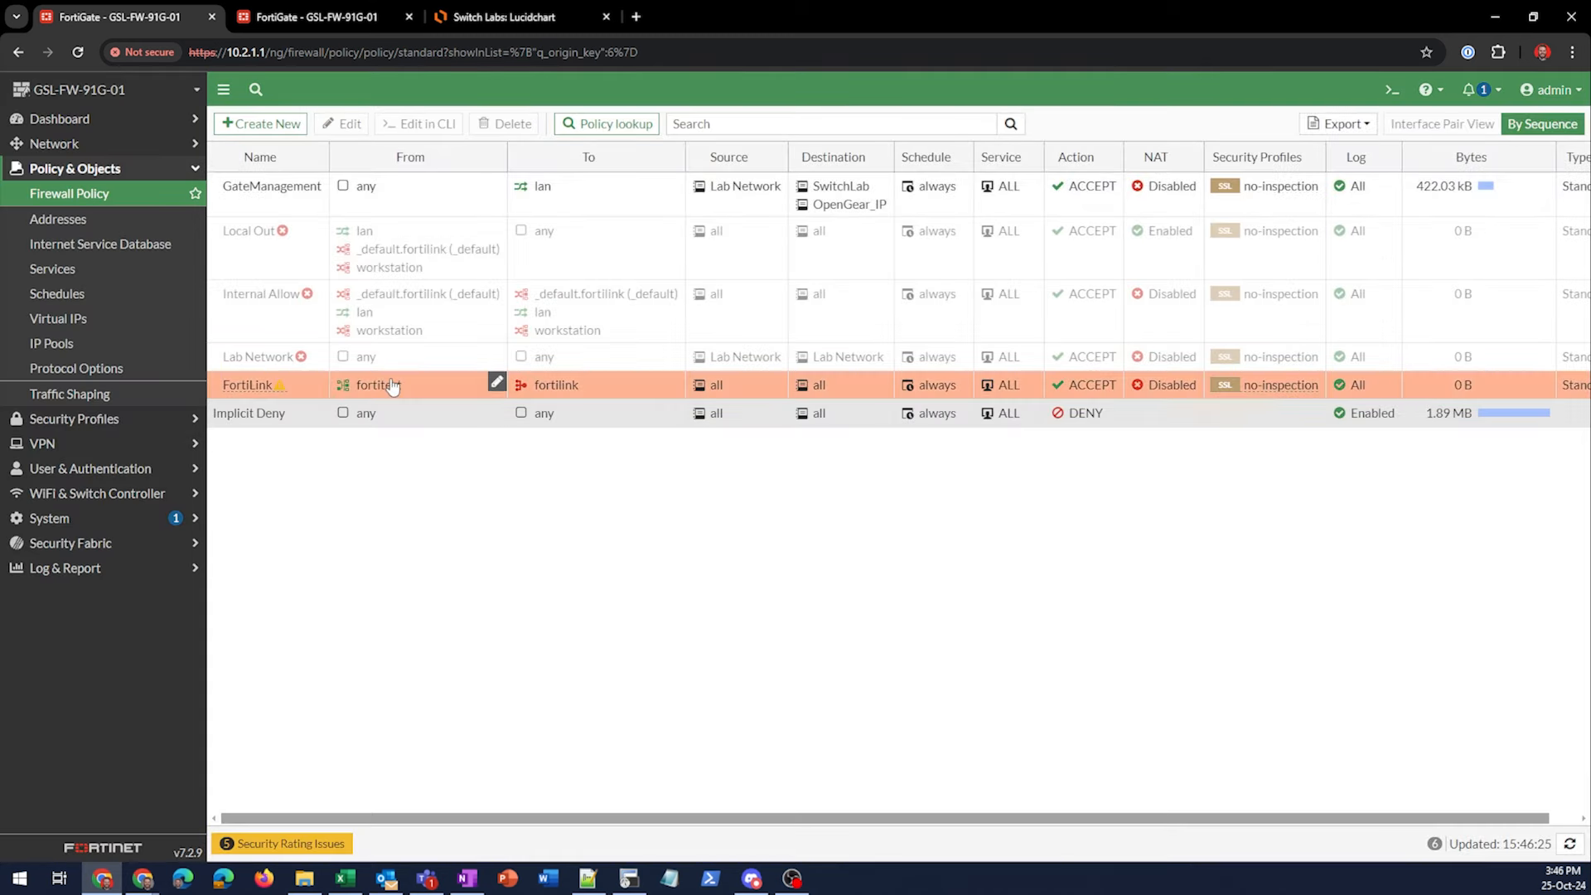
pyautogui.moveTo(555, 384)
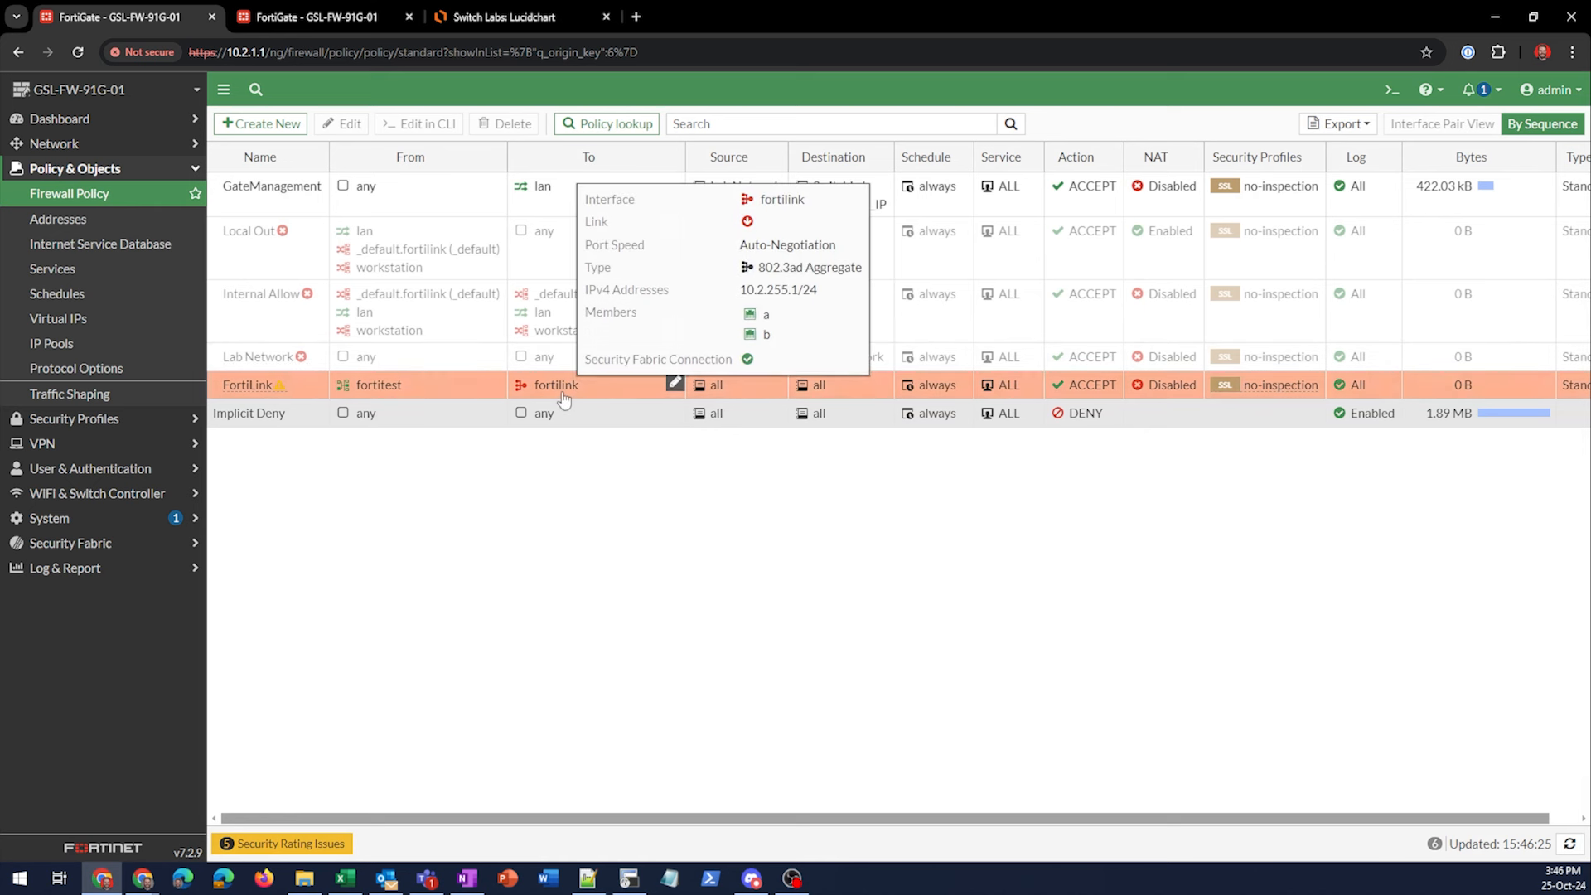
pyautogui.moveTo(385, 516)
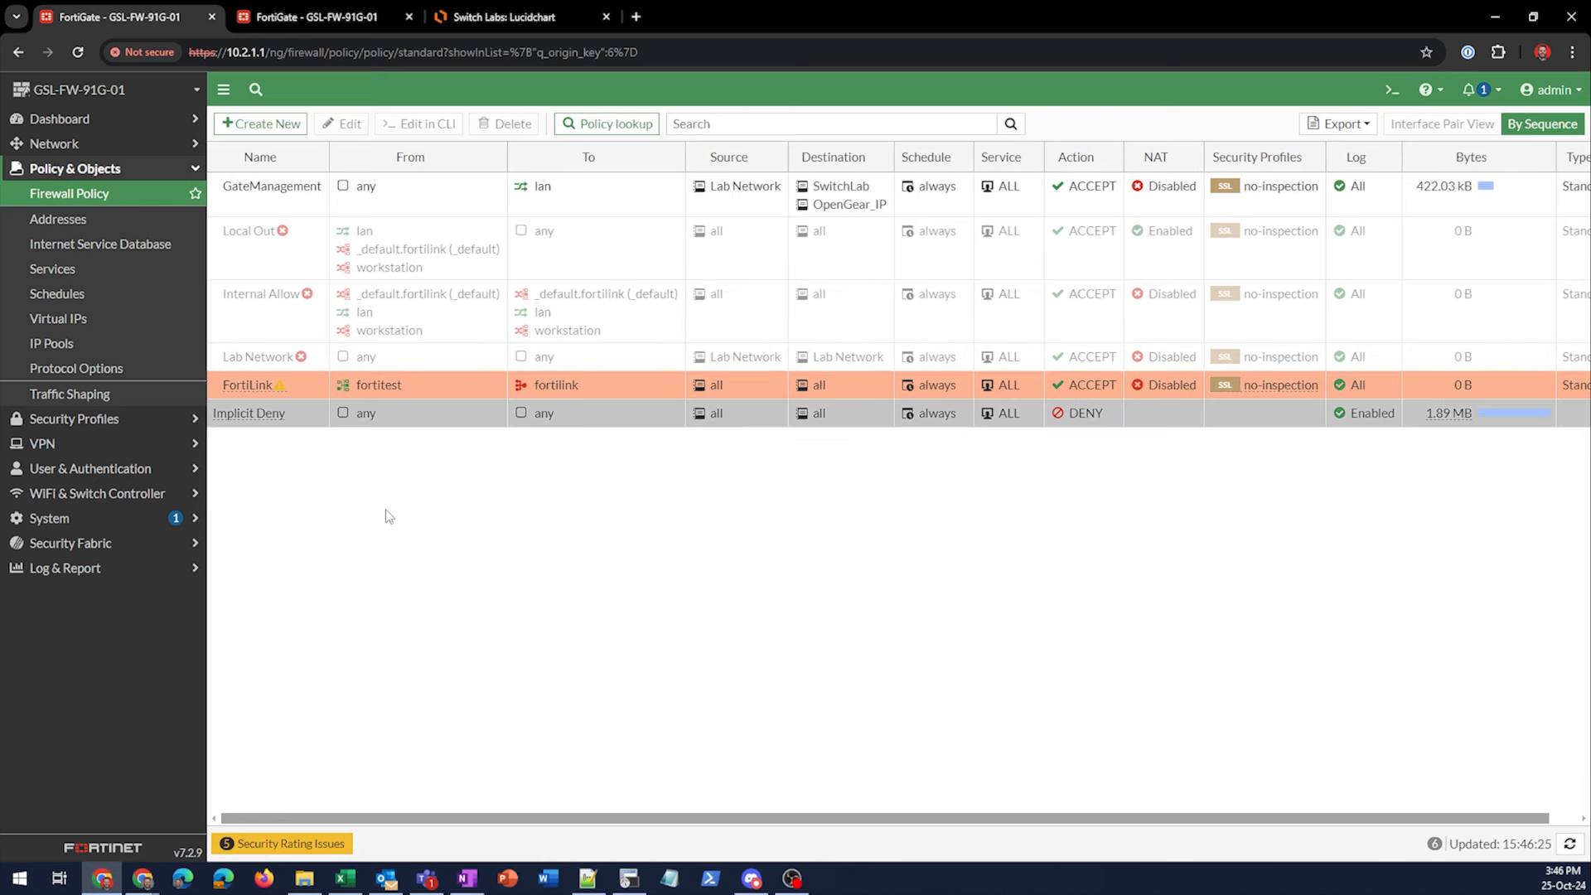
pyautogui.moveTo(378, 385)
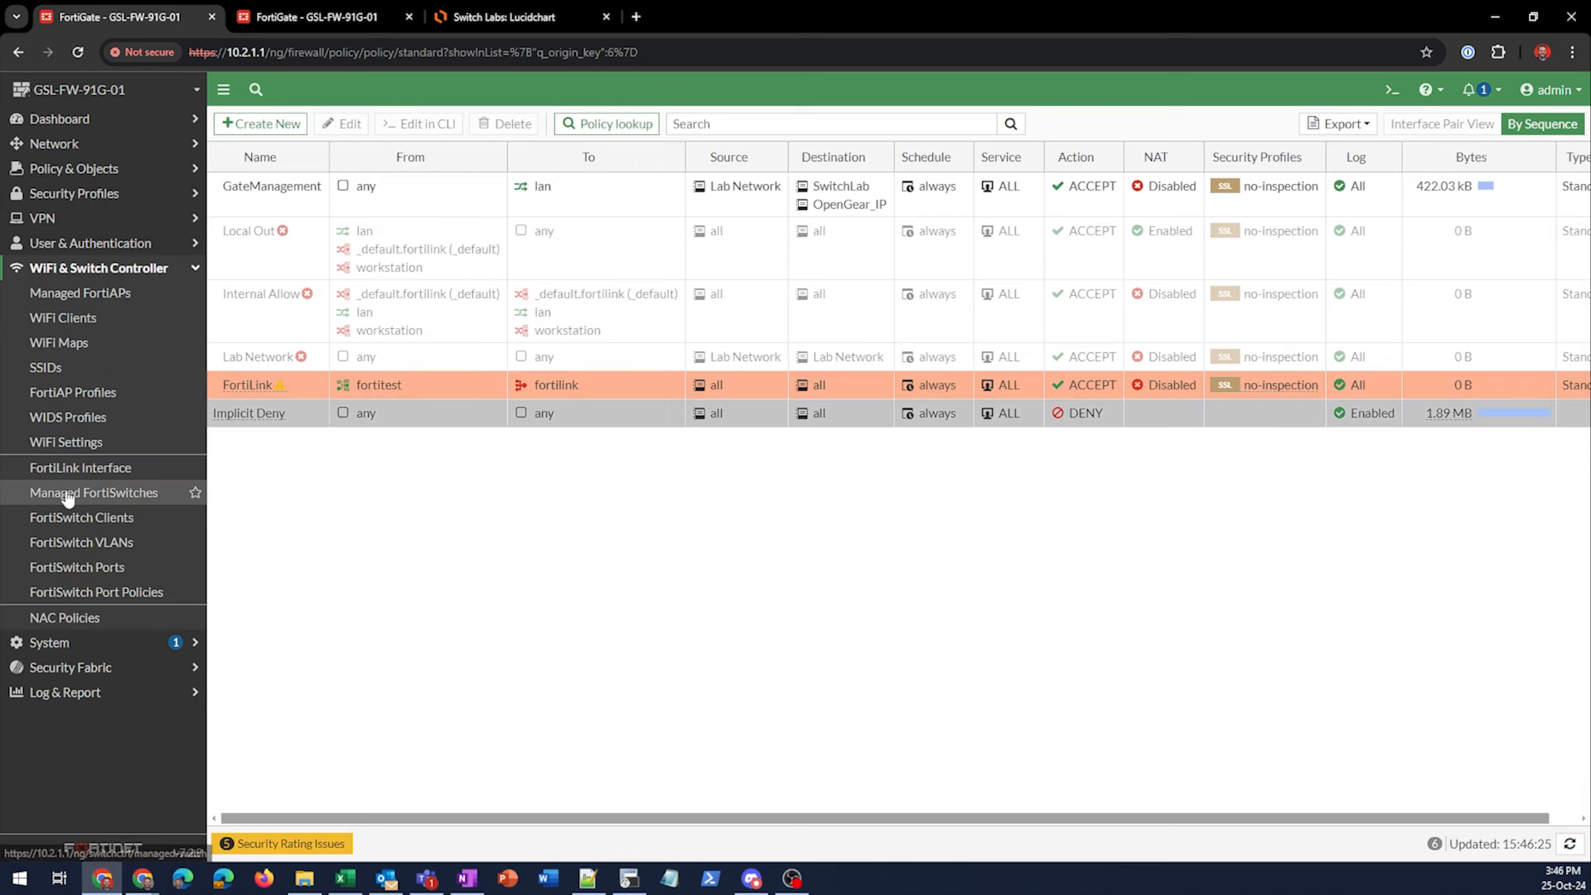
# Step: Check the still-empty Managed FortiSwitches list, then return to the SecureCRT session
pyautogui.click(94, 492)
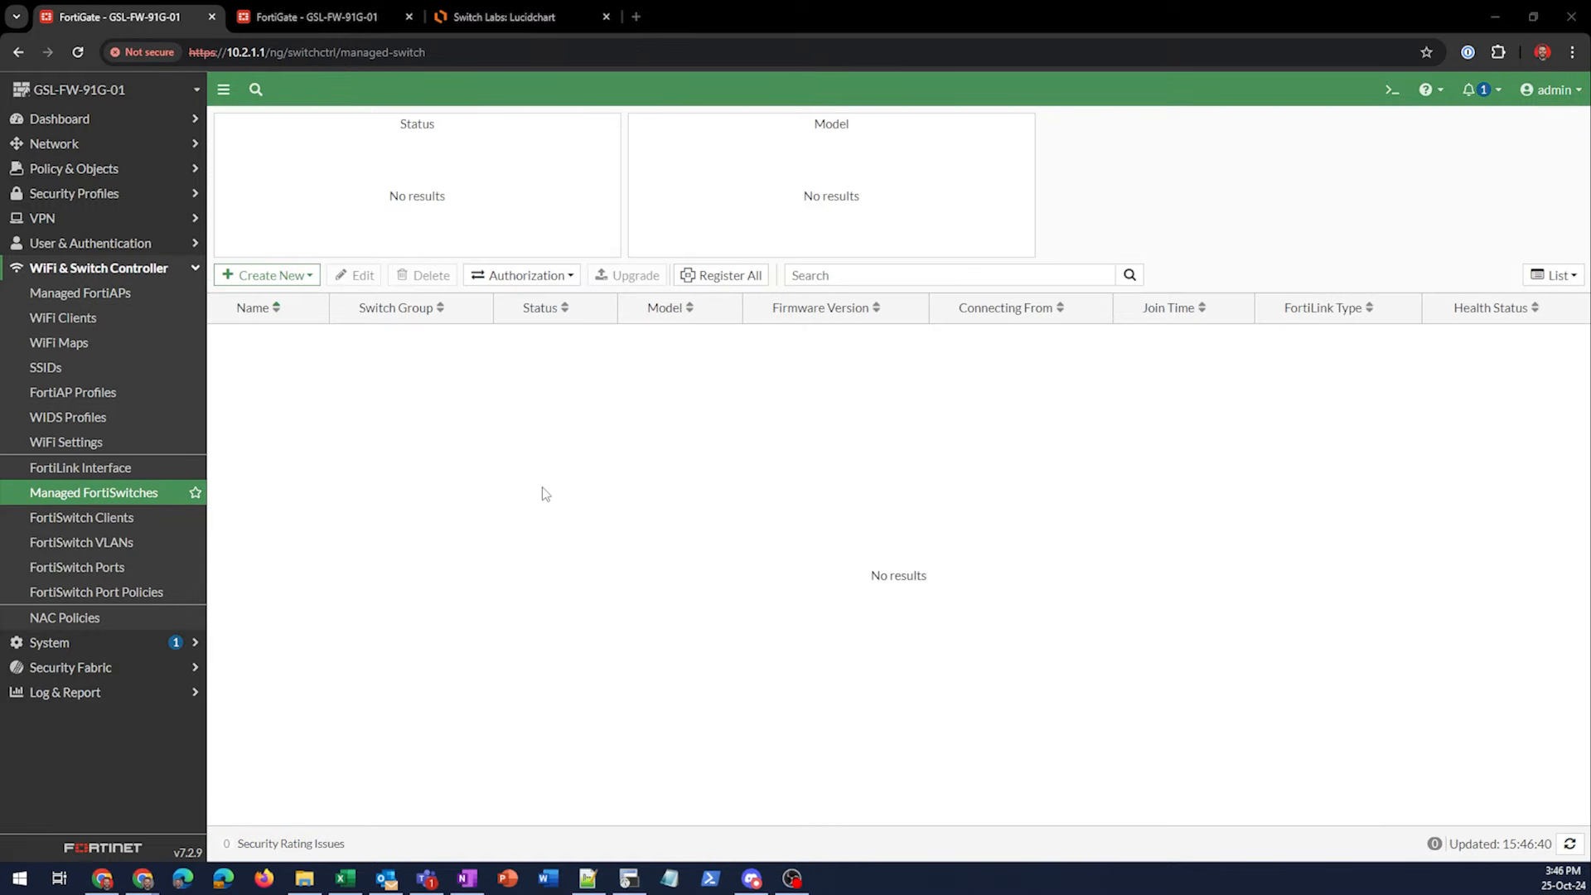
pyautogui.click(628, 878)
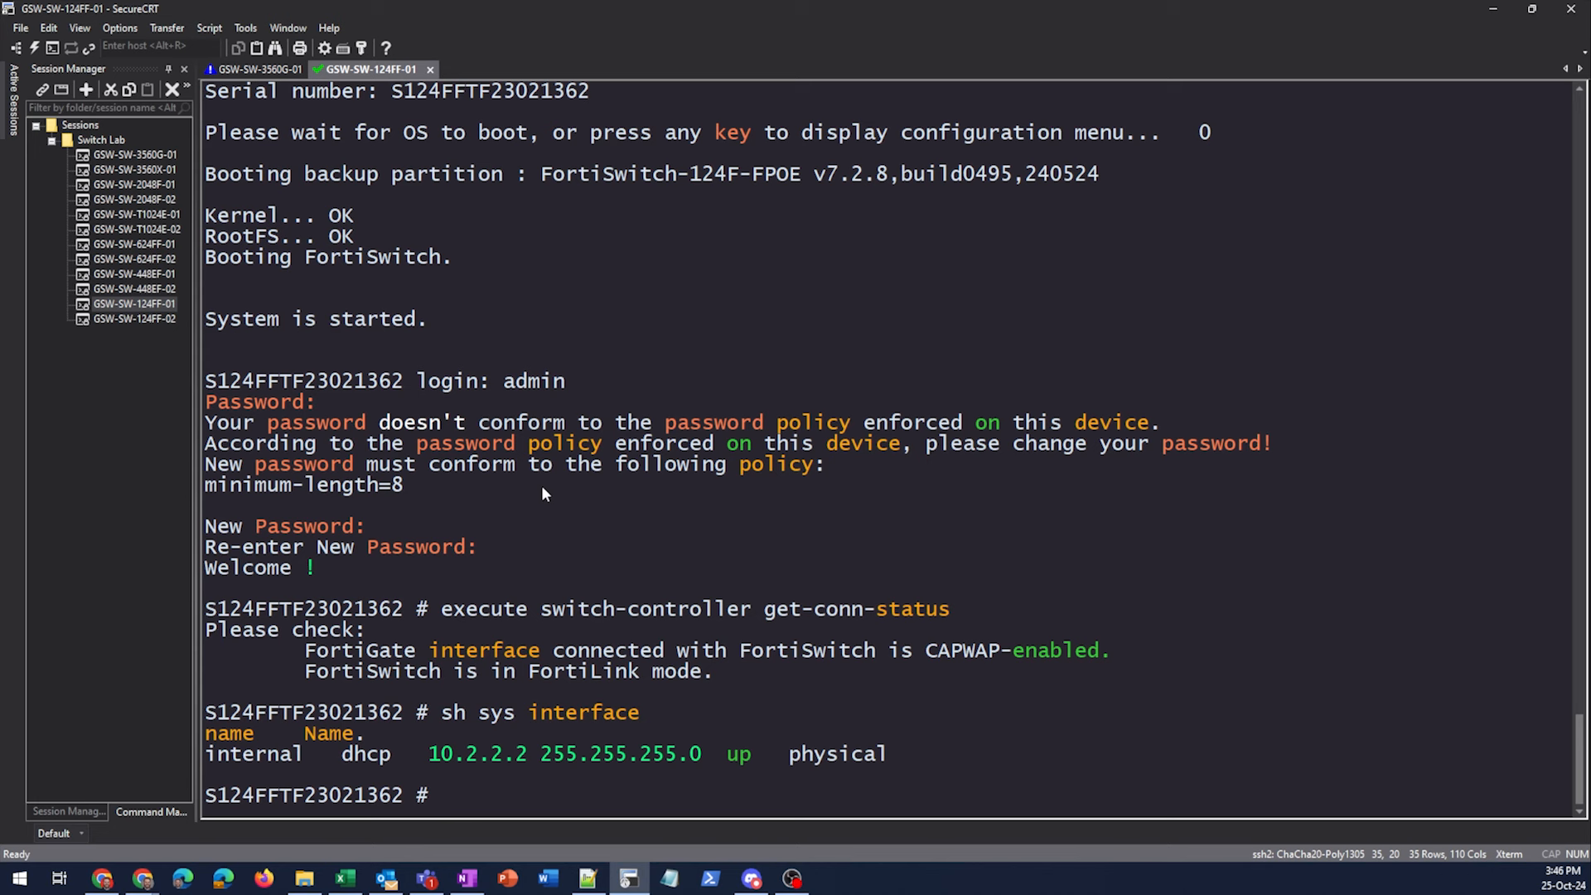
# Step: Run 'execute switch-controller get-conn-status' on the FortiSwitch
pyautogui.write('execute switch-controller get-conn-status')
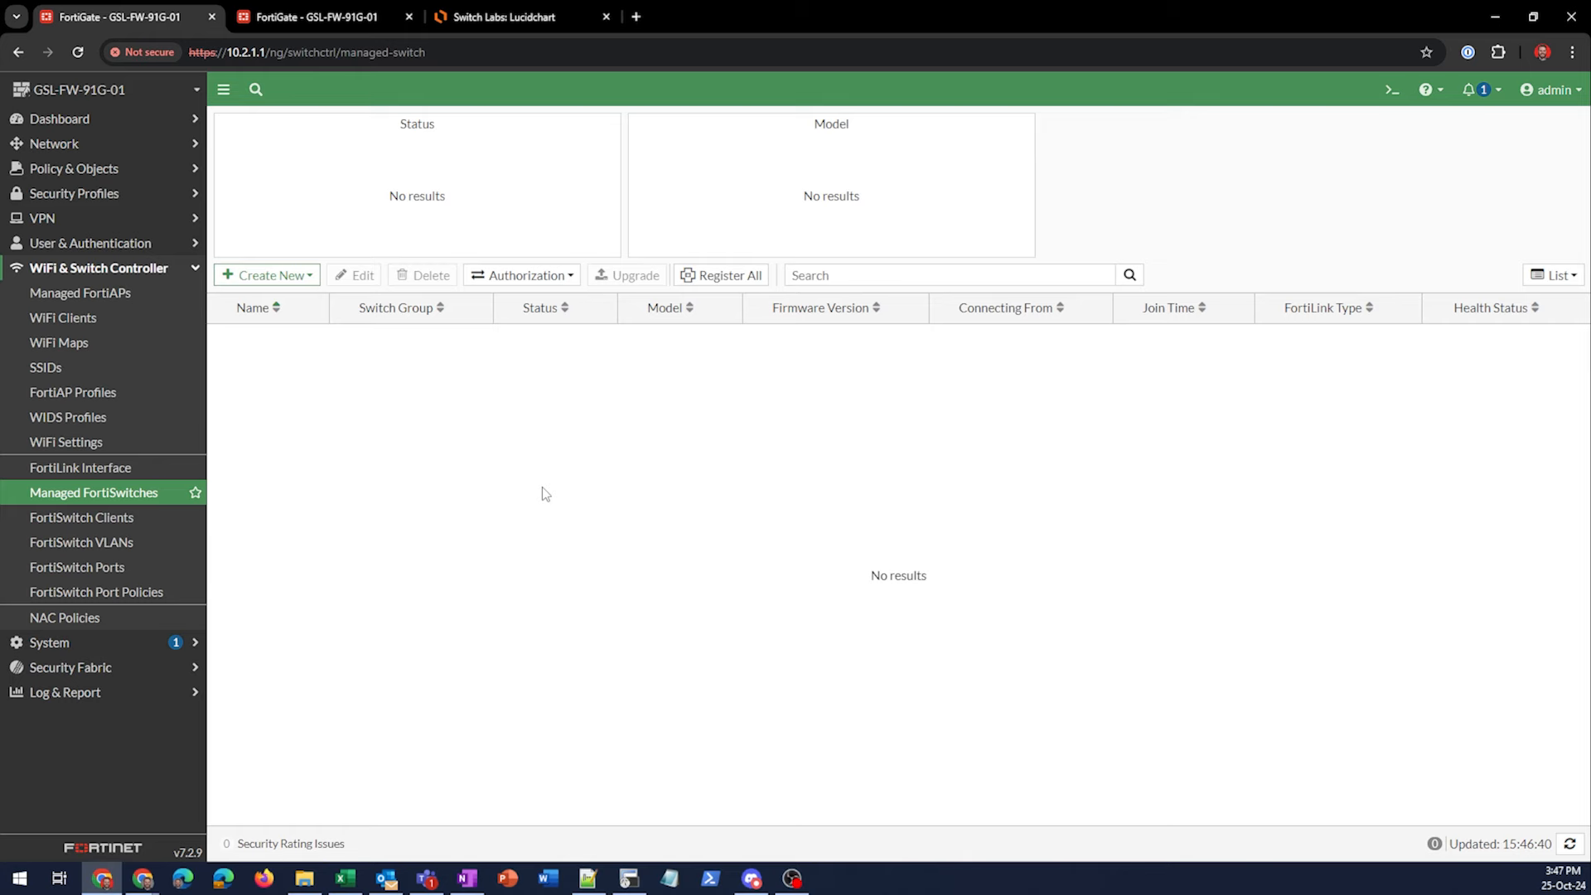
# Step: In the CLI Console, run get-conn-status and the switch-controller diagnostics command
pyautogui.click(1391, 89)
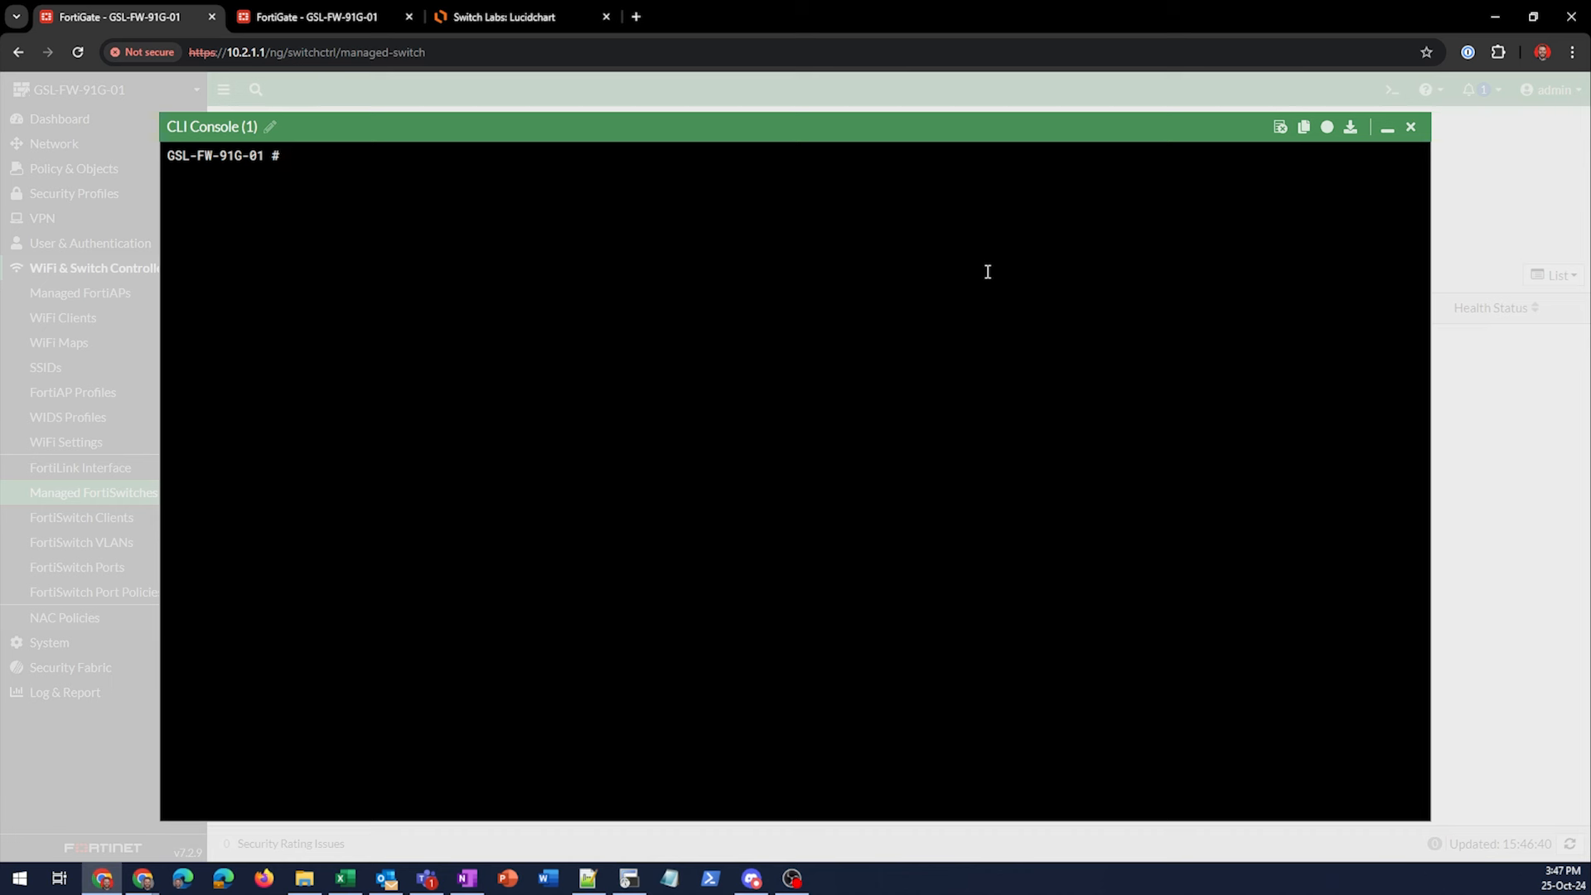
pyautogui.write('e')
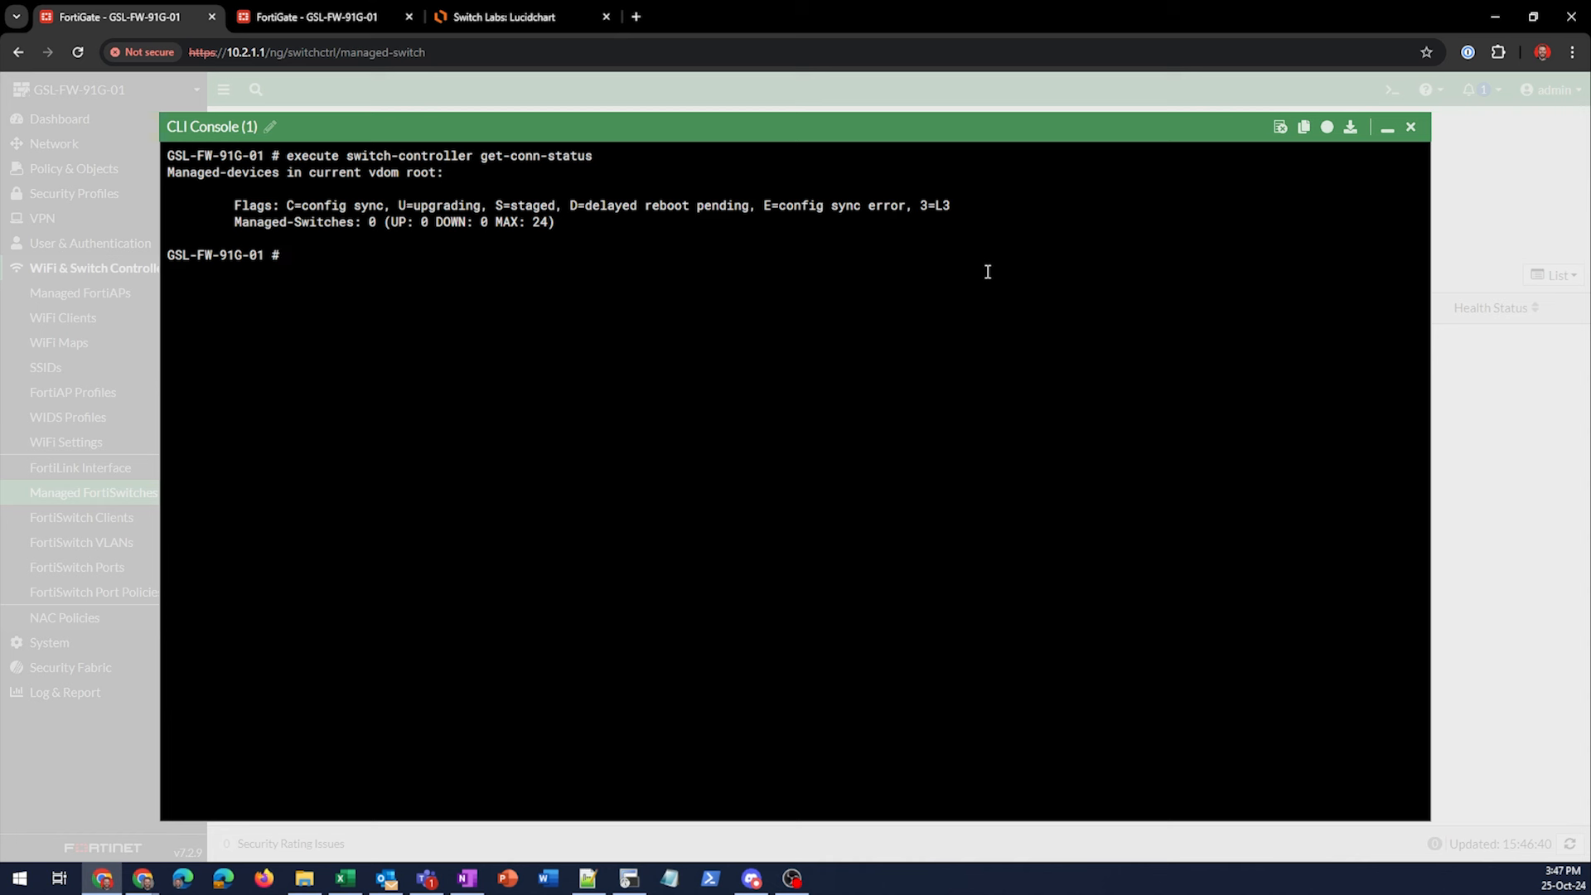
pyautogui.write('execute switch-controller di')
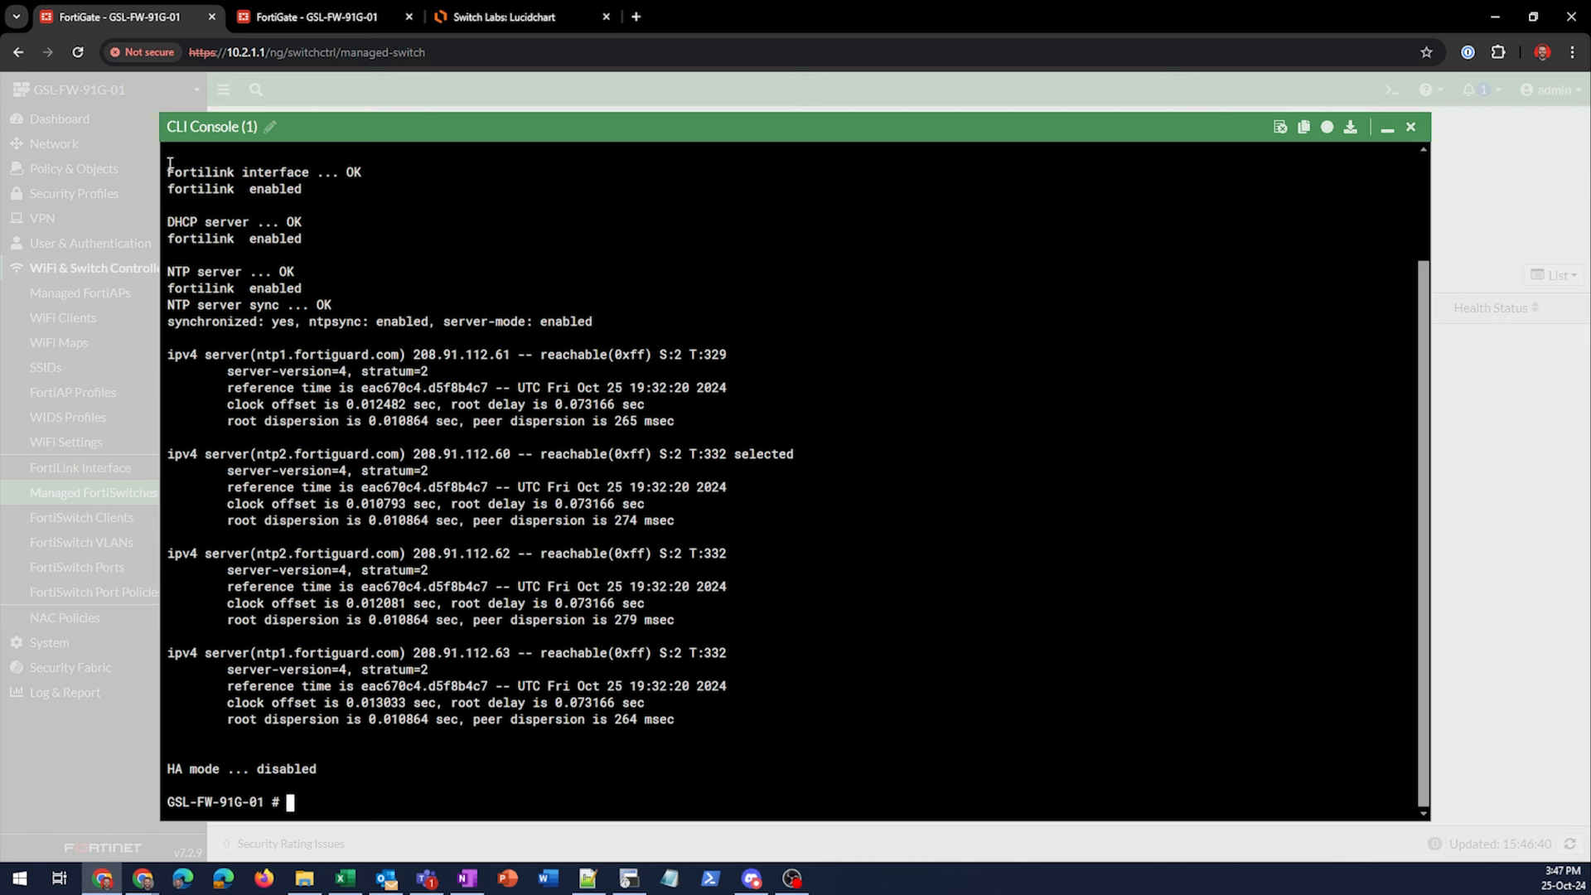
pyautogui.moveTo(912, 393)
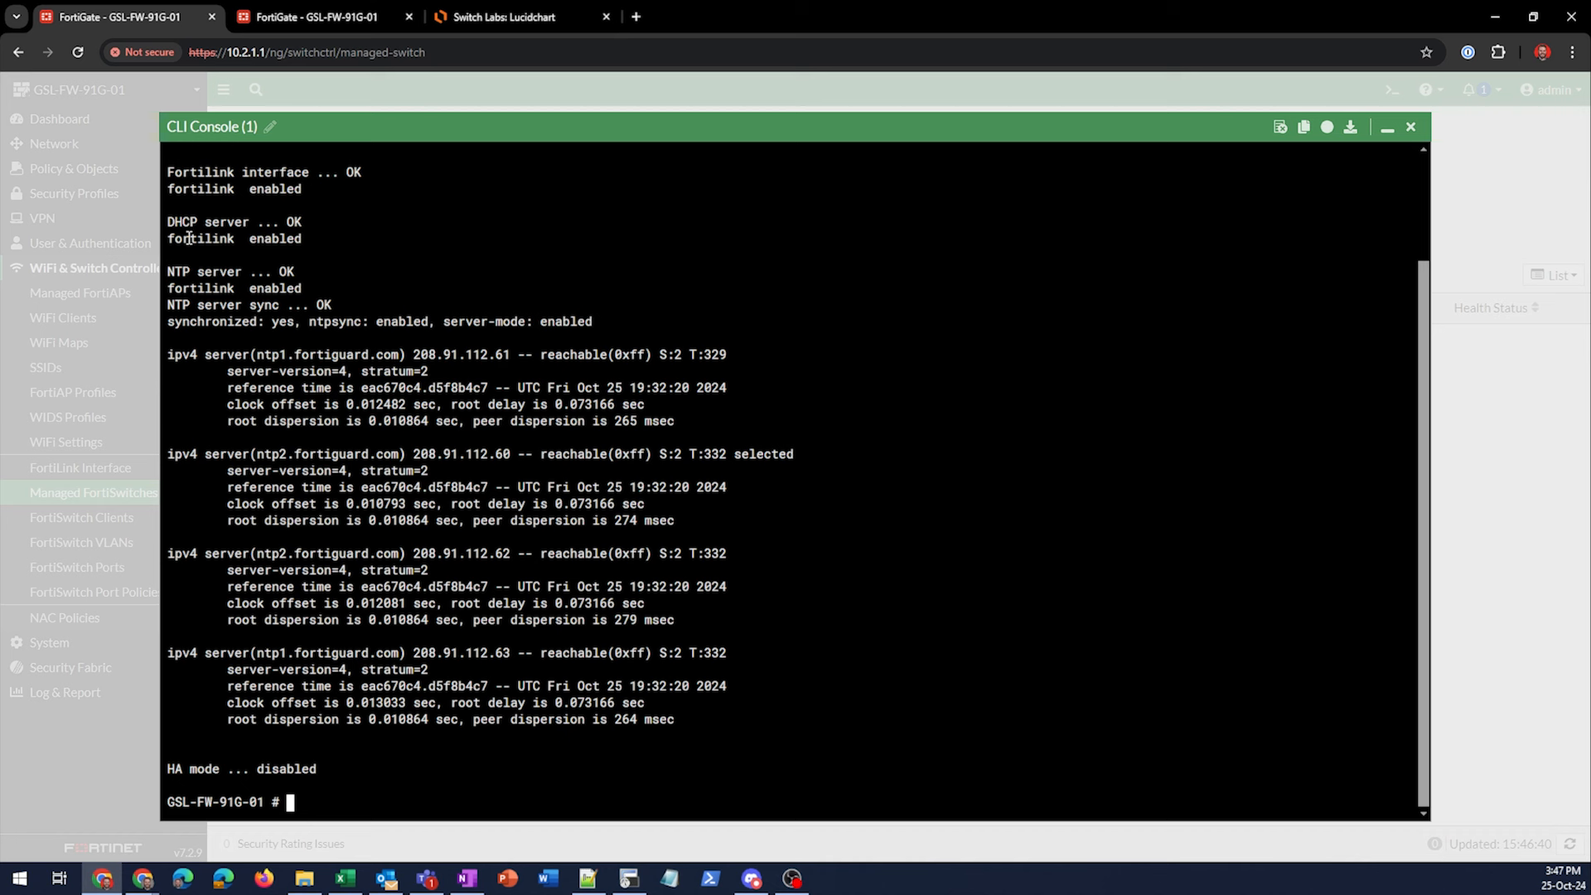
pyautogui.moveTo(313, 255)
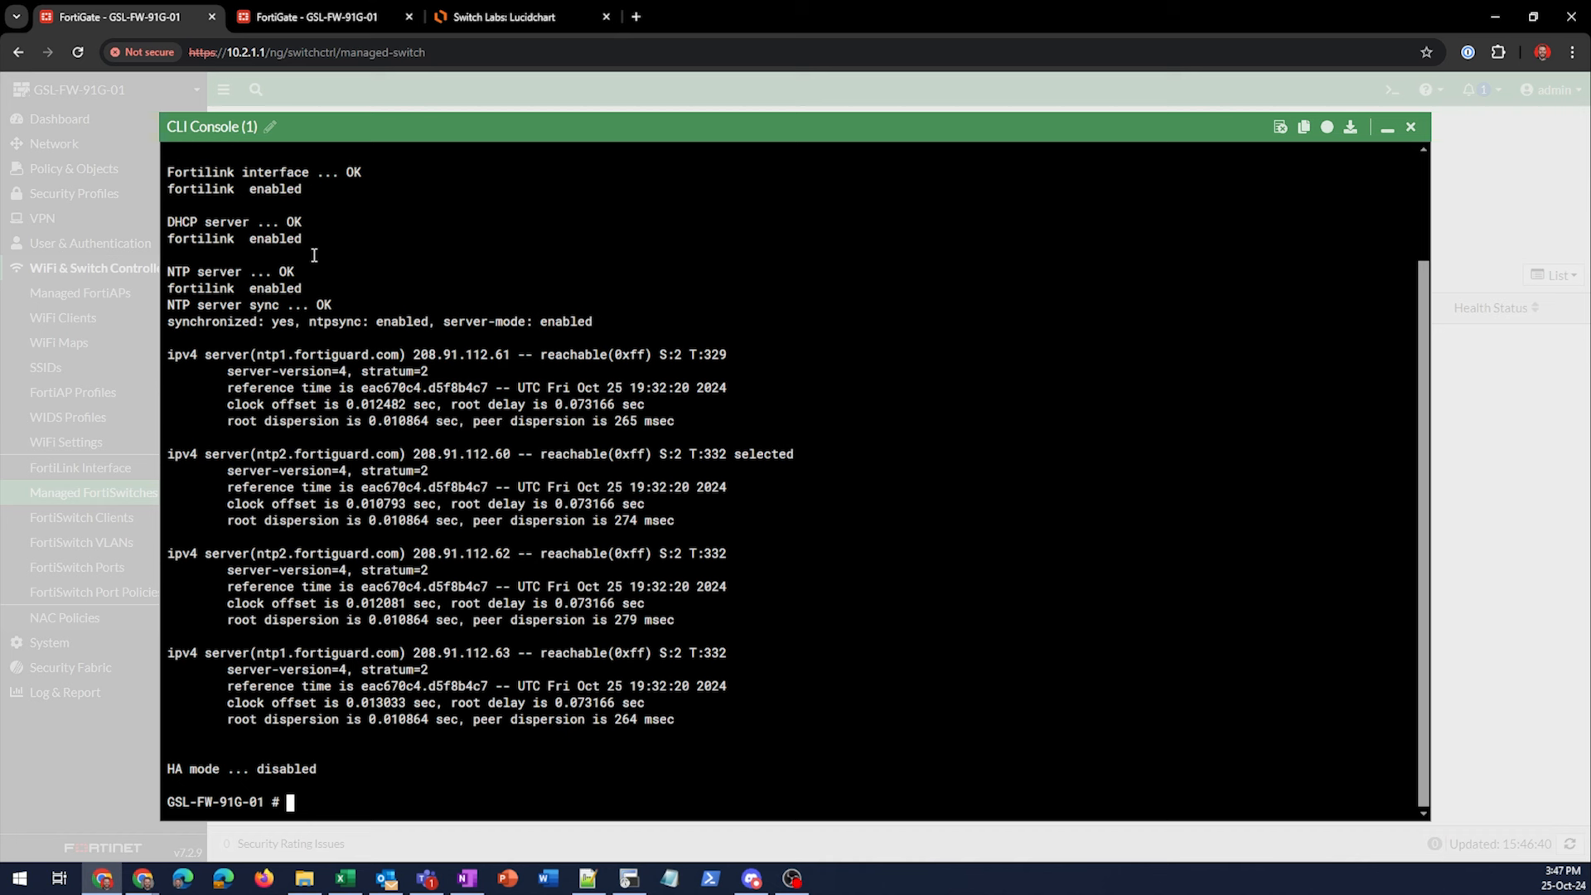
pyautogui.moveTo(326, 288)
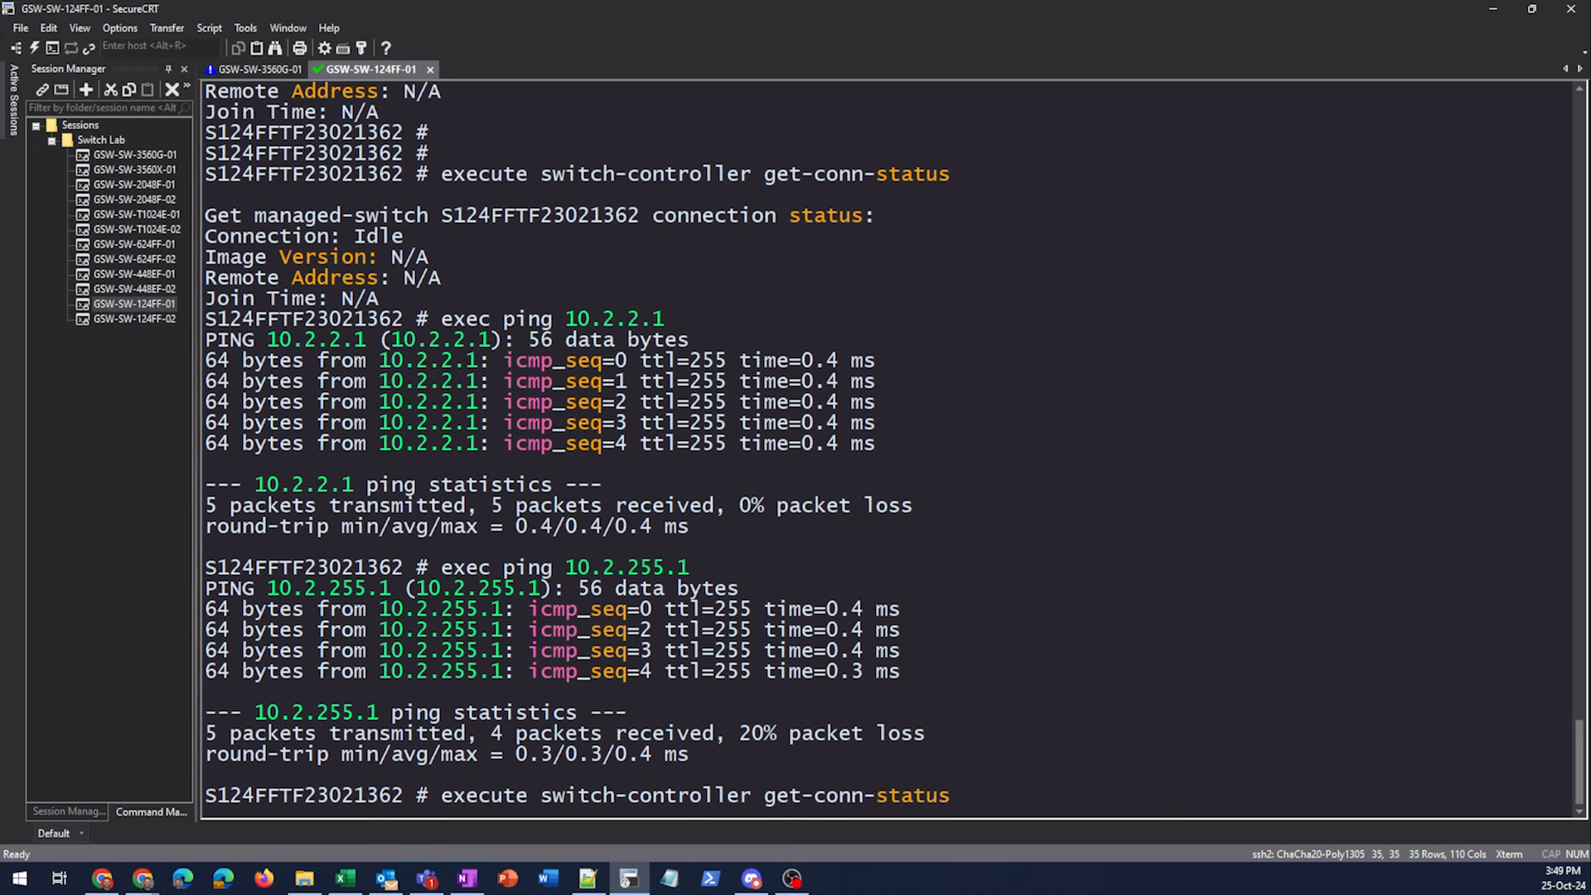
# Step: Run the switch's get-conn-status check after successful pings to 10.2.2.1 and 10.2.255.1
pyautogui.press('Return')
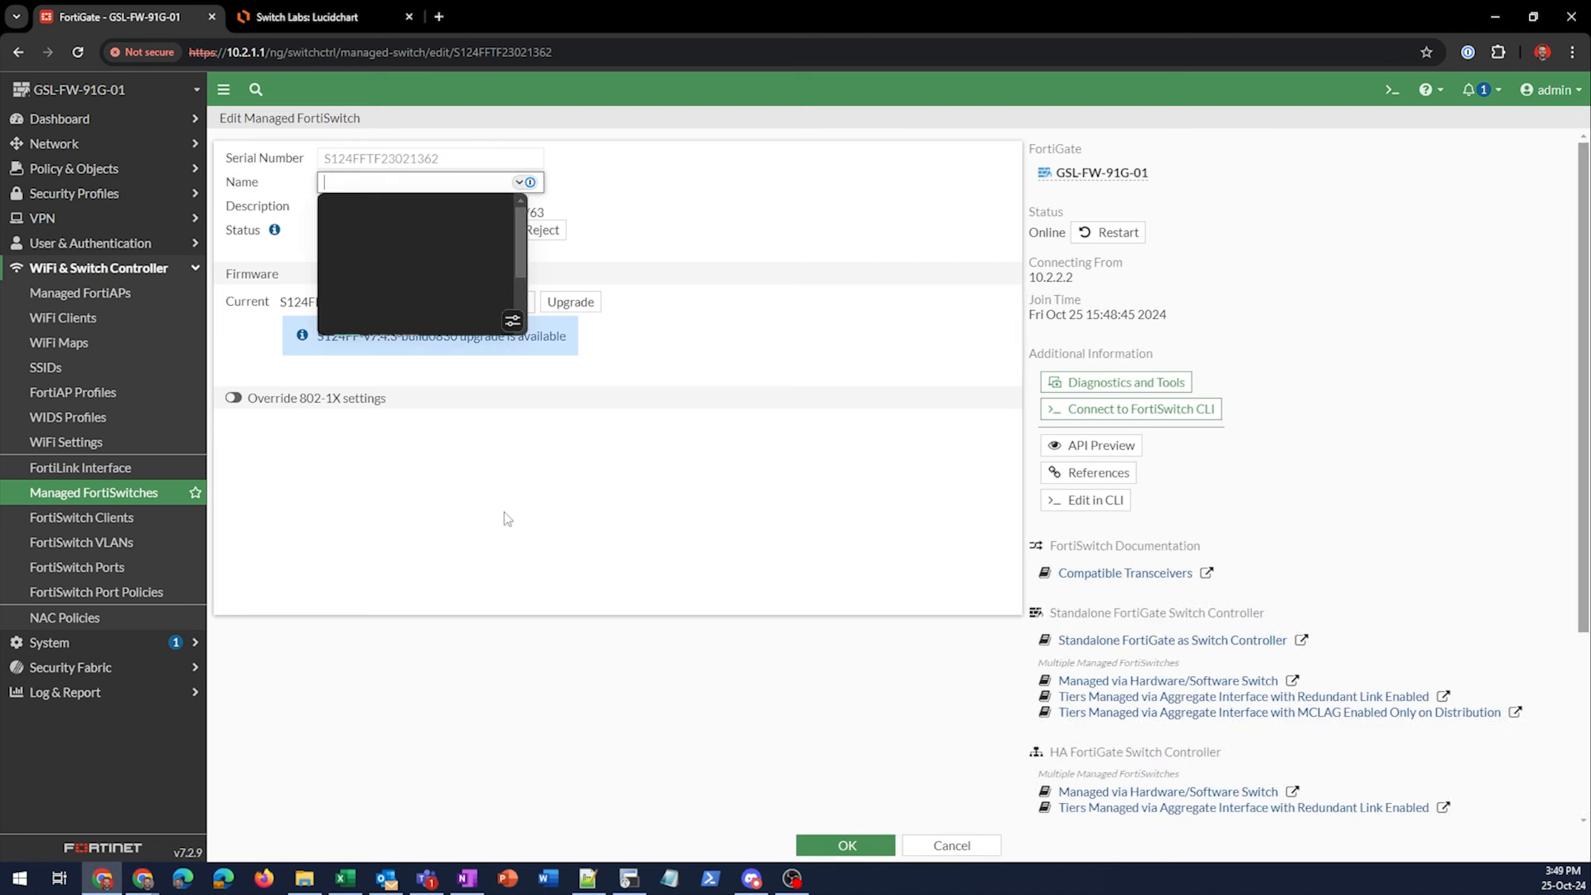
# Step: Name the switch GSL-SW-124FF-01, set it to Authorize, and save
pyautogui.write('GSL-SW-124FF-01')
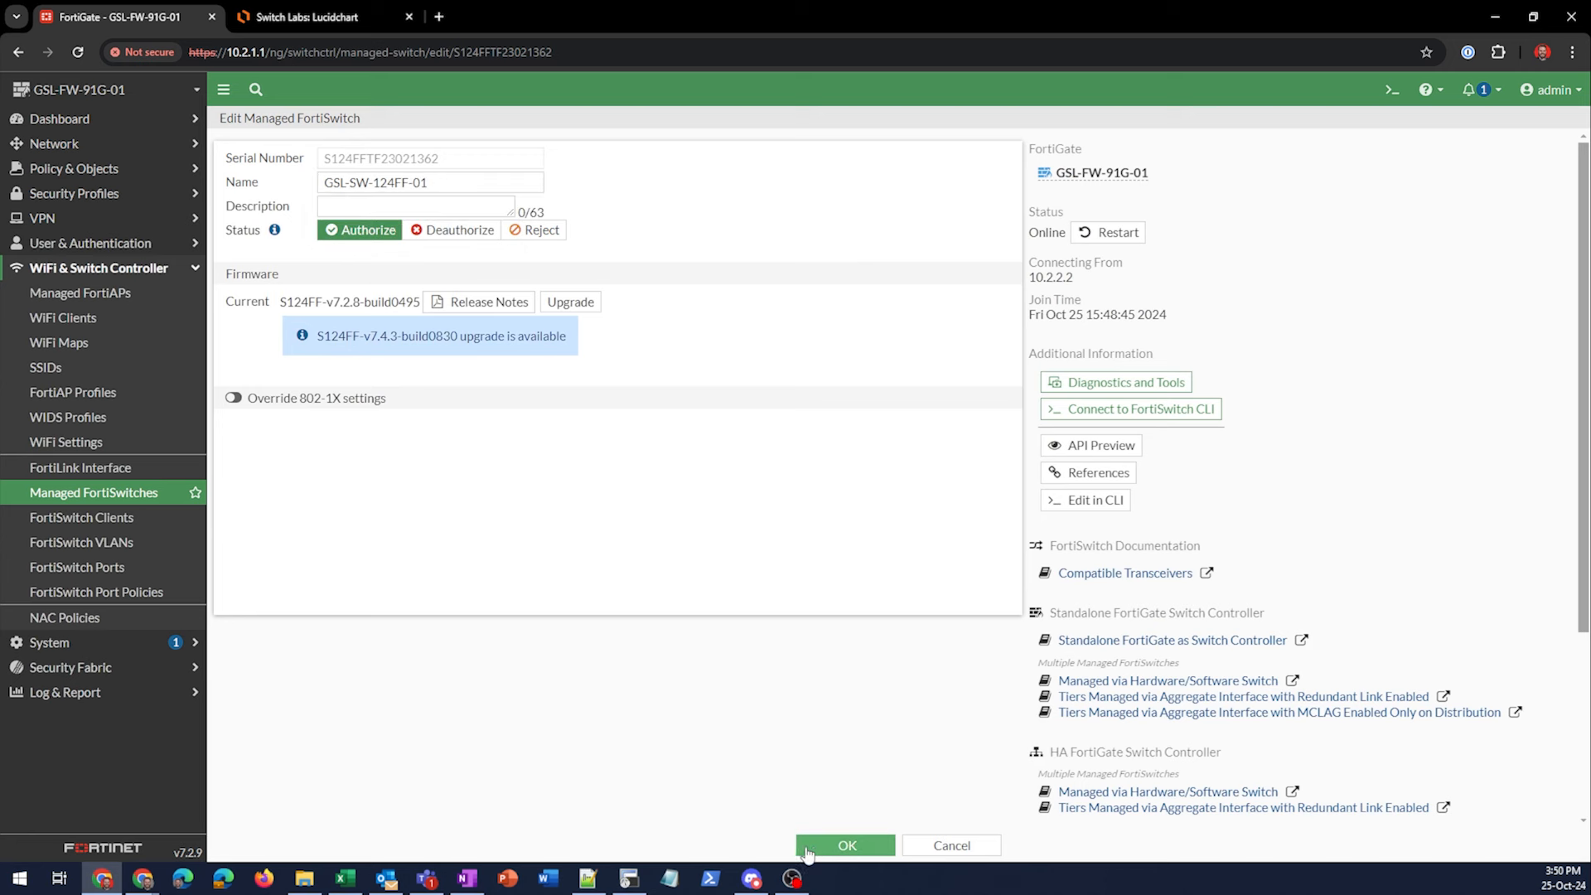
pyautogui.click(845, 845)
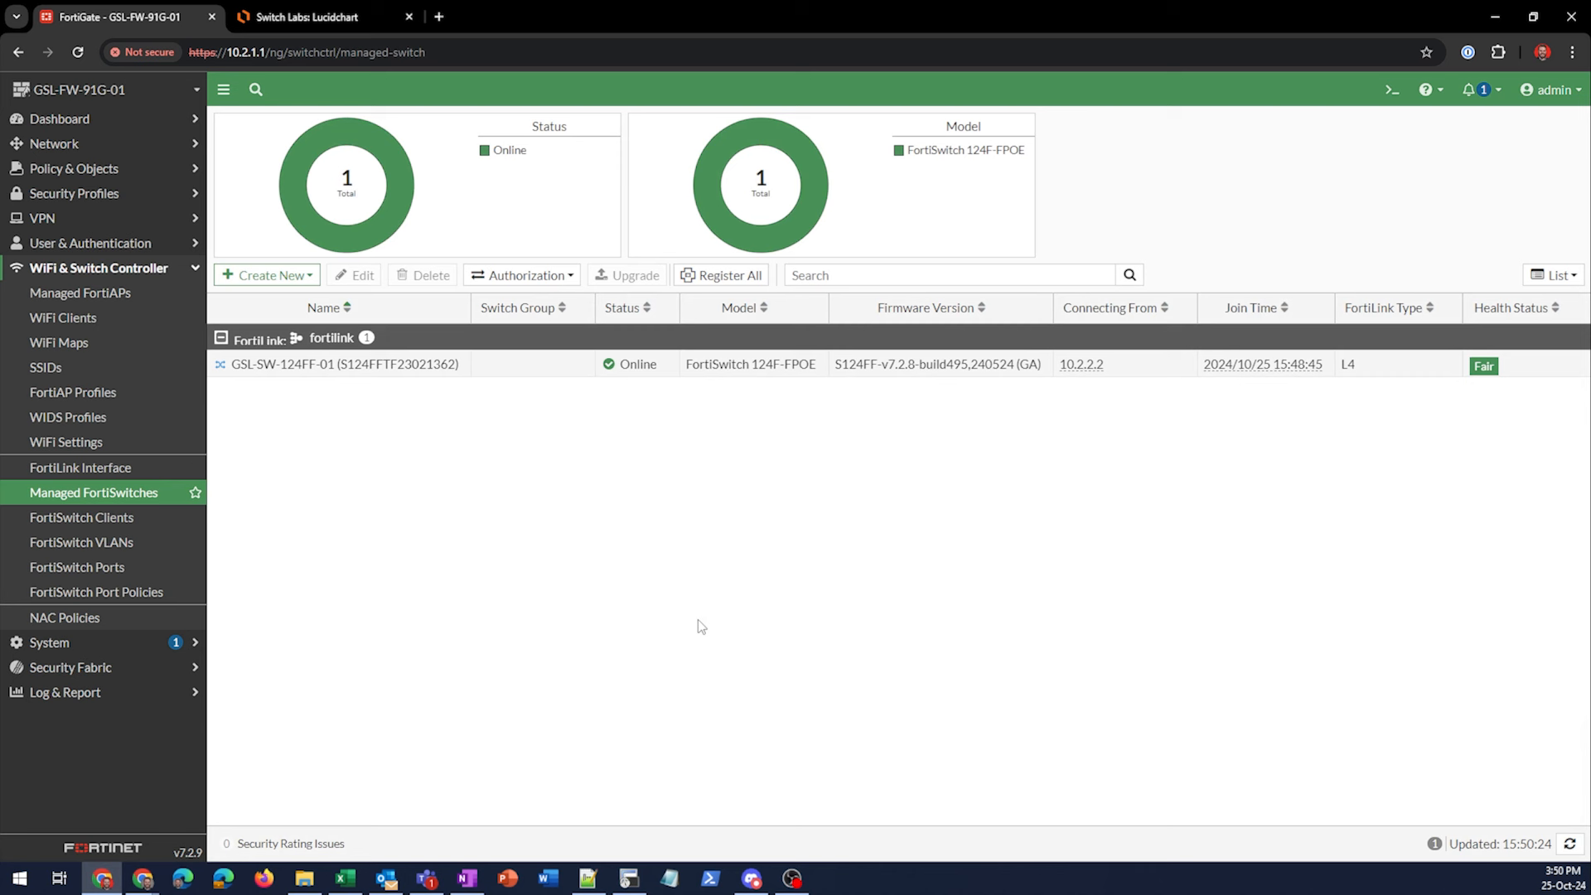
pyautogui.moveTo(434, 502)
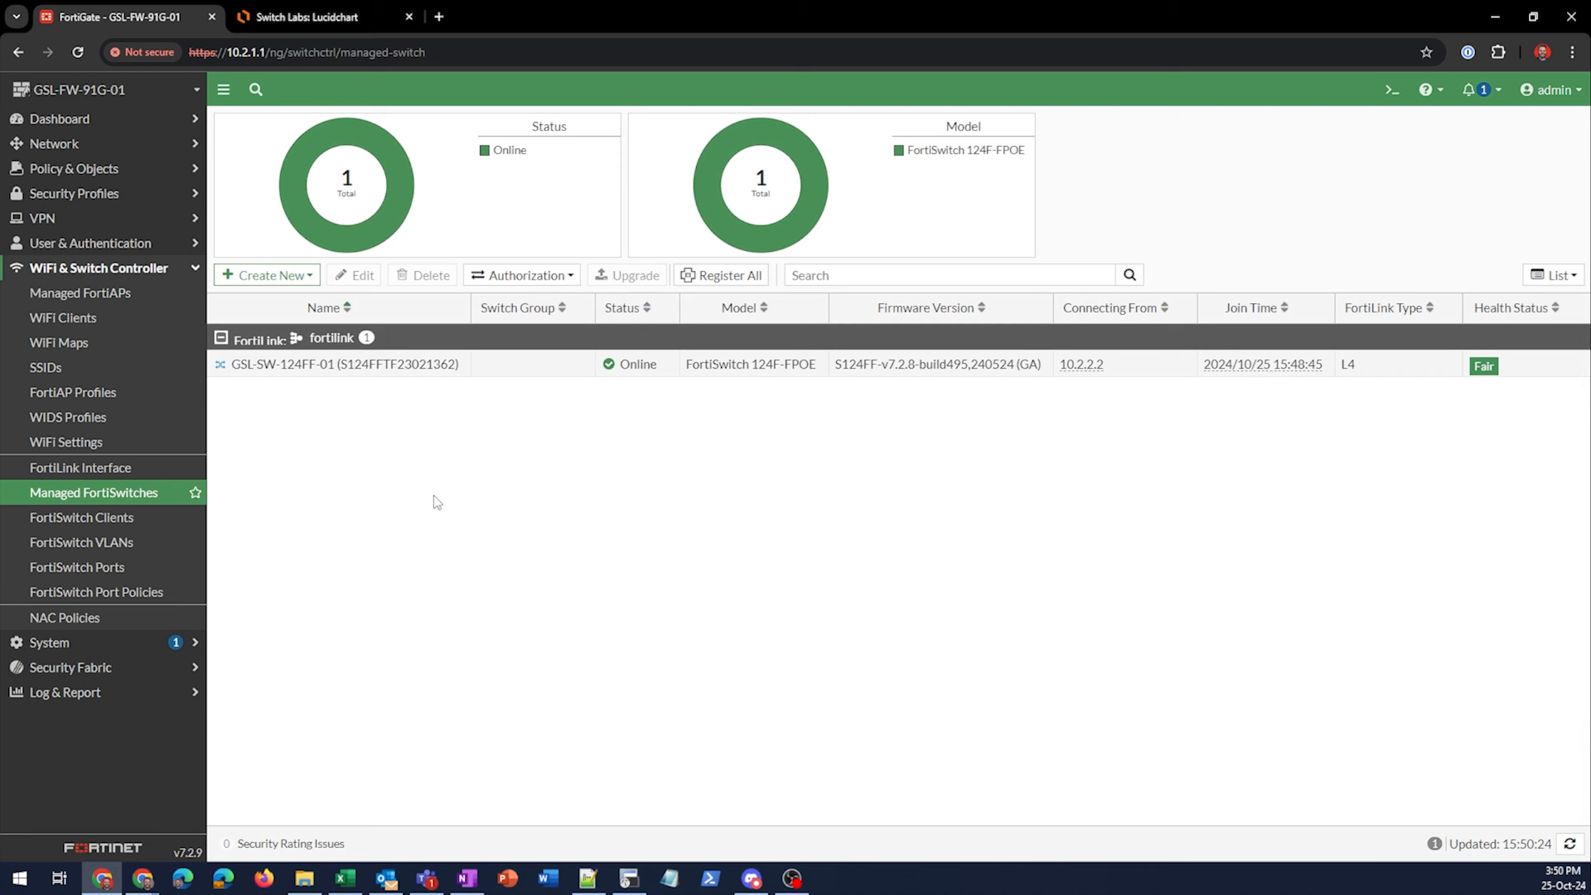
pyautogui.moveTo(471, 420)
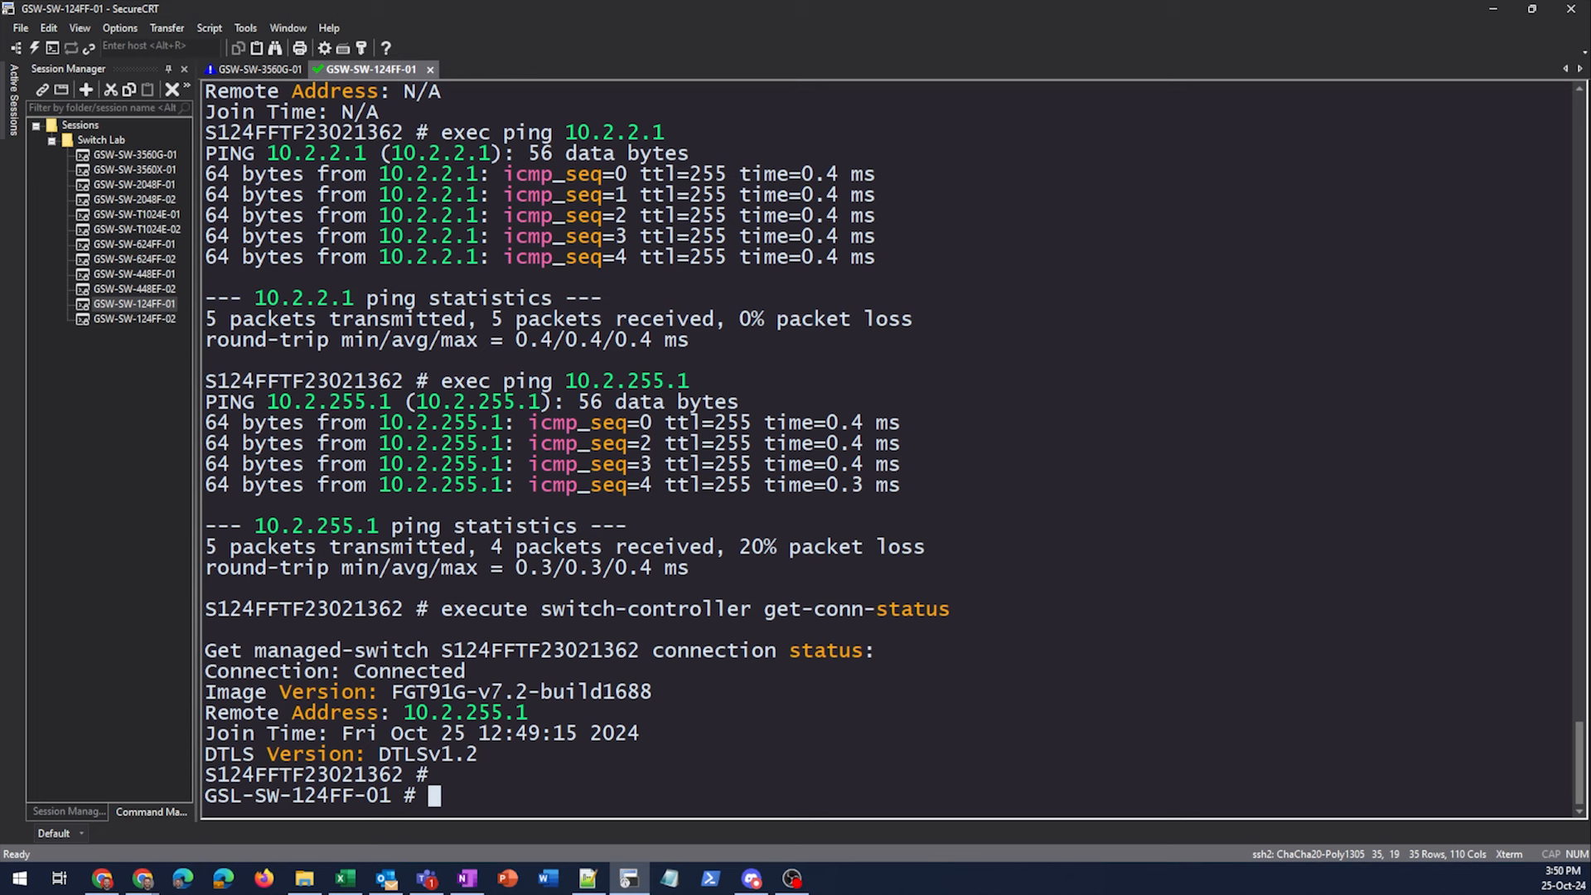
pyautogui.moveTo(666, 764)
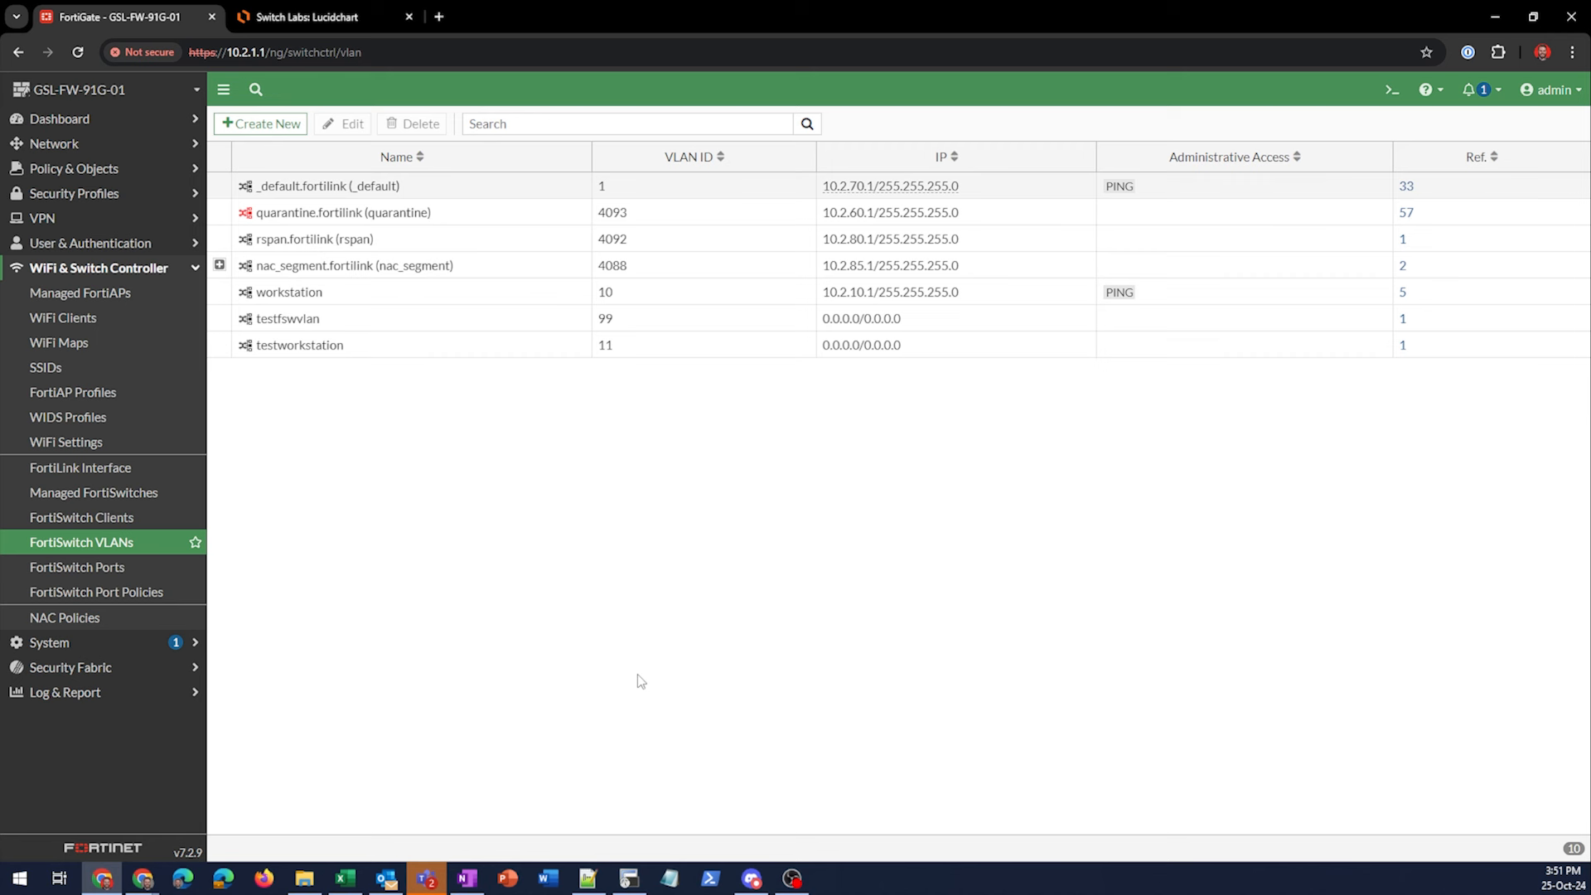
pyautogui.moveTo(397, 460)
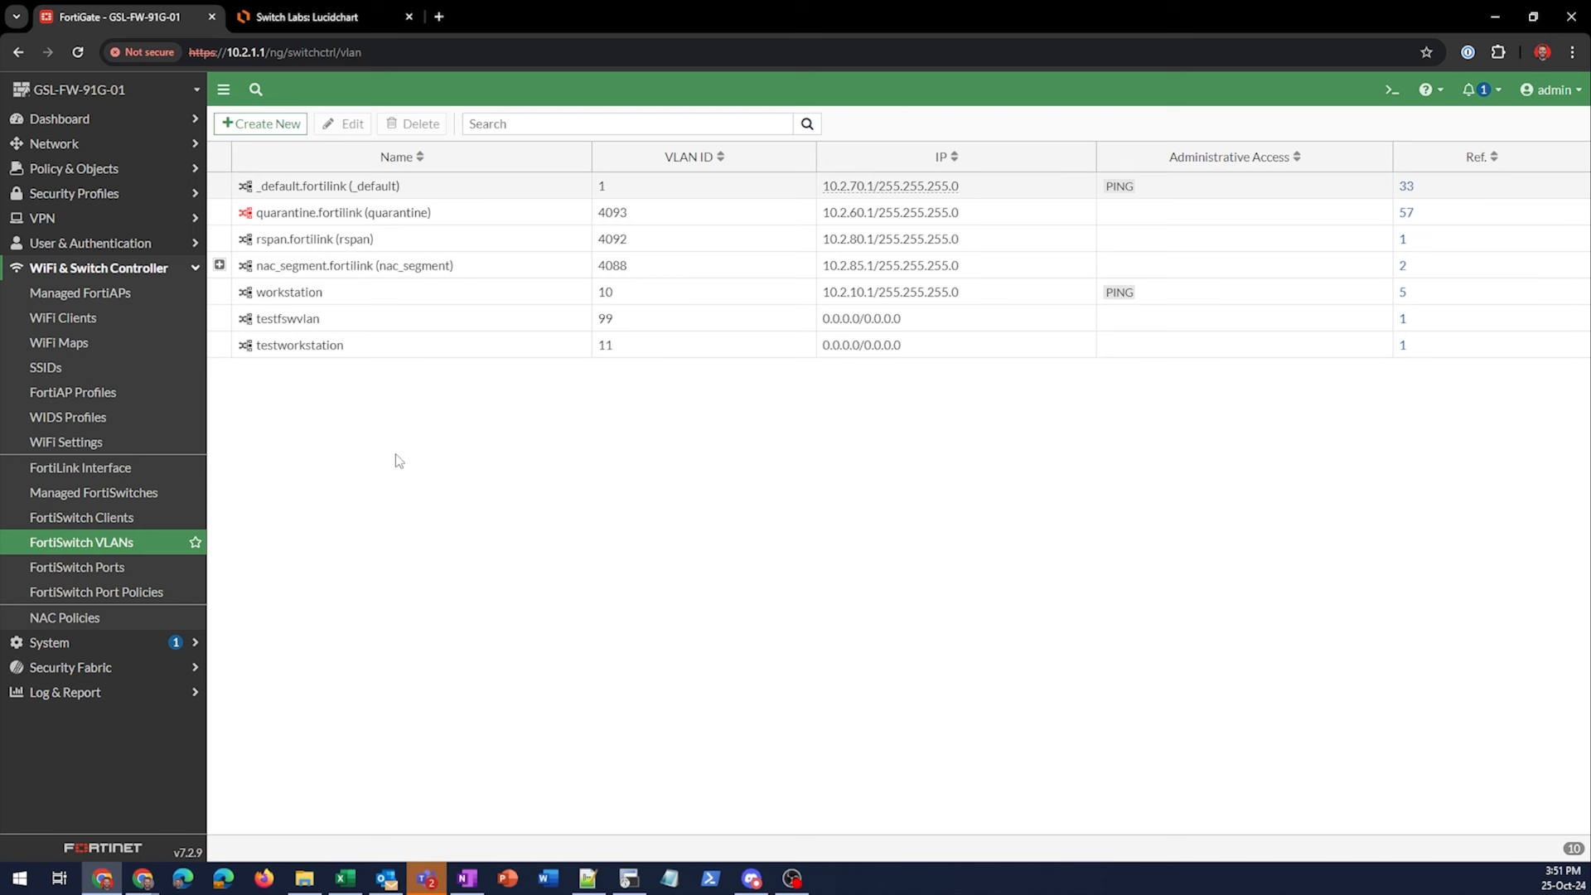
pyautogui.moveTo(370, 428)
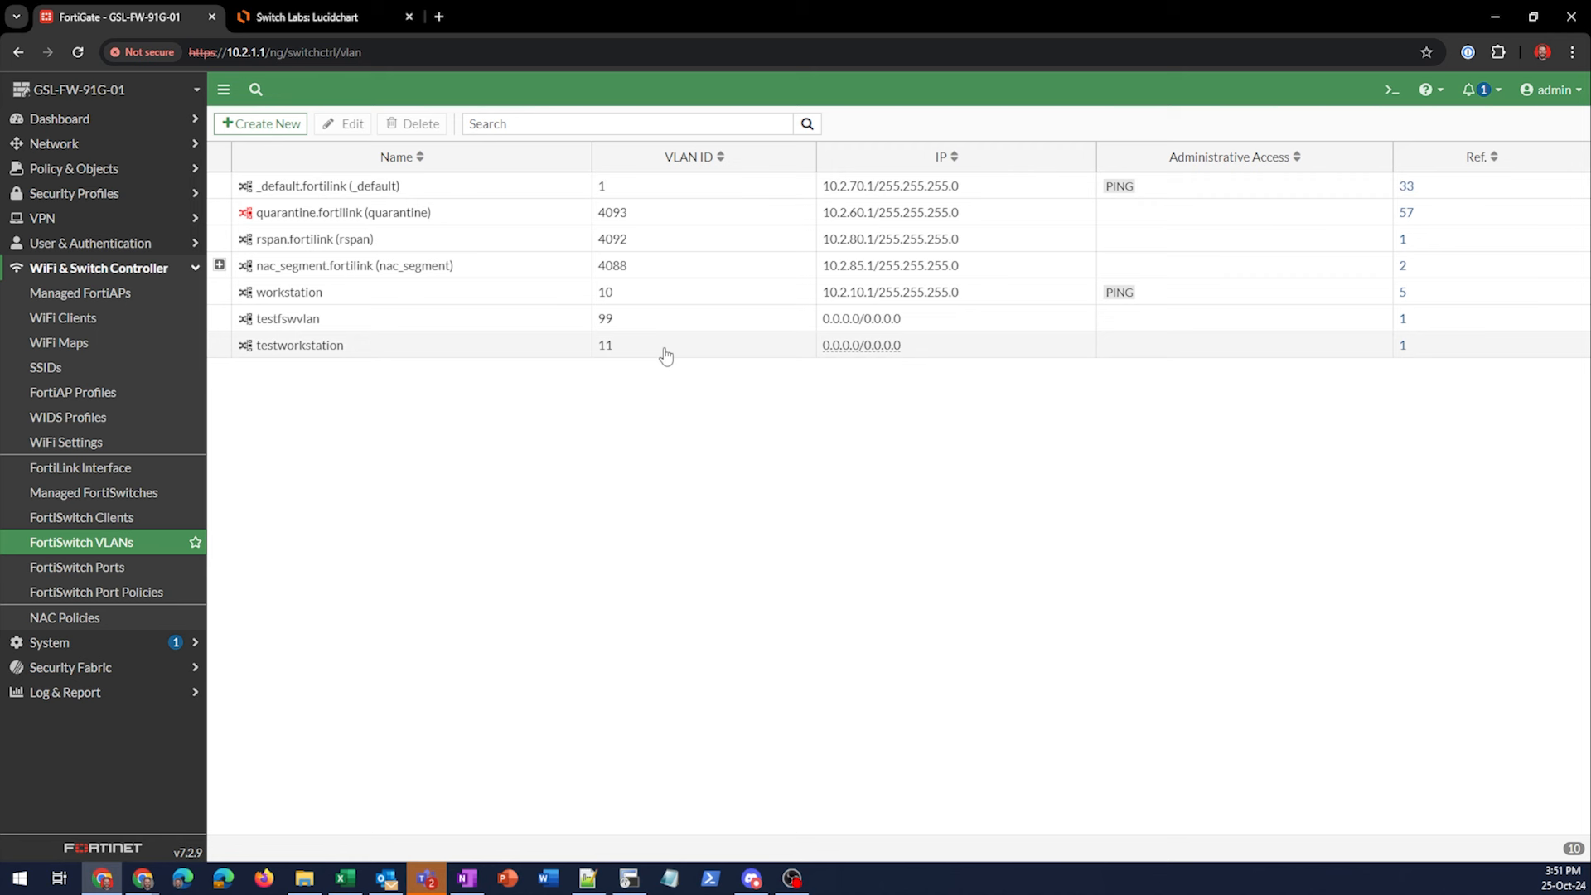
pyautogui.moveTo(583, 354)
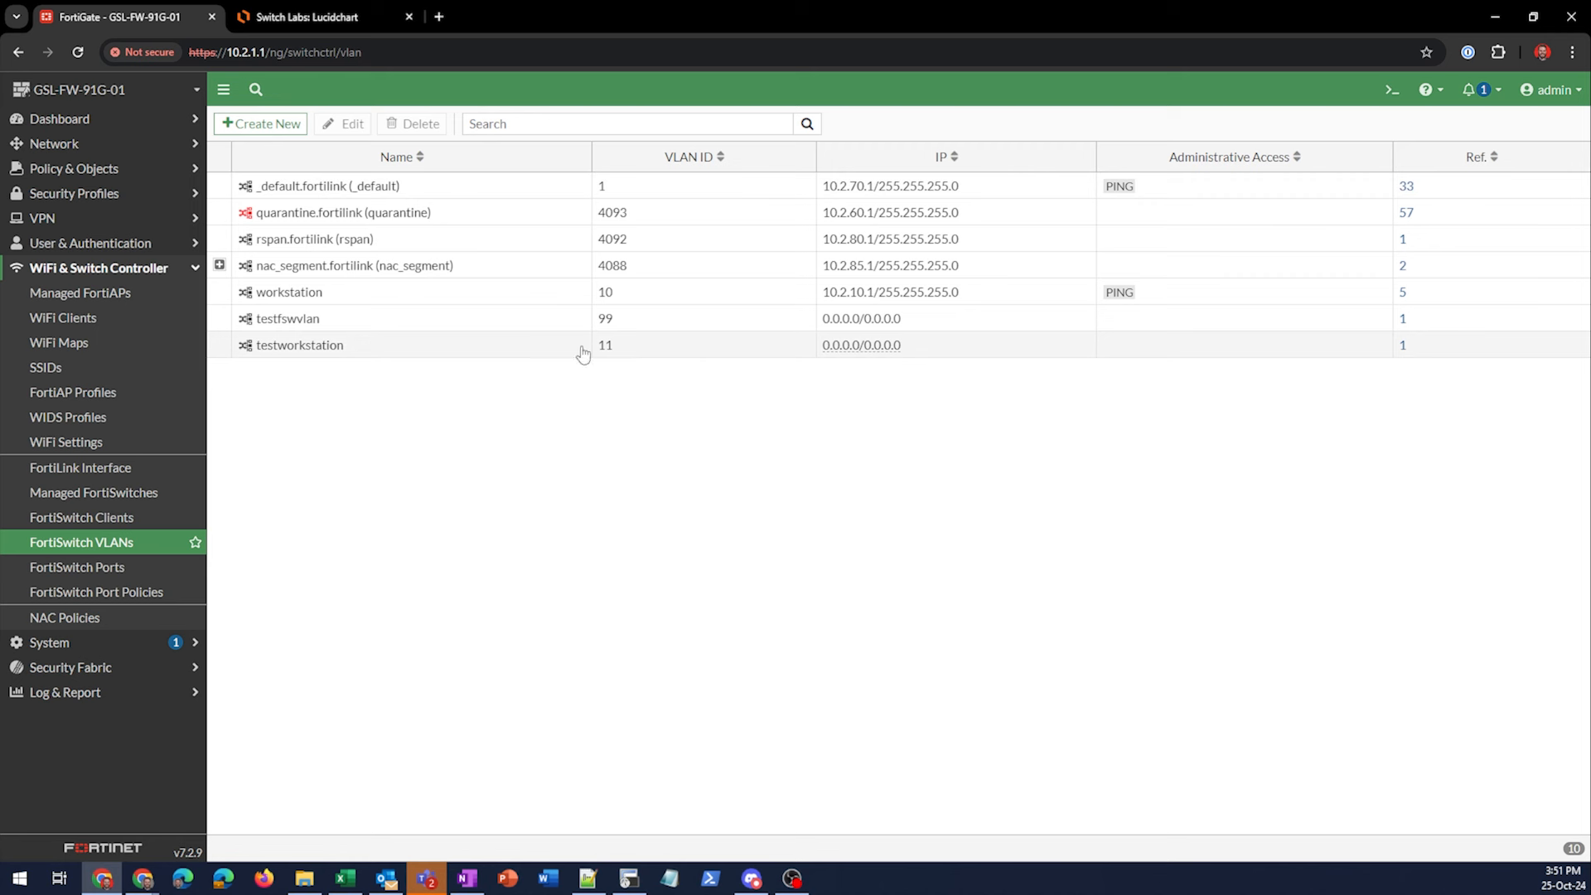
pyautogui.moveTo(618, 361)
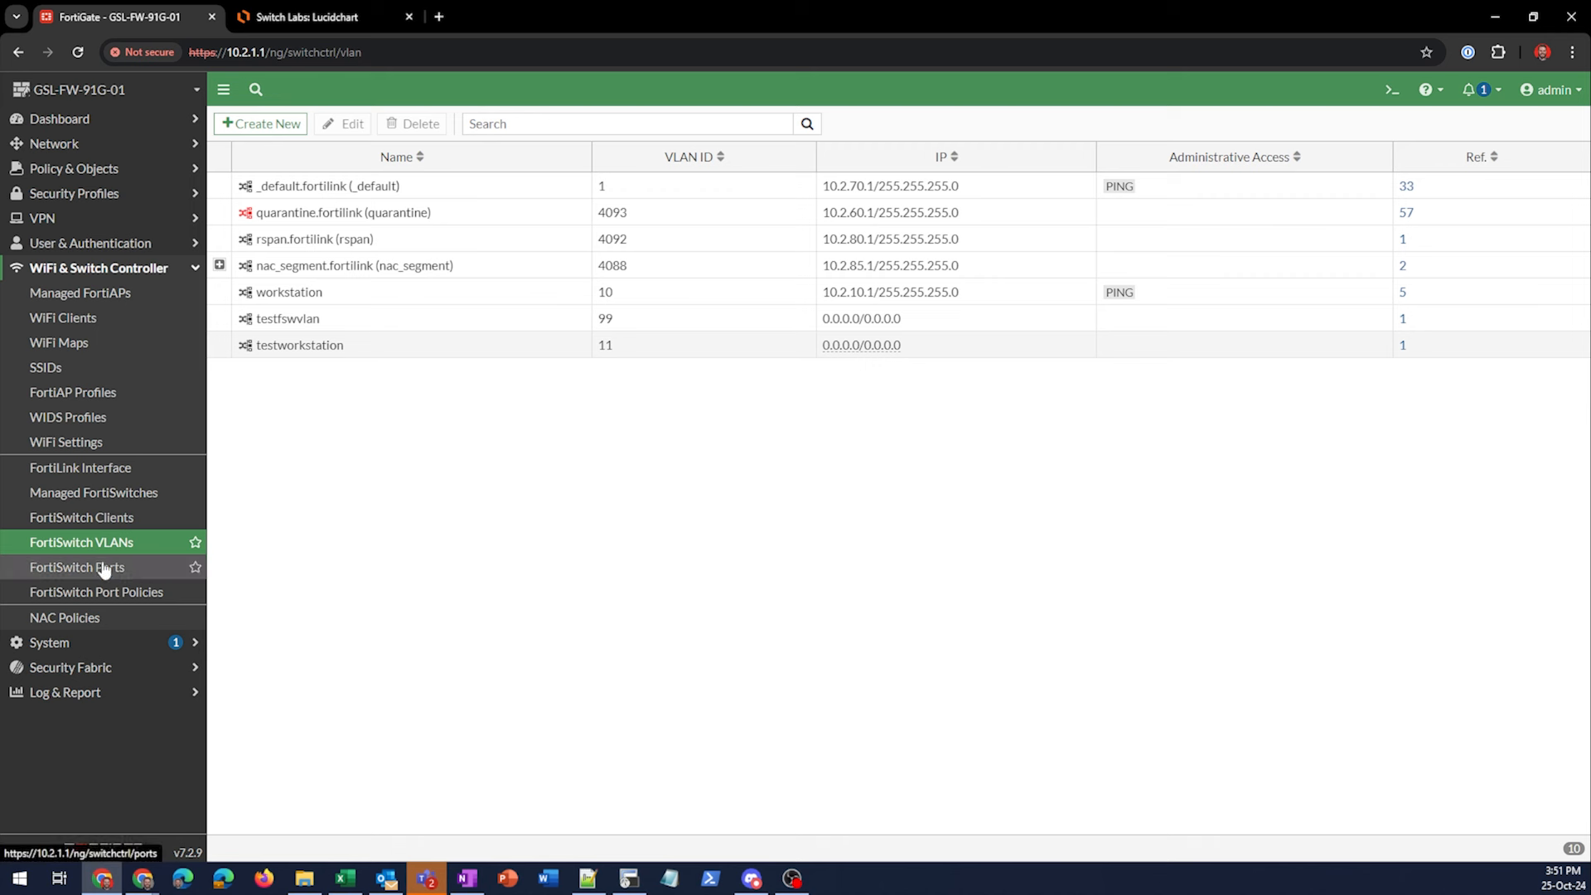
# Step: Open FortiSwitch Ports and start editing port11's native VLAN toward testworkstation
pyautogui.click(77, 566)
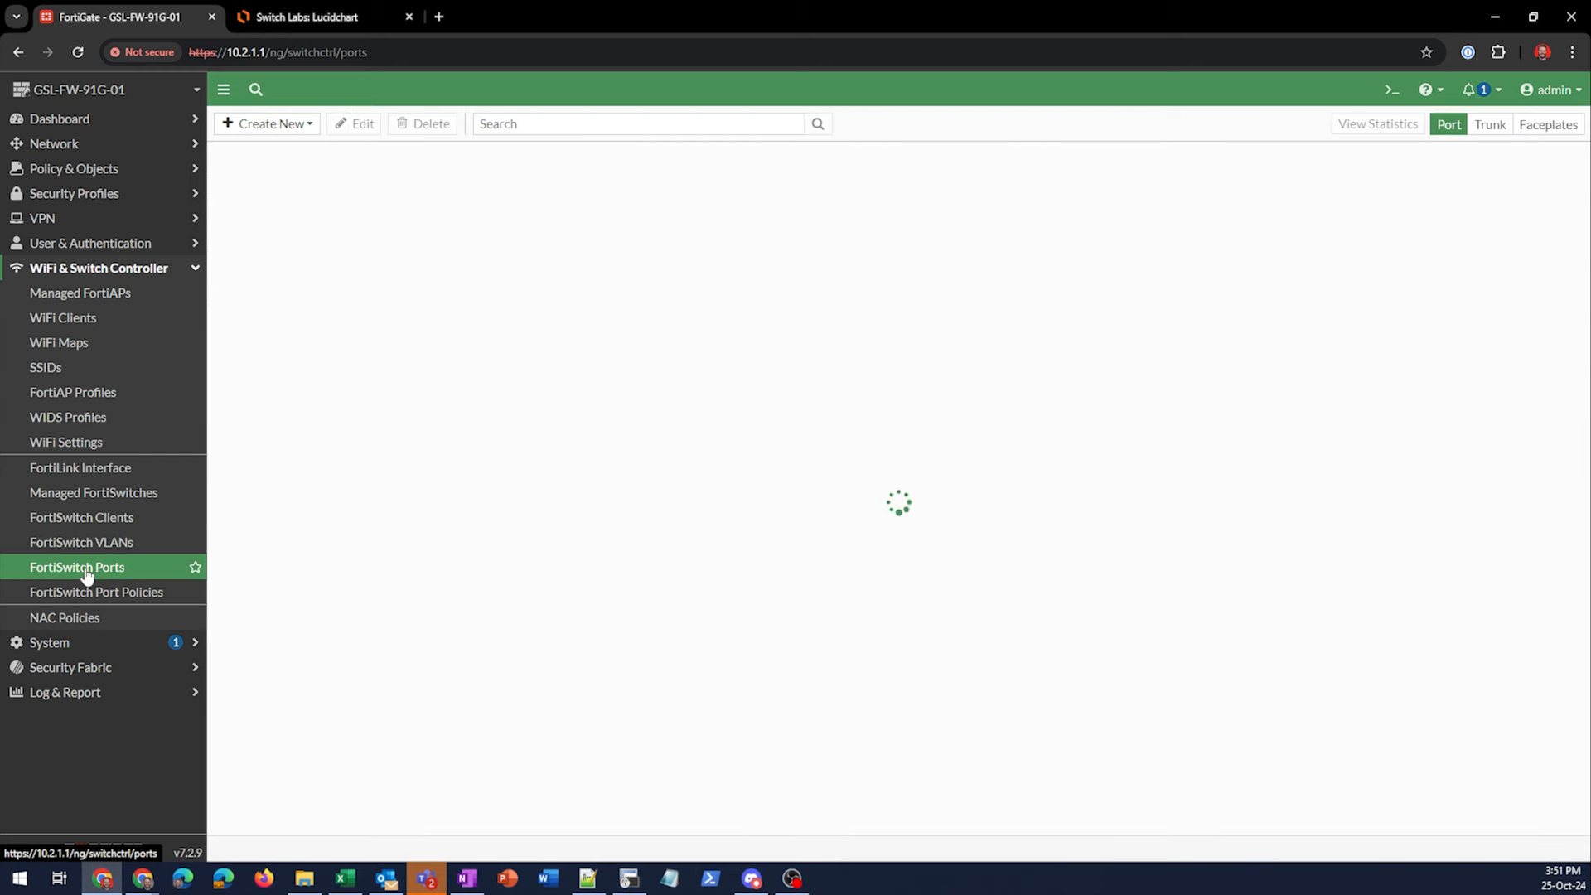
pyautogui.click(77, 566)
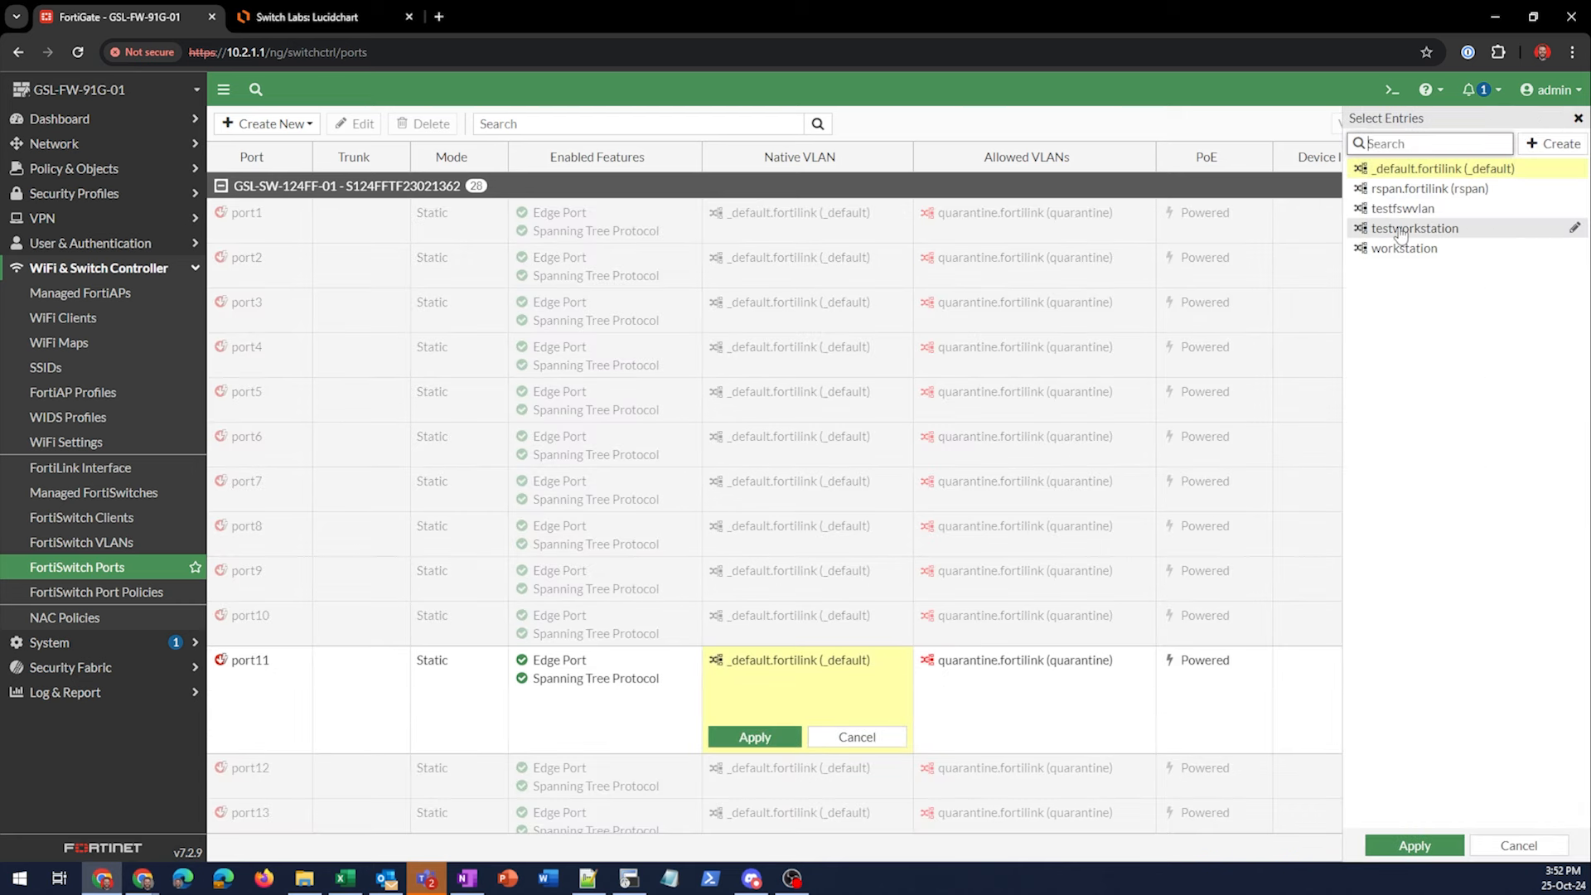
pyautogui.moveTo(1414, 227)
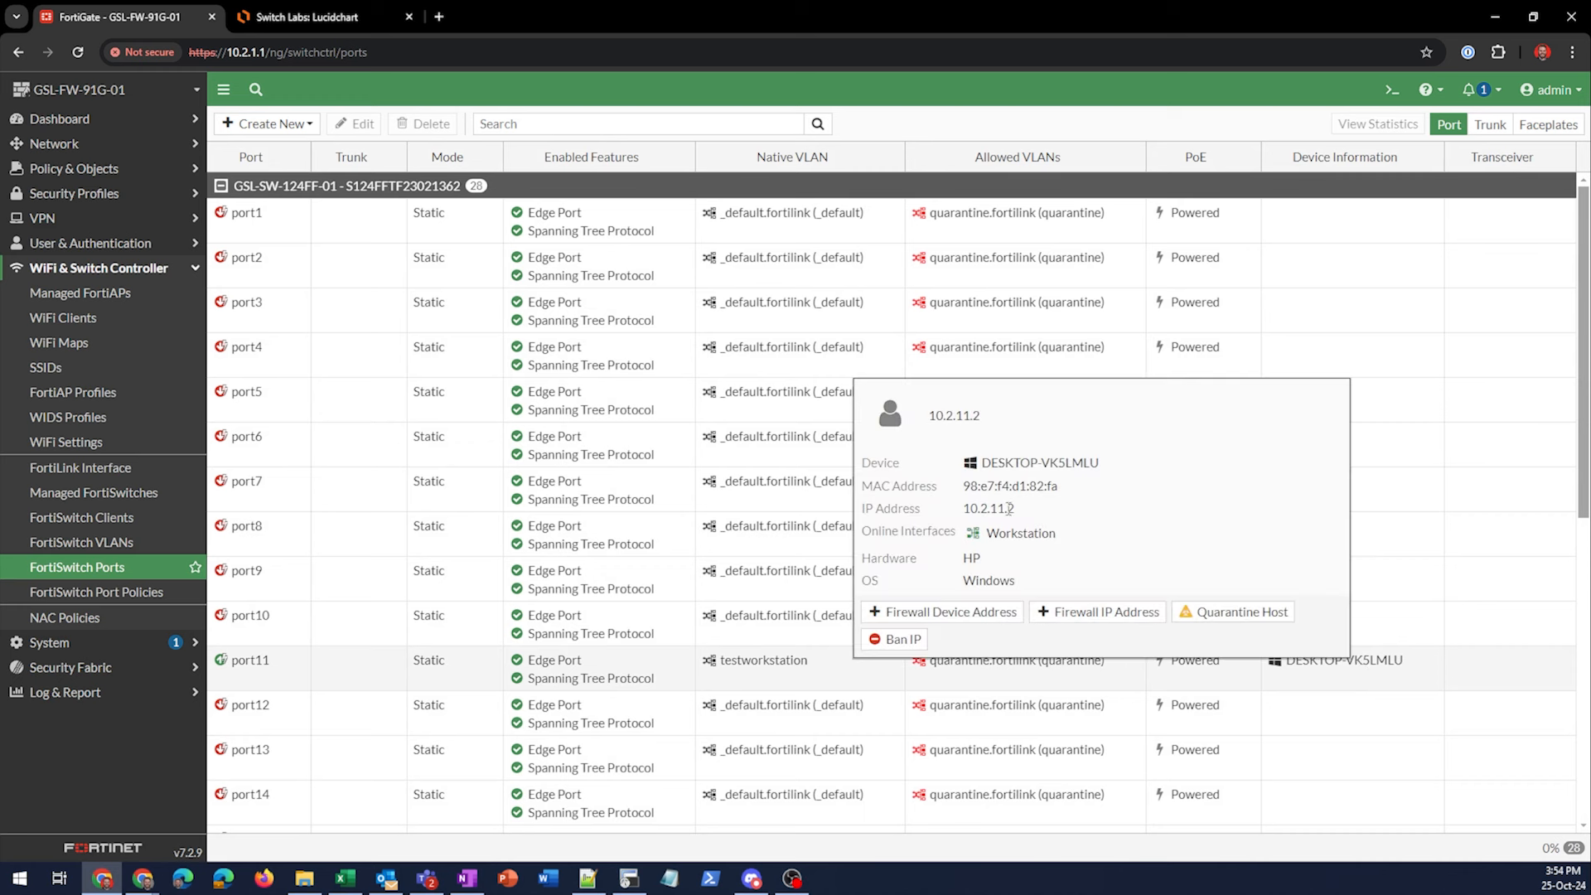
# Step: Check port11's client address 10.2.11.2, then open Network > Interfaces
pyautogui.doubleClick(985, 507)
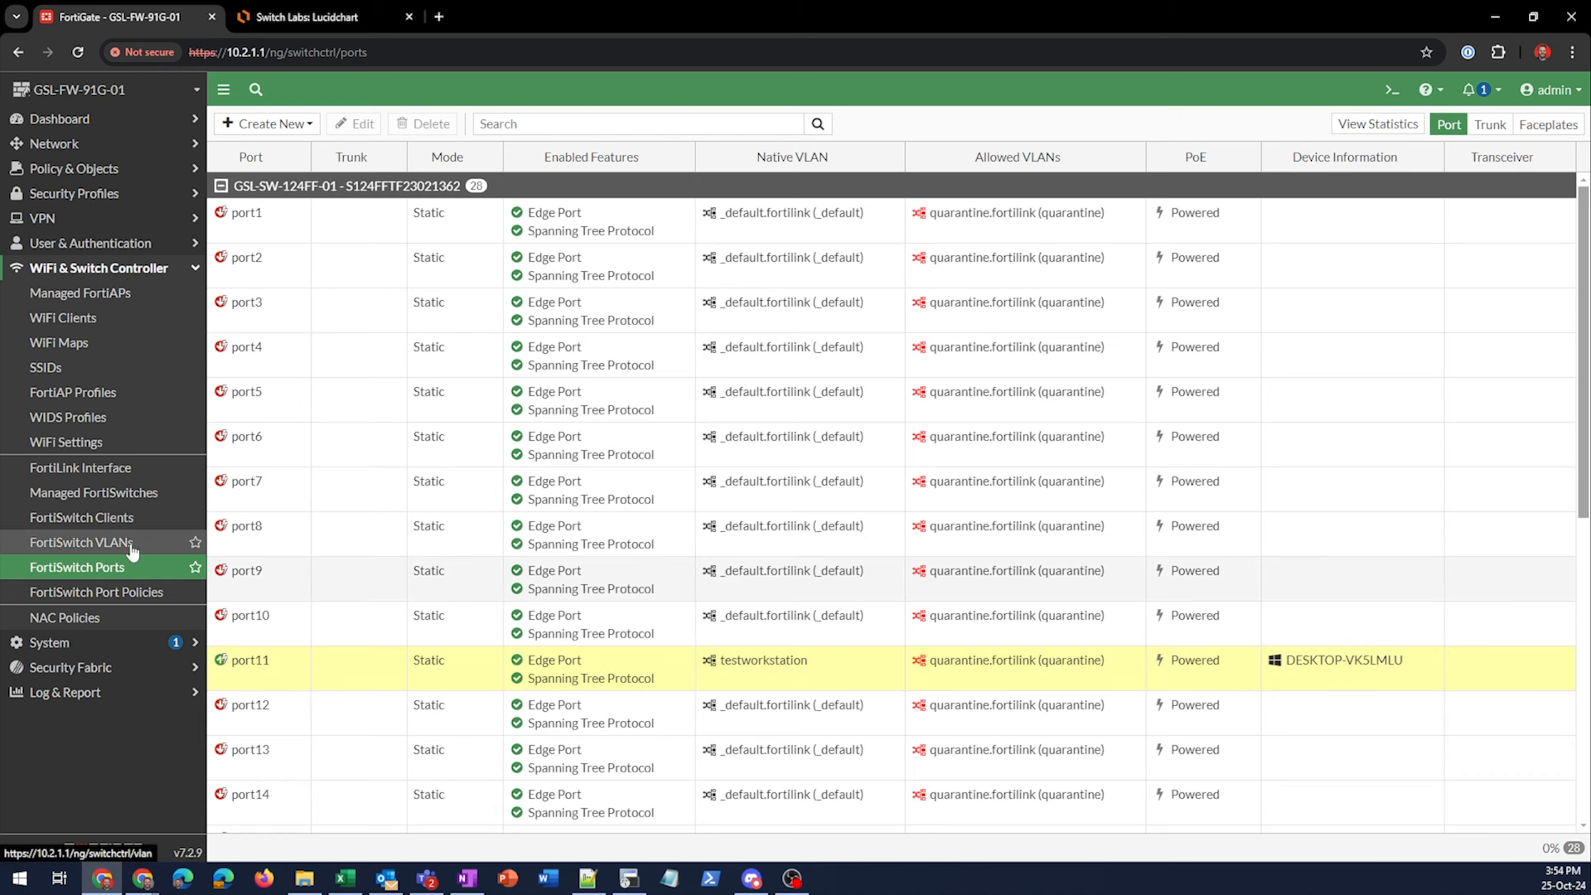
pyautogui.moveTo(136, 553)
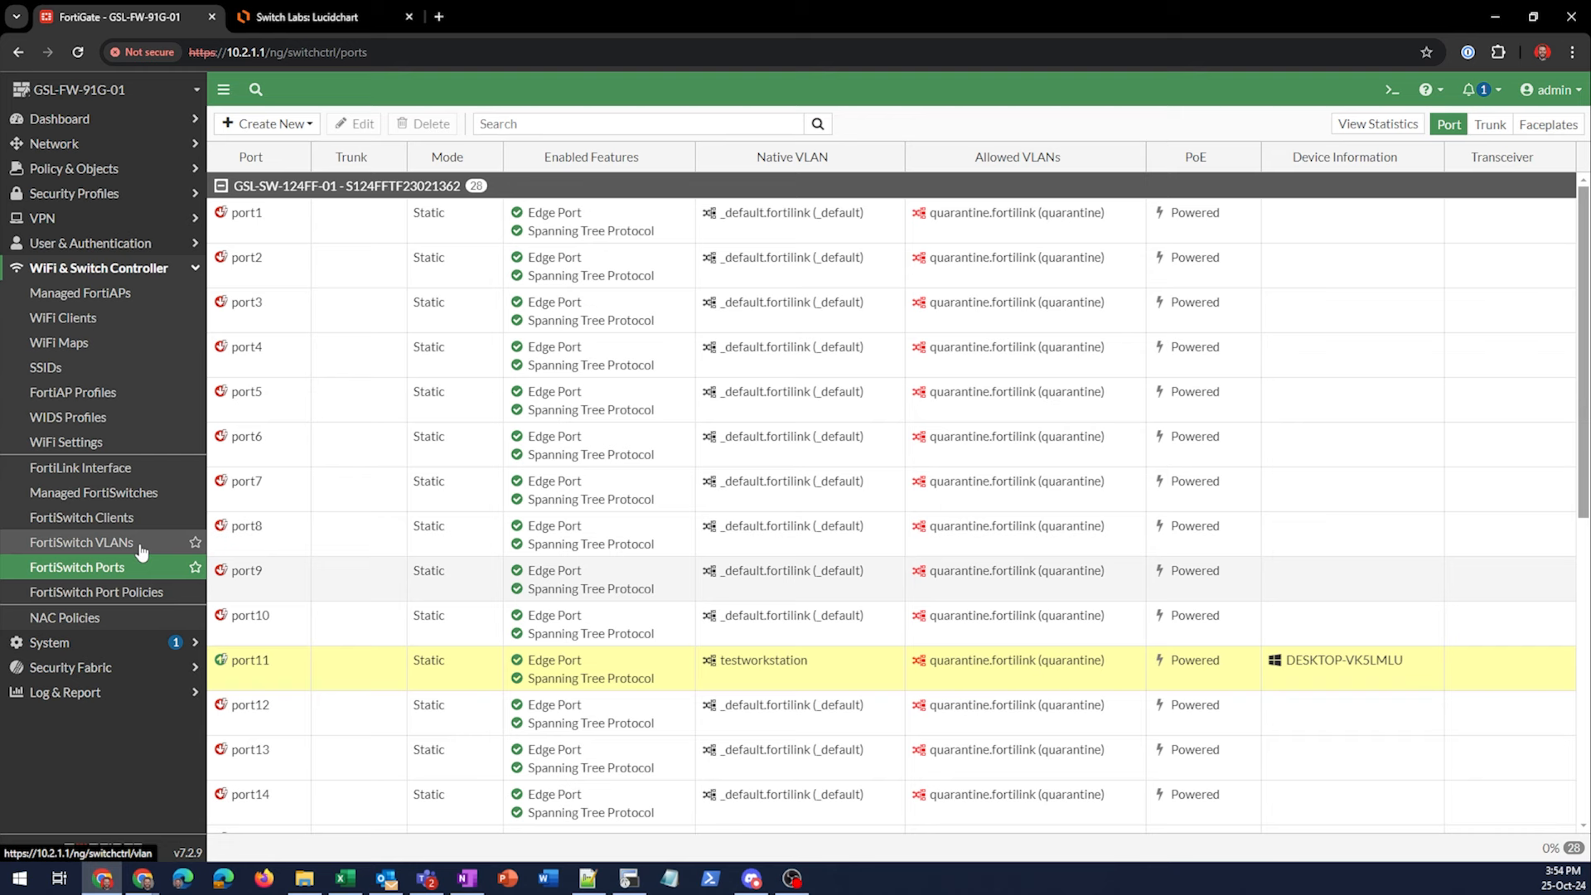
pyautogui.click(54, 143)
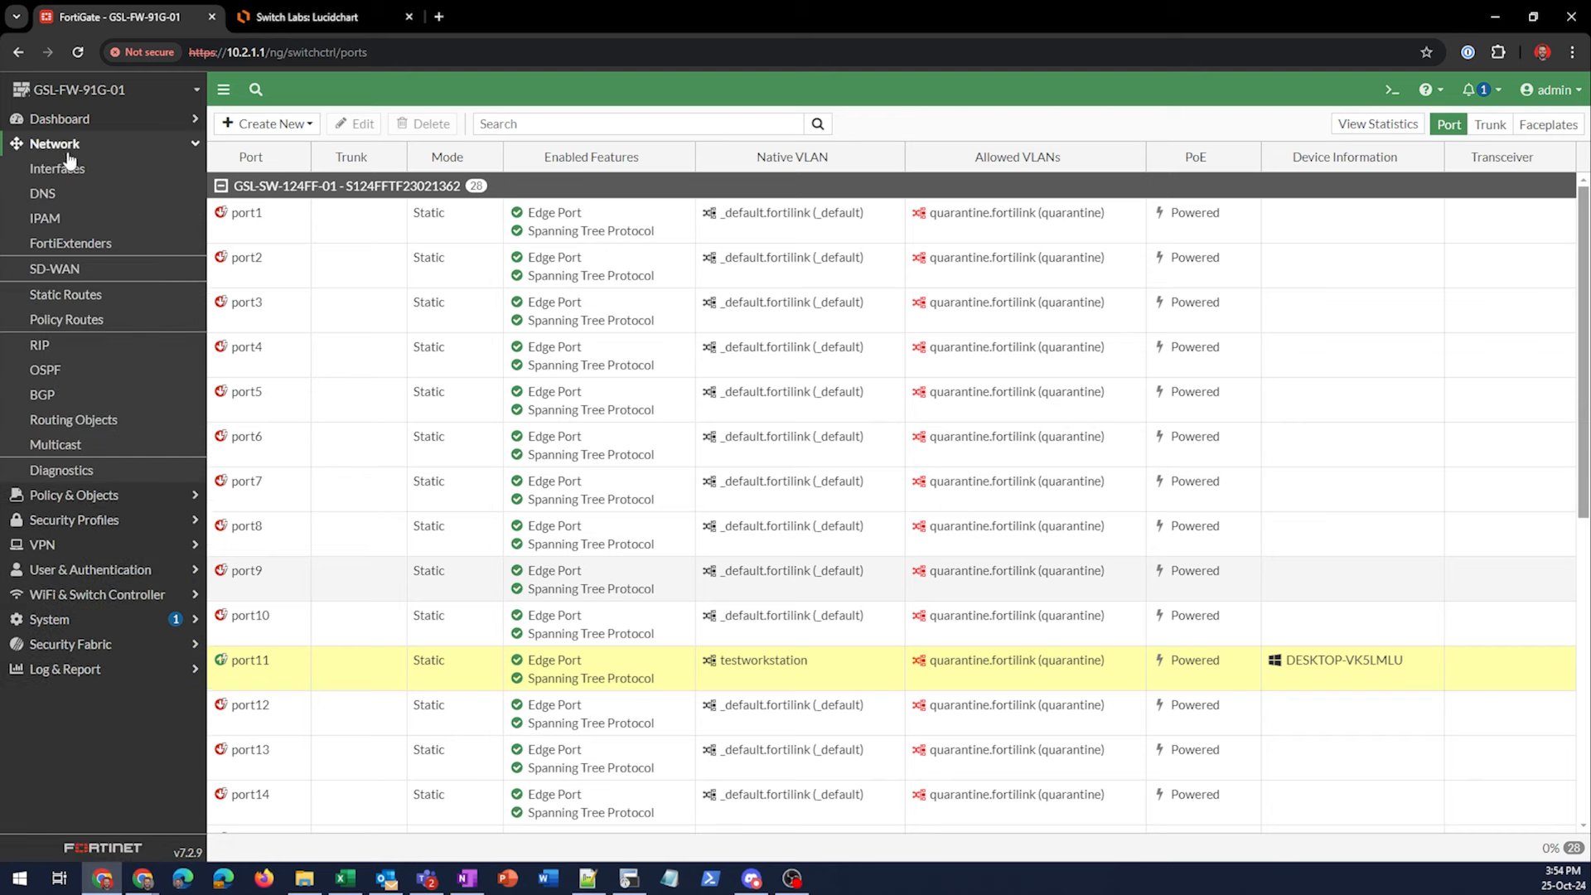
pyautogui.click(57, 168)
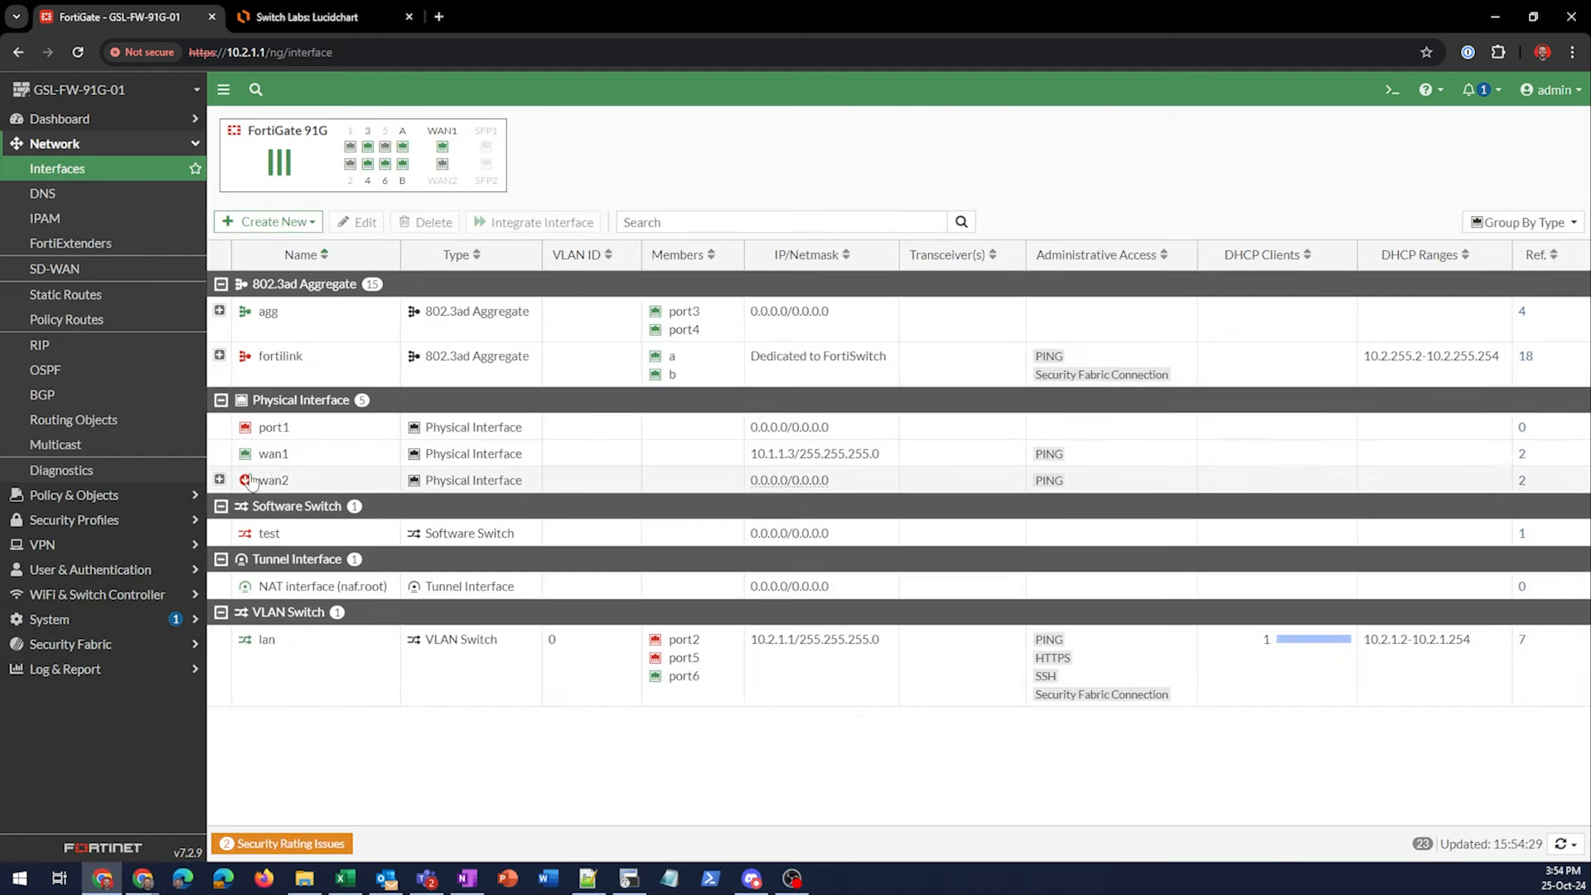